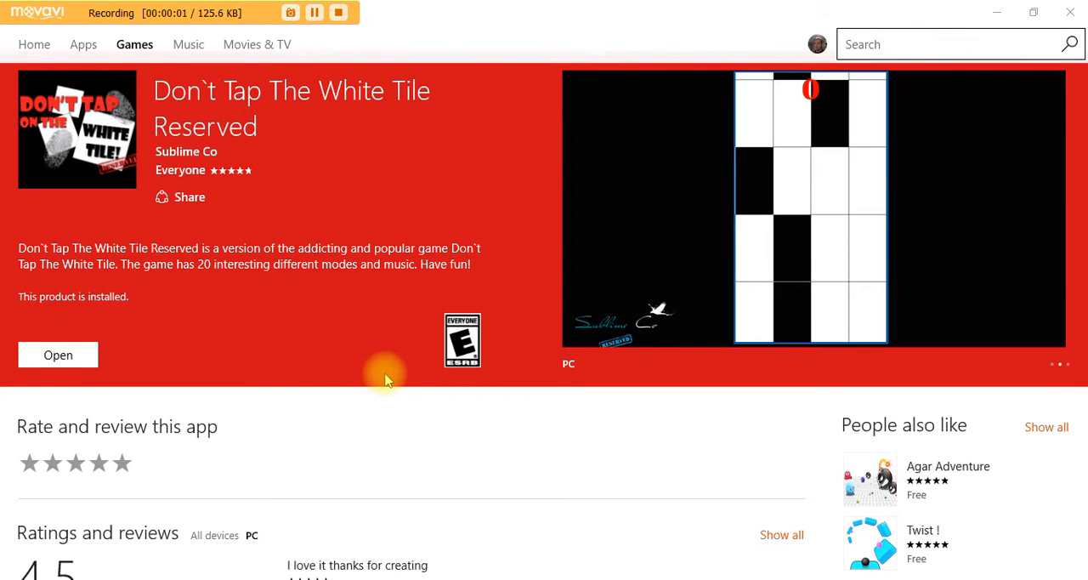
pyautogui.moveTo(258, 136)
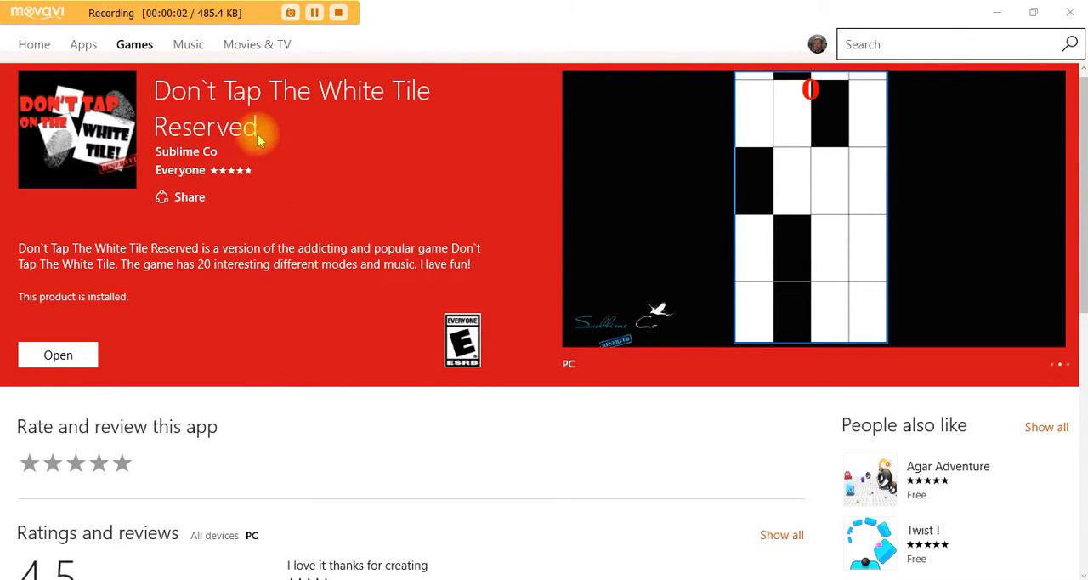
pyautogui.moveTo(332, 119)
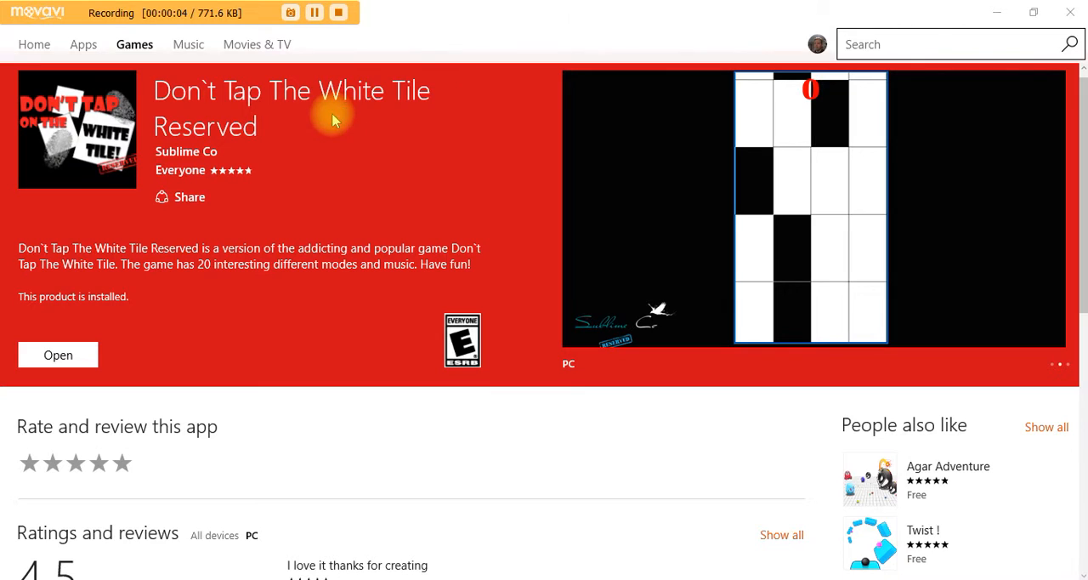
pyautogui.moveTo(220, 156)
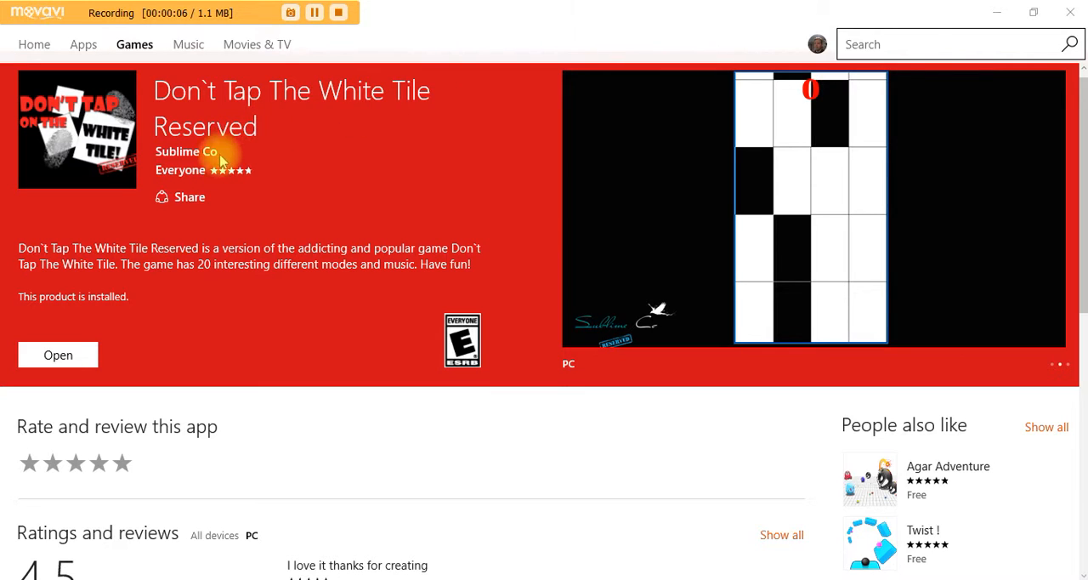
pyautogui.moveTo(136, 352)
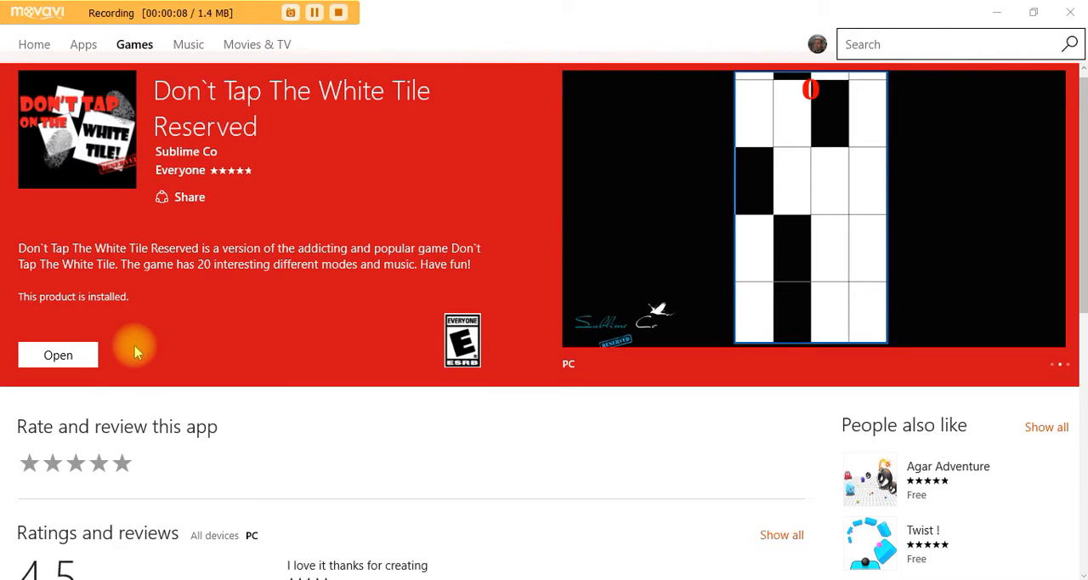
# Launch the game from the store page and decline the rating prompt.
pyautogui.click(58, 354)
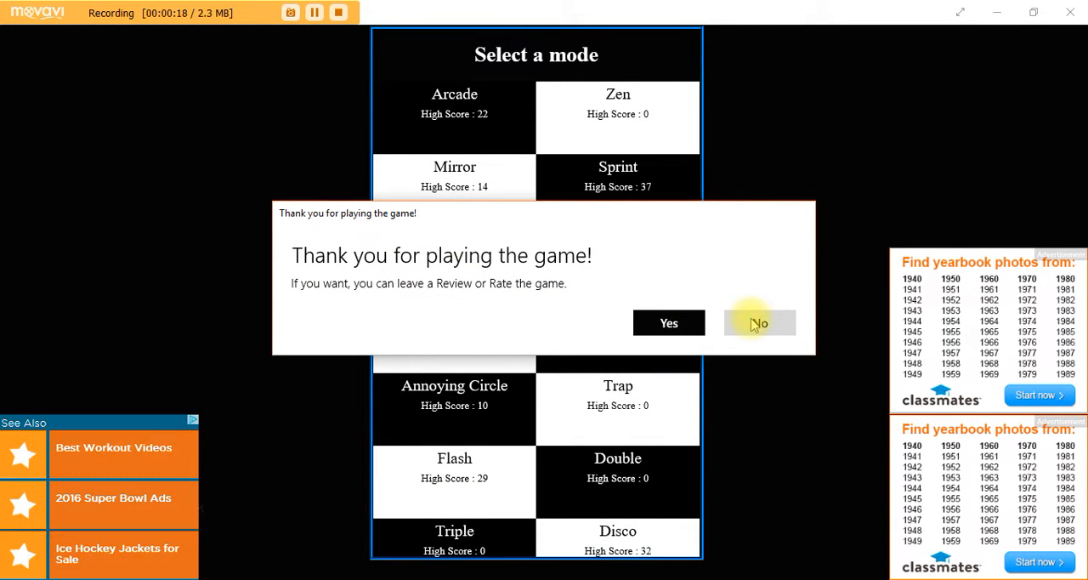
pyautogui.click(758, 323)
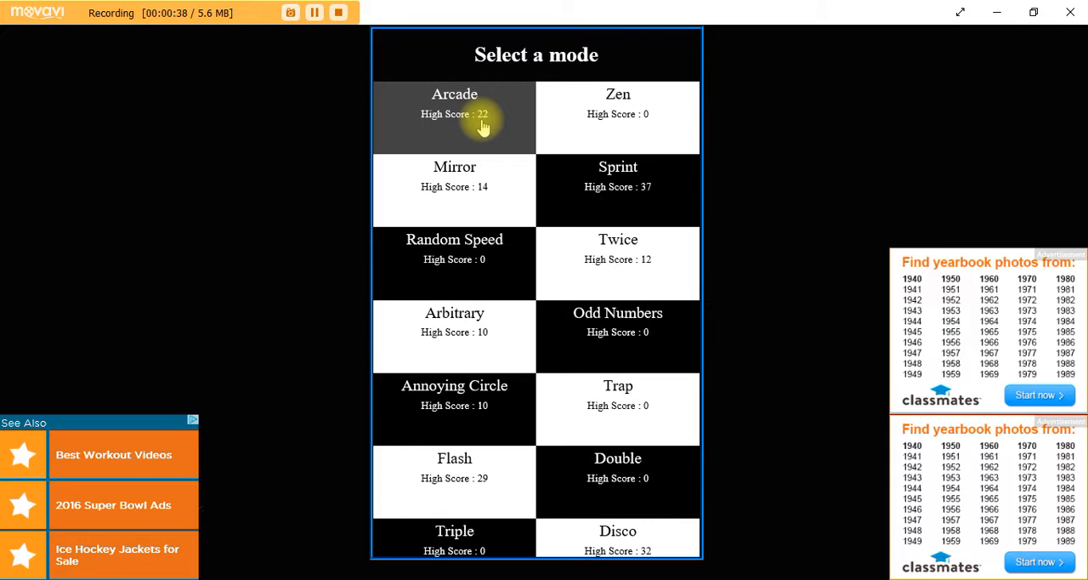
# Play Arcade to 7, restart, and tap black tiles to a new high score of 38.
pyautogui.click(454, 118)
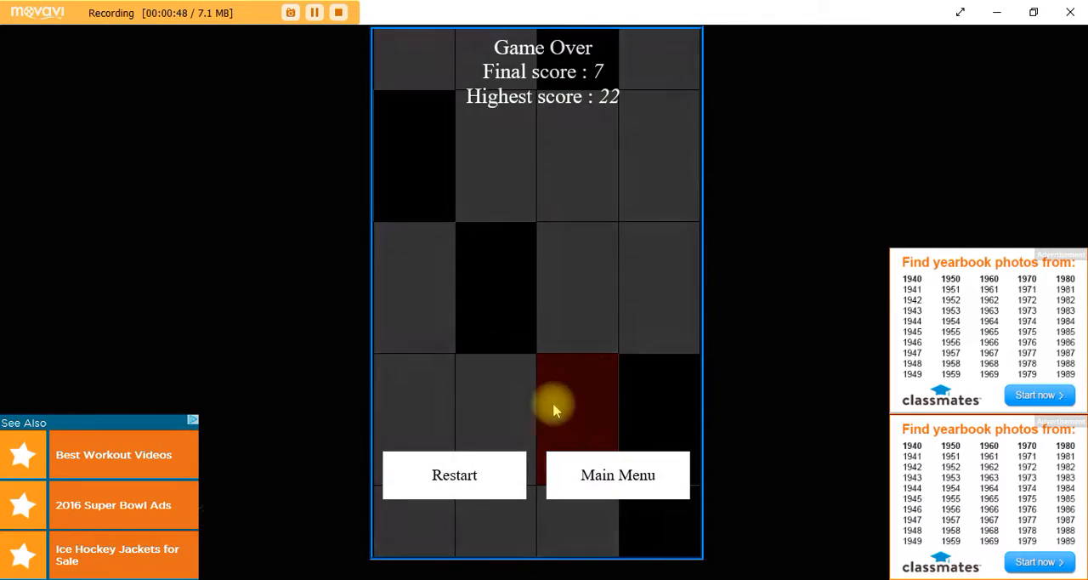
pyautogui.click(454, 475)
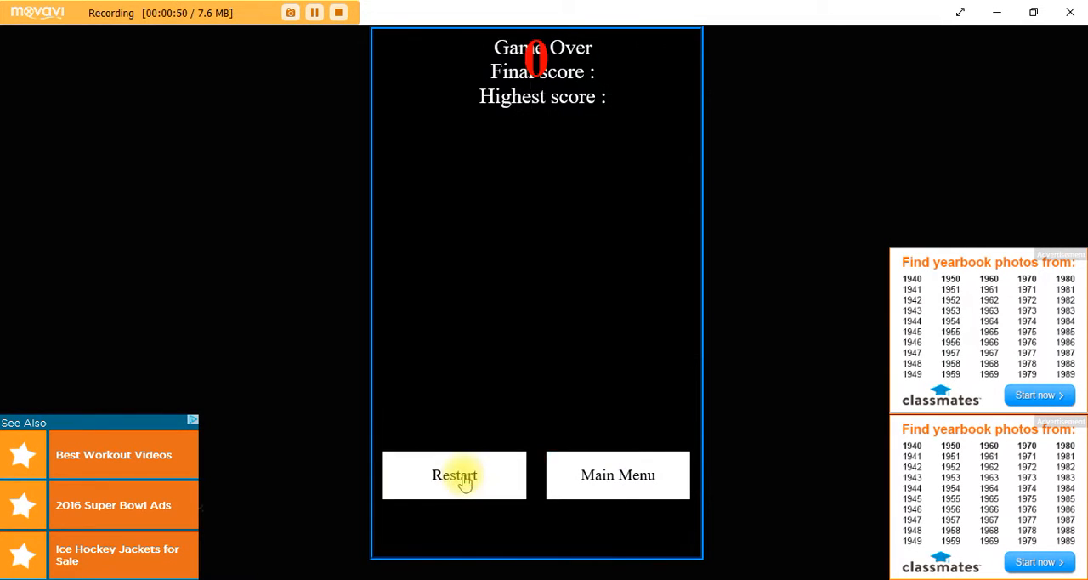
pyautogui.click(454, 474)
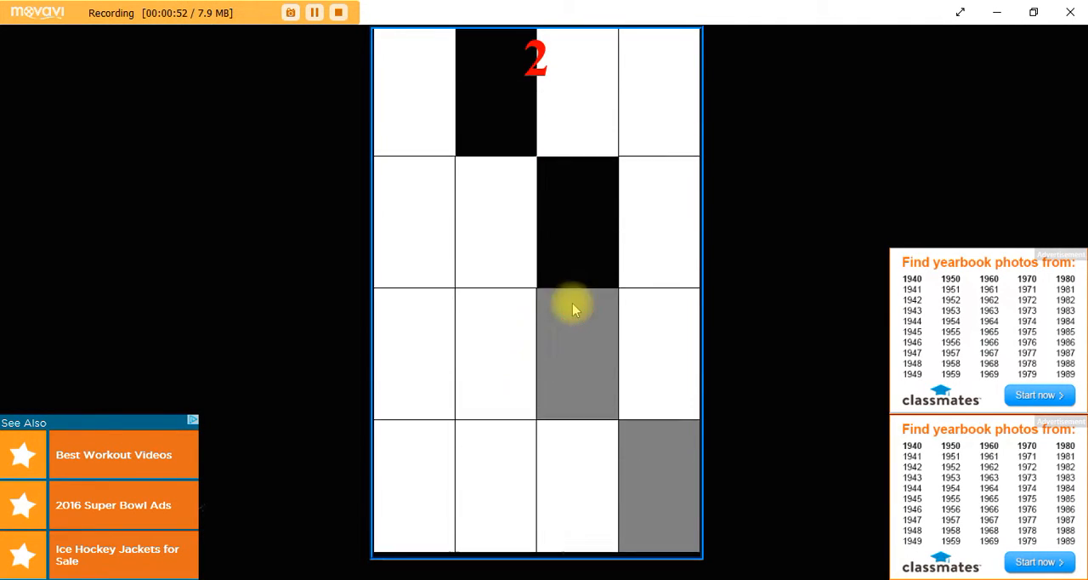
pyautogui.click(660, 302)
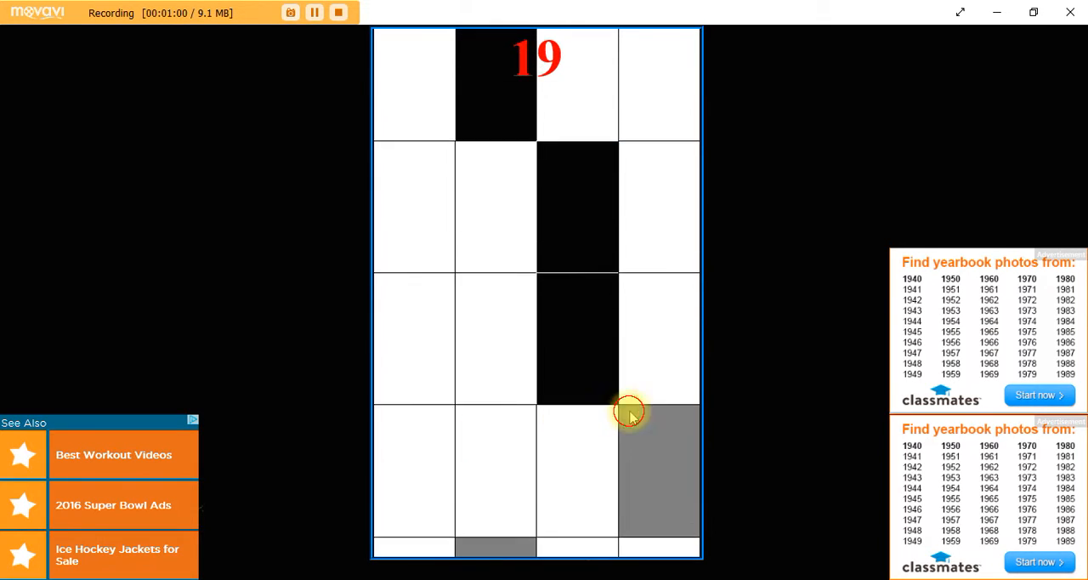
pyautogui.click(633, 411)
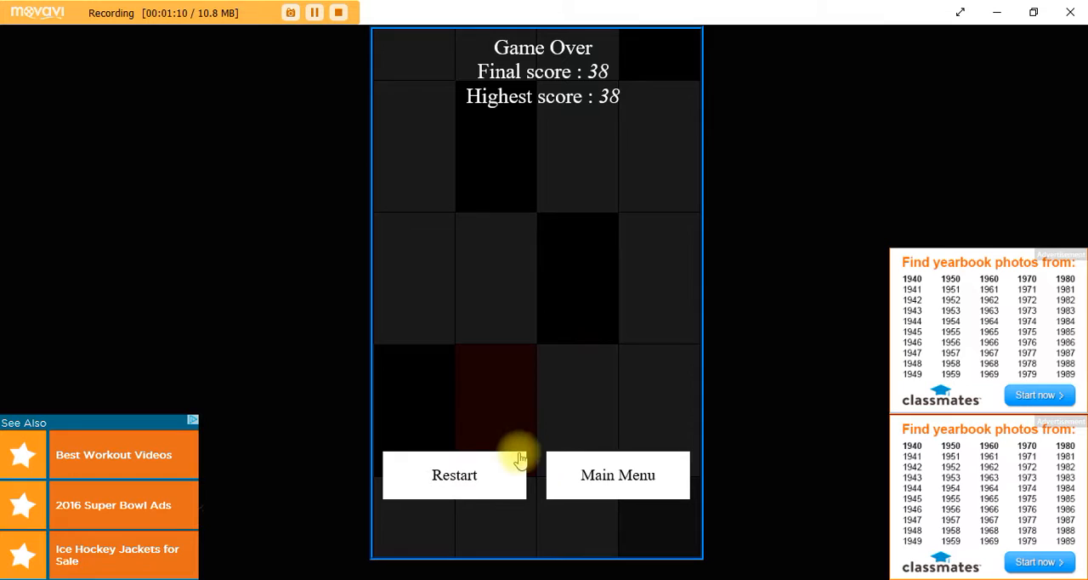
pyautogui.moveTo(585, 475)
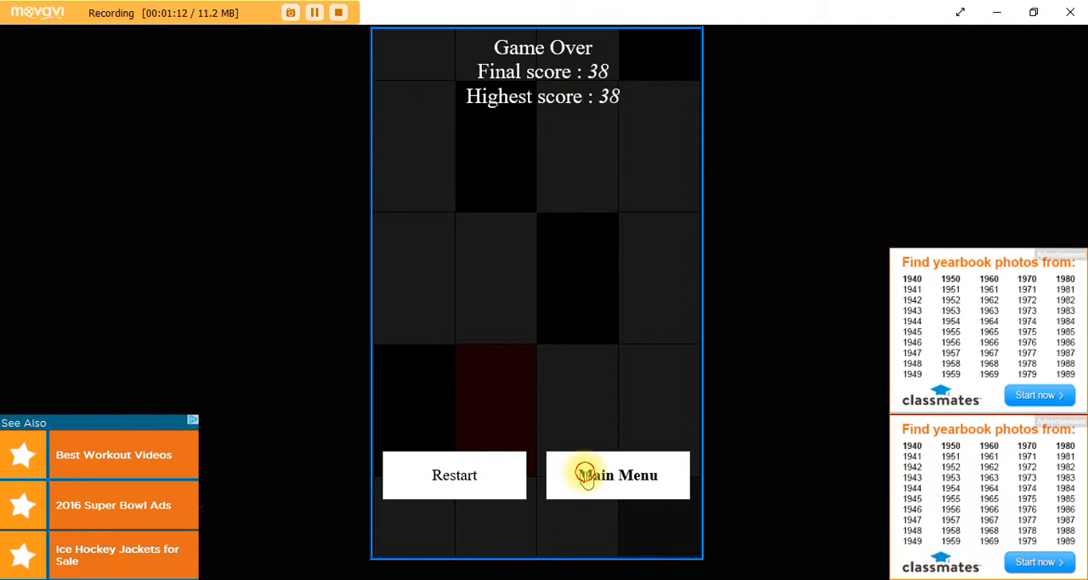
# Return to mode selection, start another round and tap the first black tiles.
pyautogui.click(617, 474)
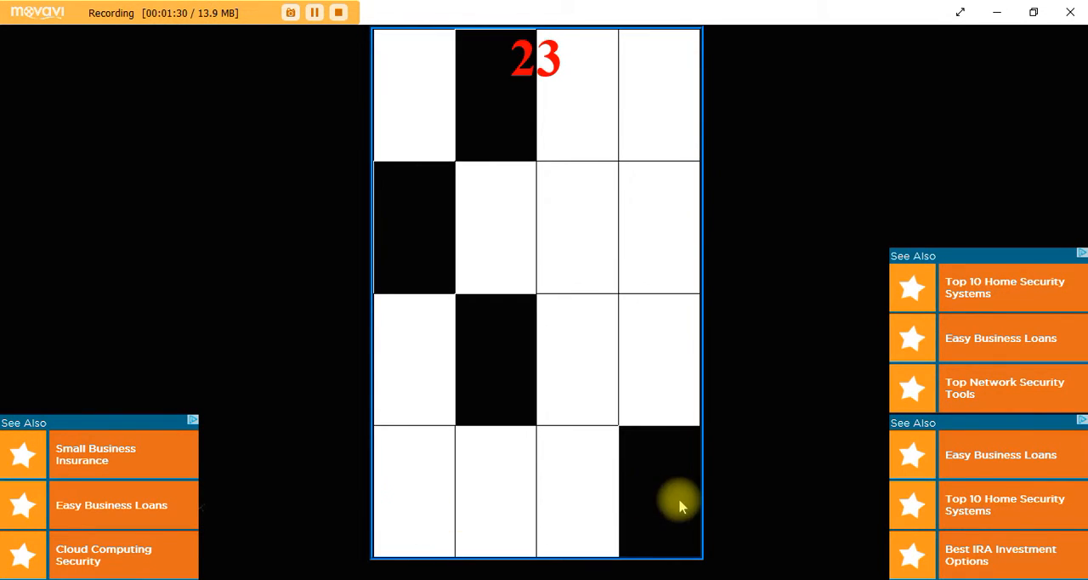
pyautogui.click(497, 502)
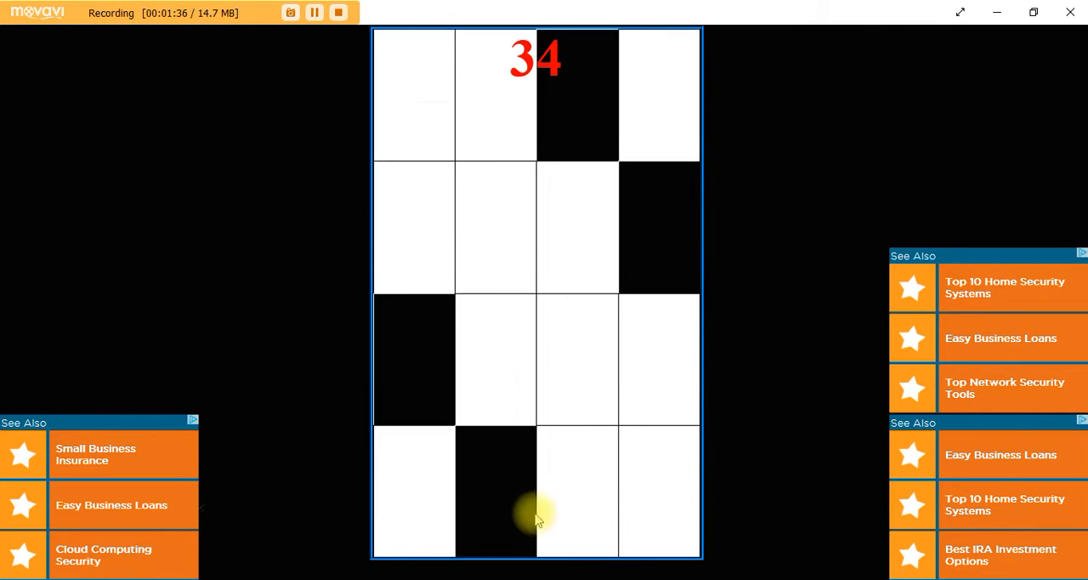
pyautogui.click(561, 519)
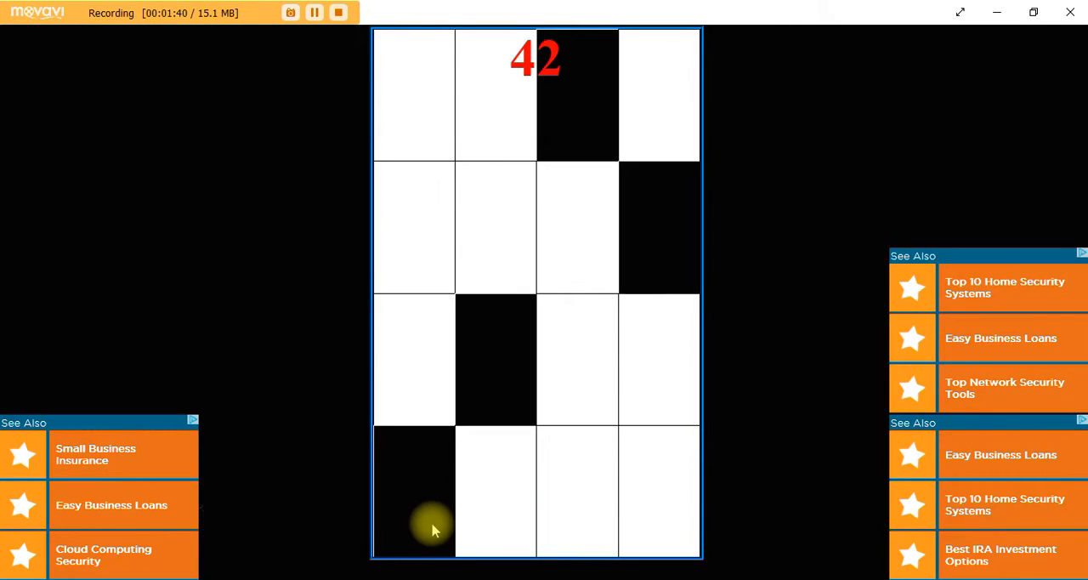
pyautogui.click(578, 527)
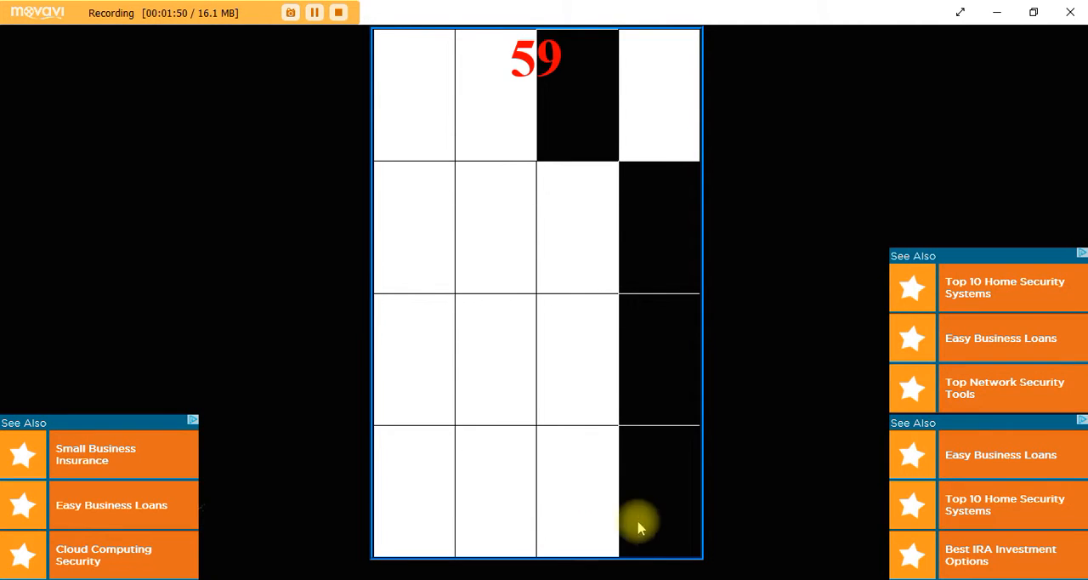
pyautogui.click(575, 517)
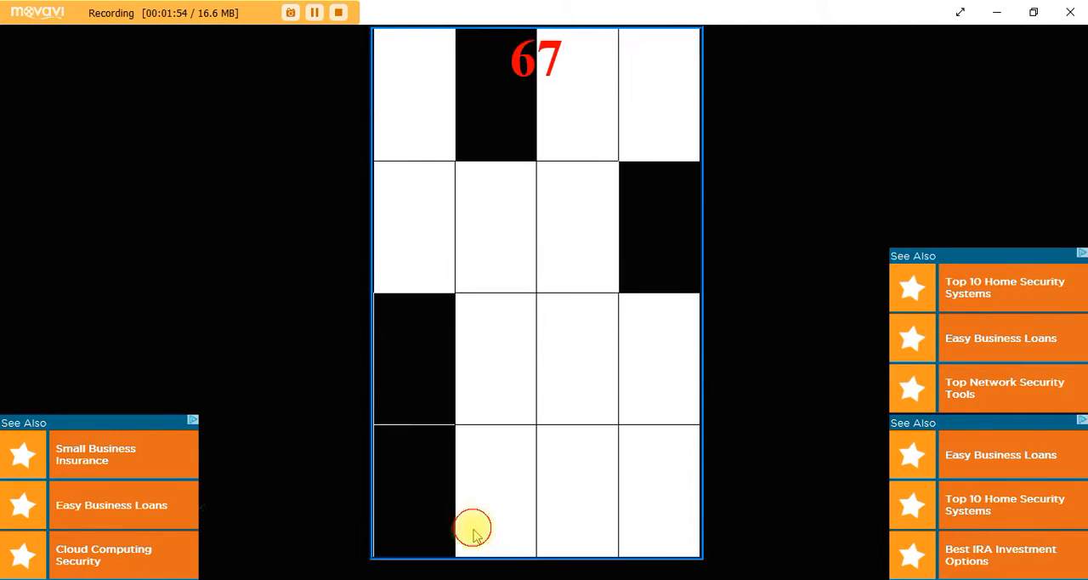
# Keep tapping black tiles to push the score past 38 toward 121.
pyautogui.click(472, 527)
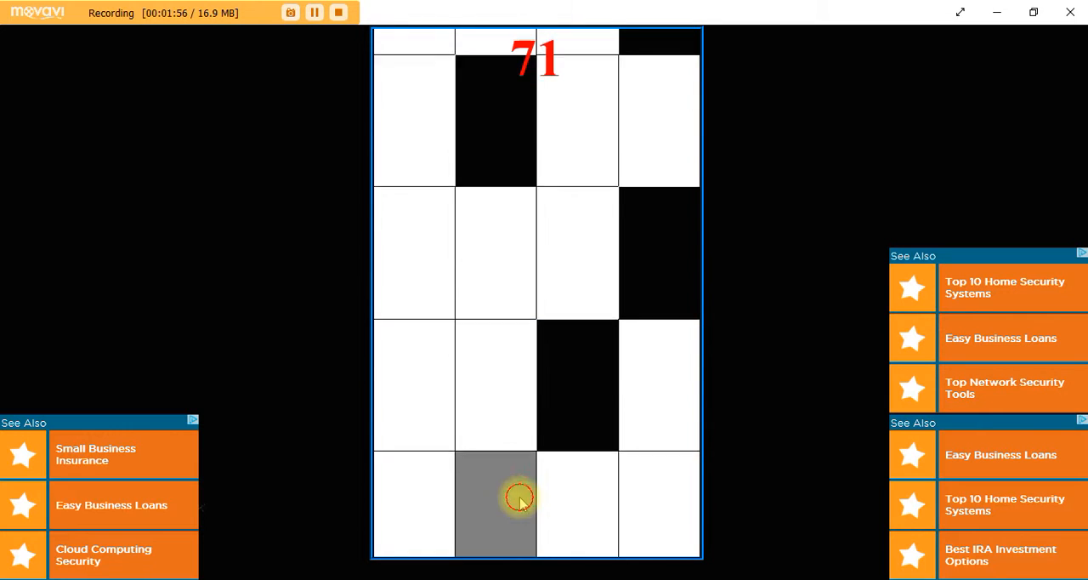
pyautogui.click(497, 502)
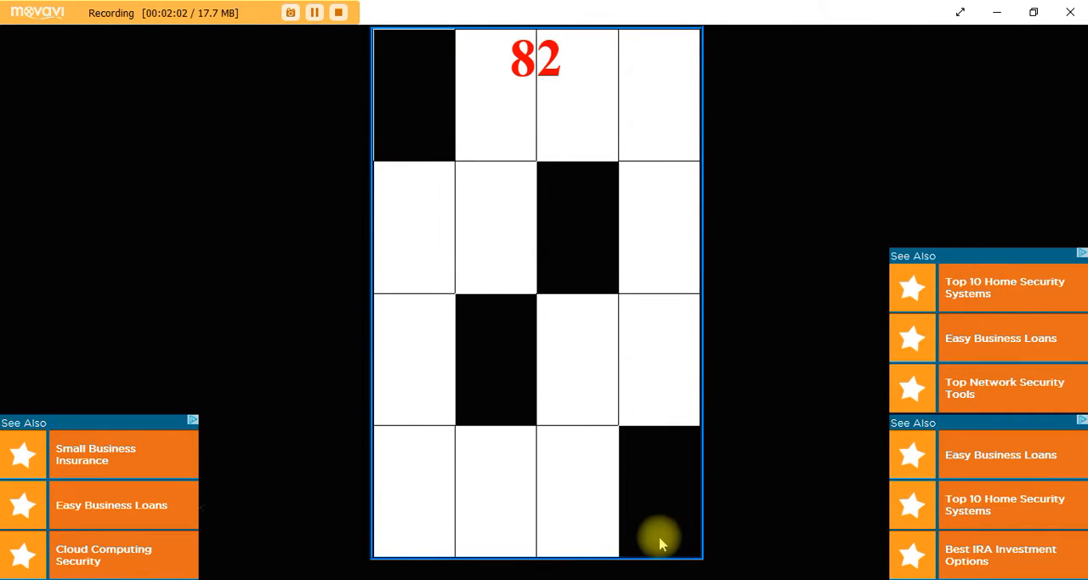
pyautogui.click(414, 493)
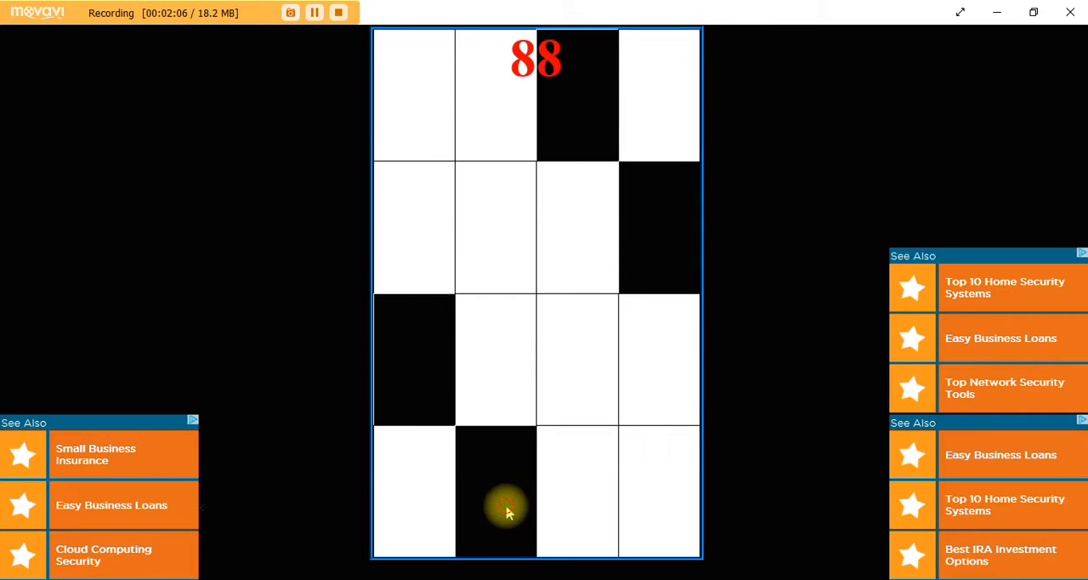
pyautogui.click(497, 491)
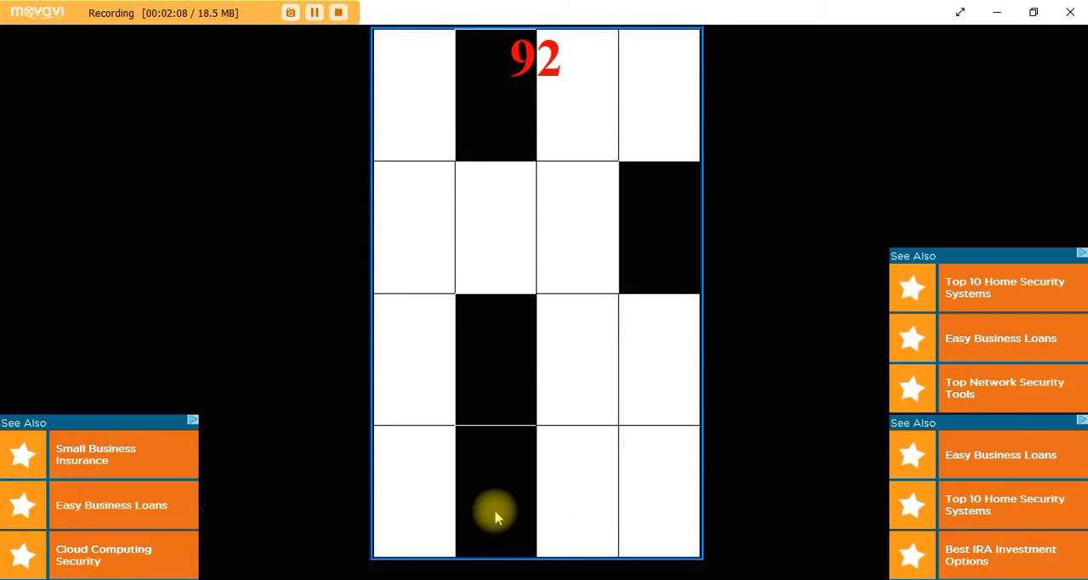
pyautogui.click(456, 524)
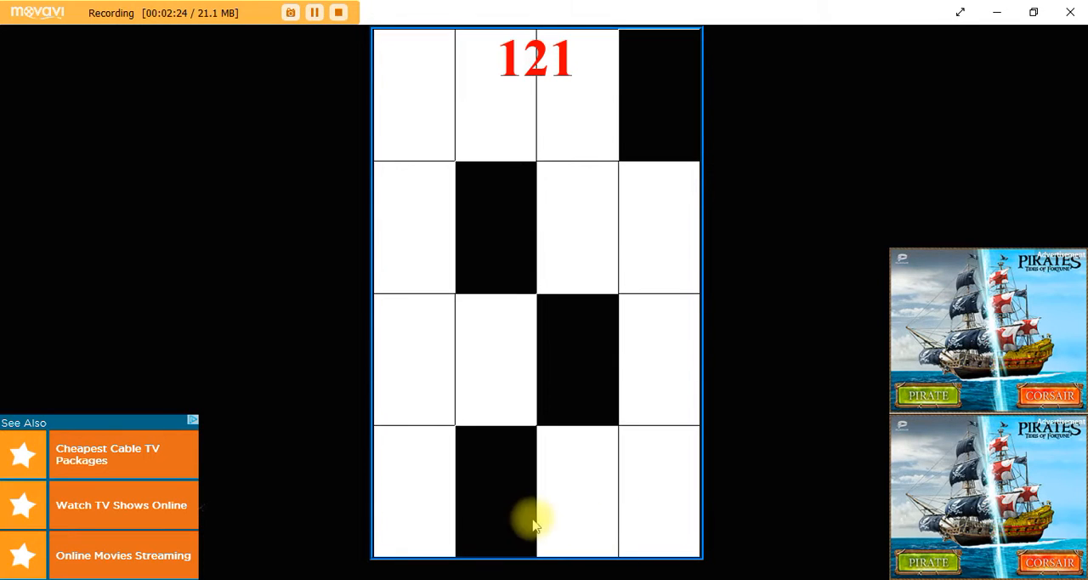
# Continue the long round, tapping black tiles as the score climbs.
pyautogui.click(638, 510)
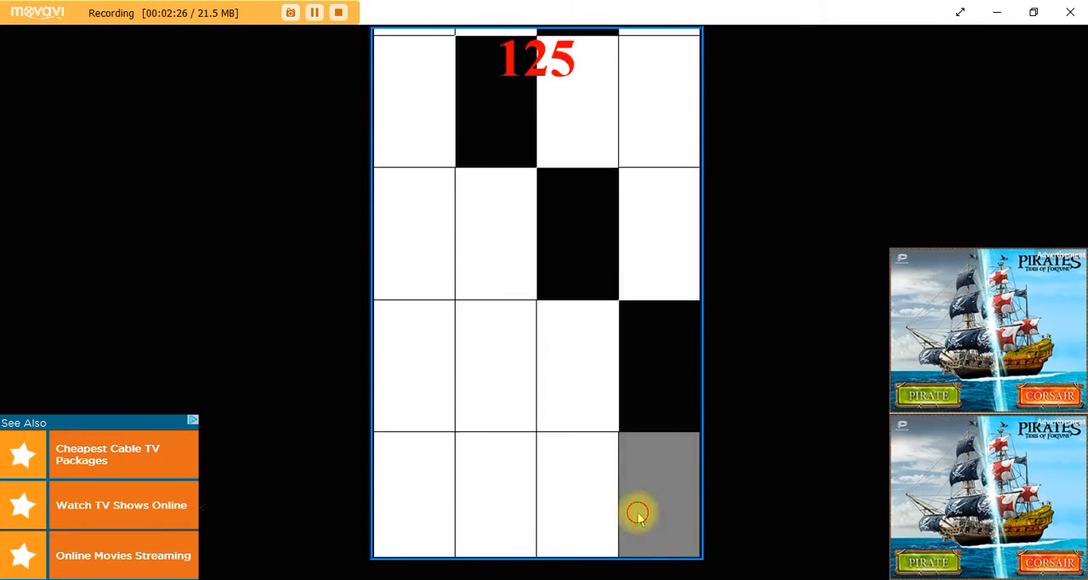
pyautogui.click(637, 510)
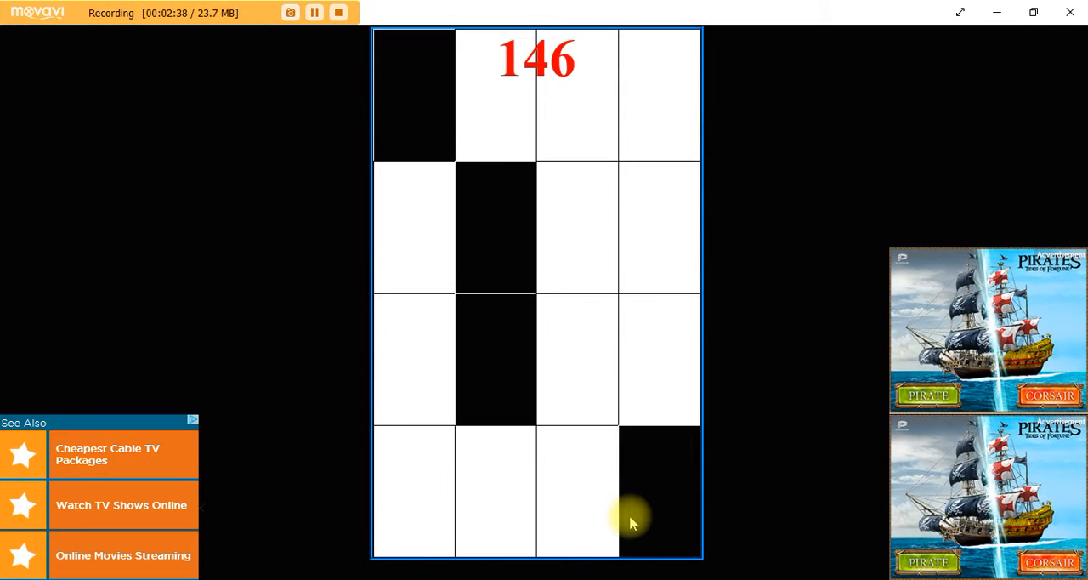
pyautogui.click(433, 501)
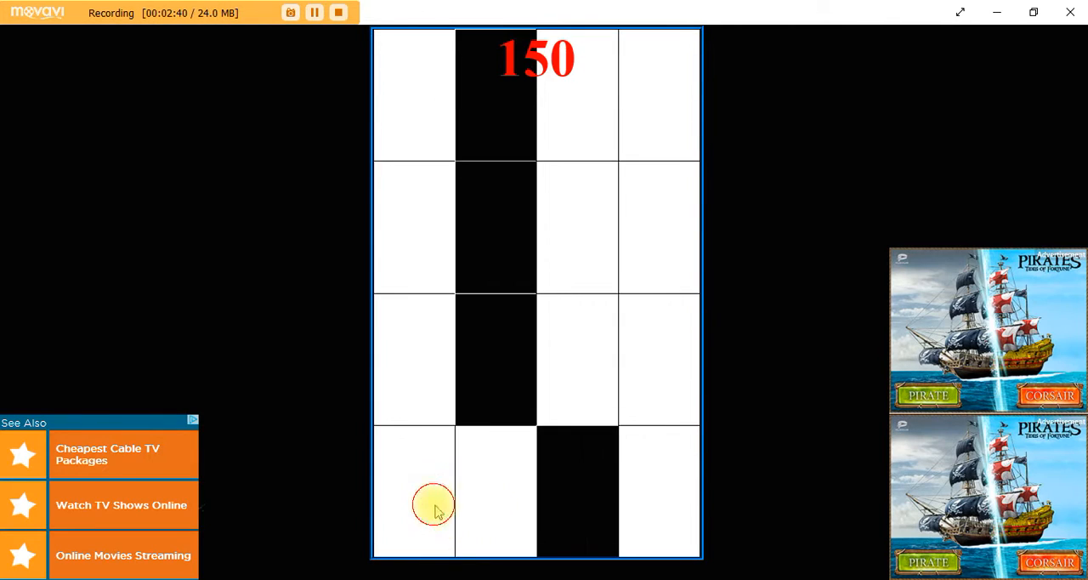
pyautogui.click(497, 502)
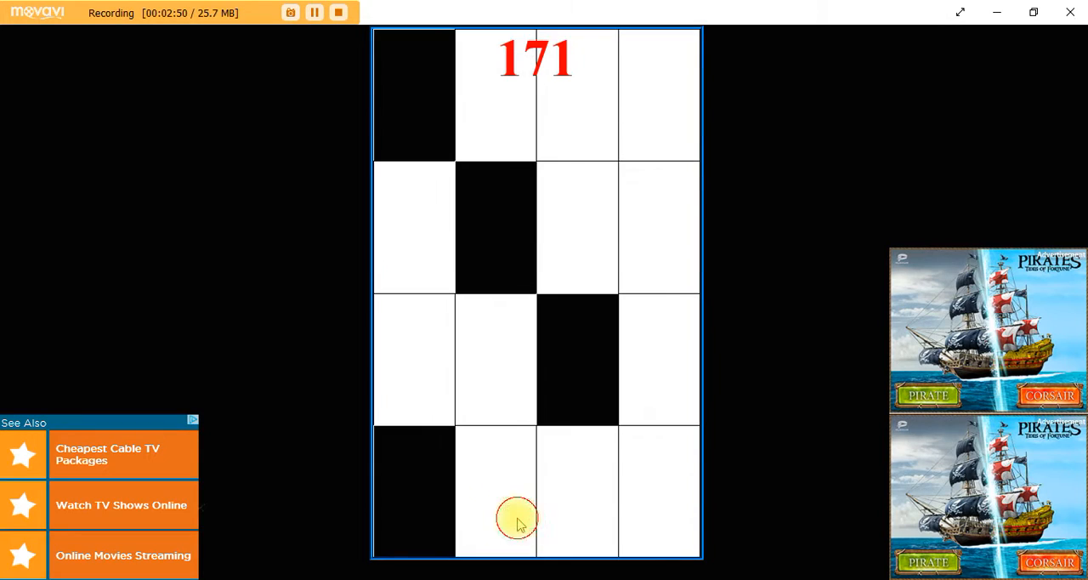
pyautogui.click(411, 514)
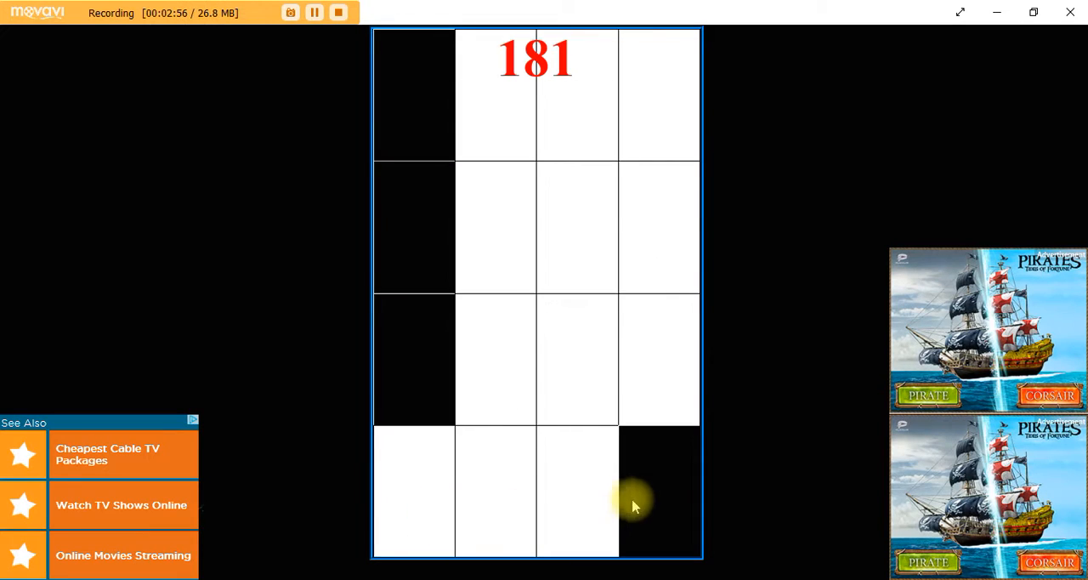
pyautogui.click(659, 490)
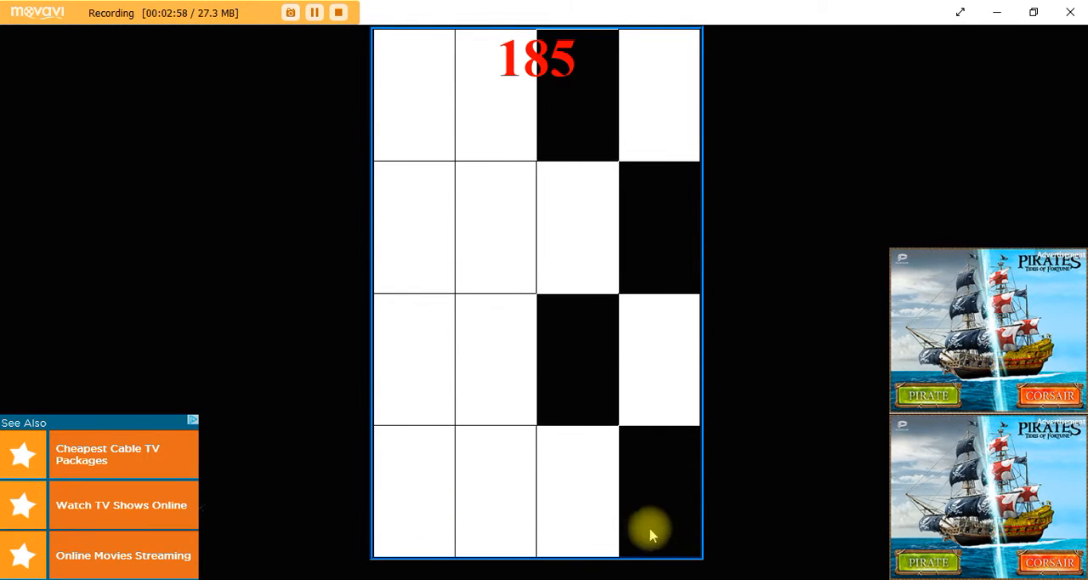
pyautogui.click(497, 493)
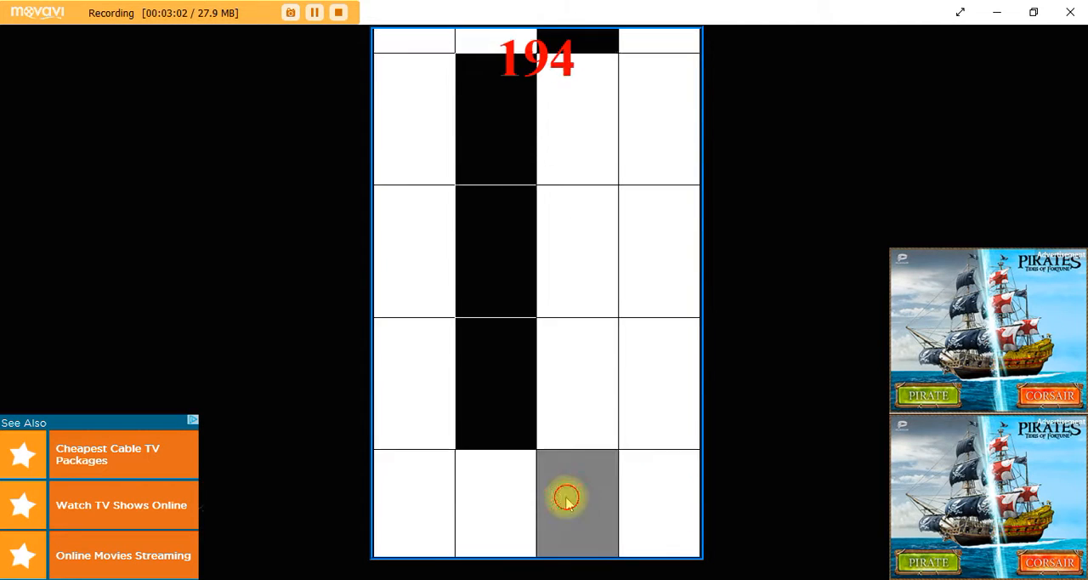
pyautogui.click(576, 496)
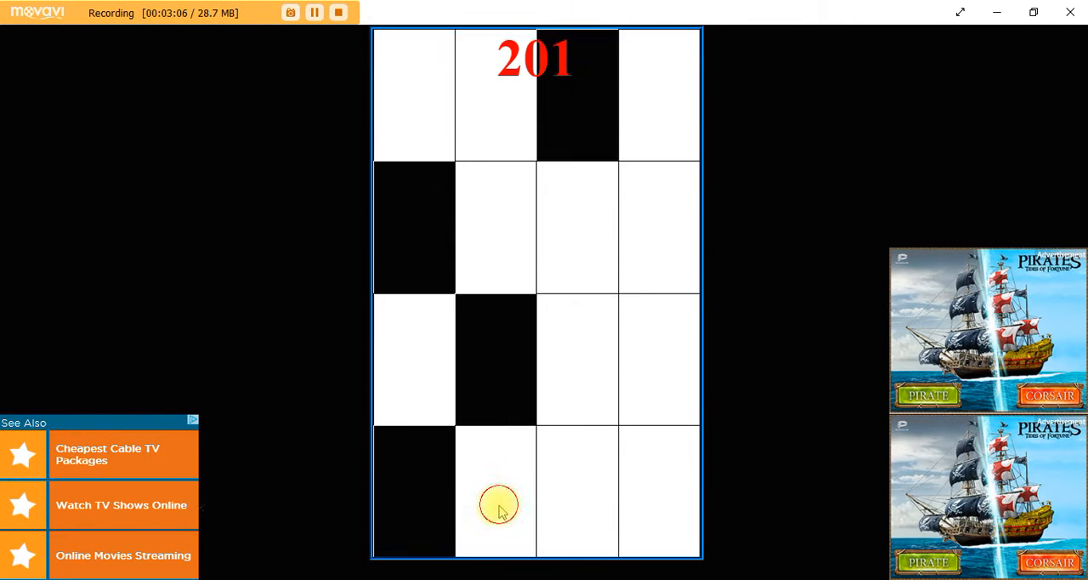
pyautogui.click(499, 502)
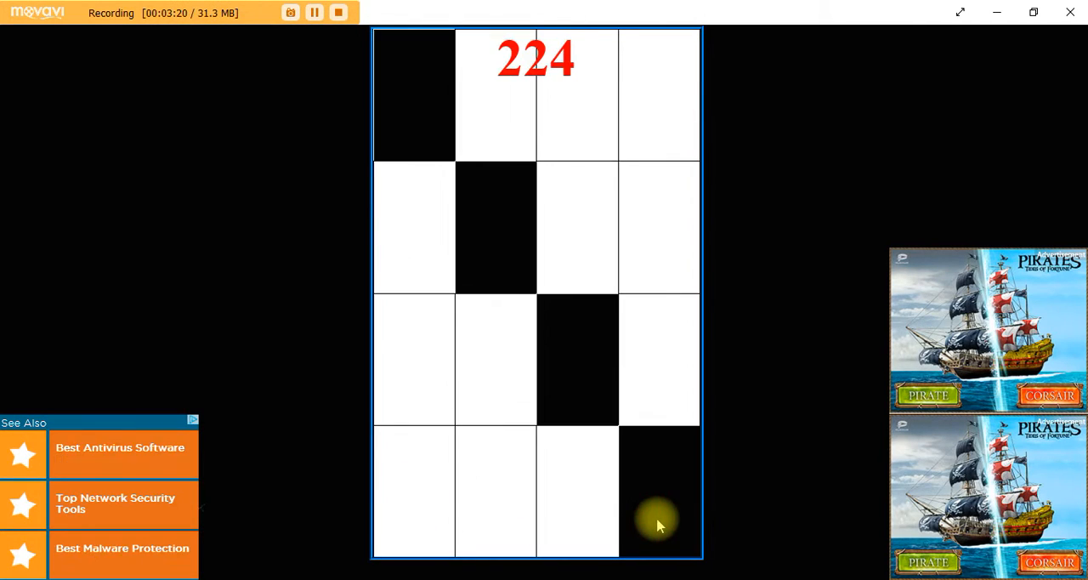
# Tap black tiles until Game Over at 277, then return to mode selection.
pyautogui.click(415, 510)
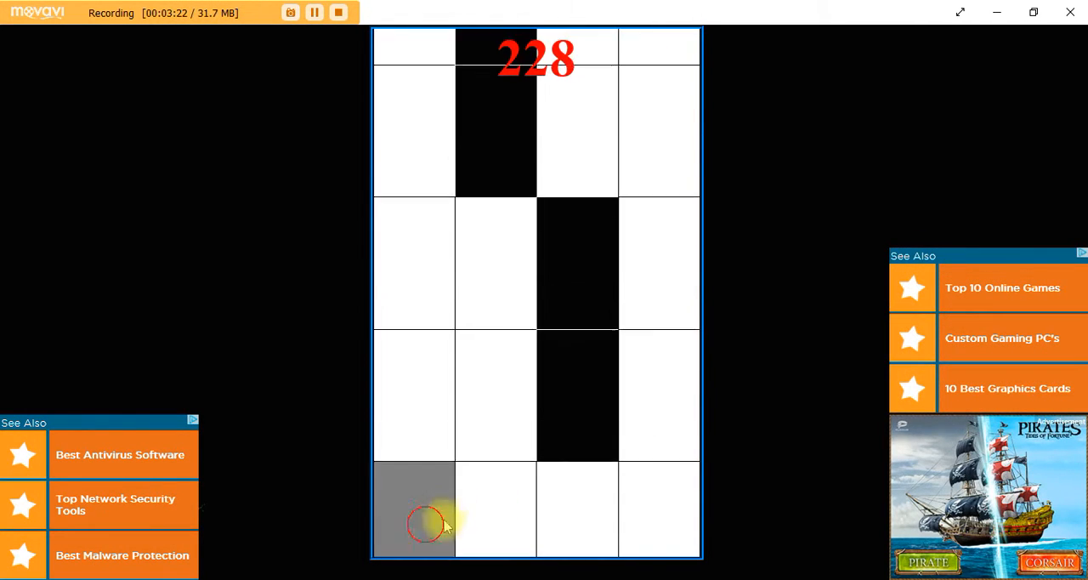
pyautogui.click(496, 507)
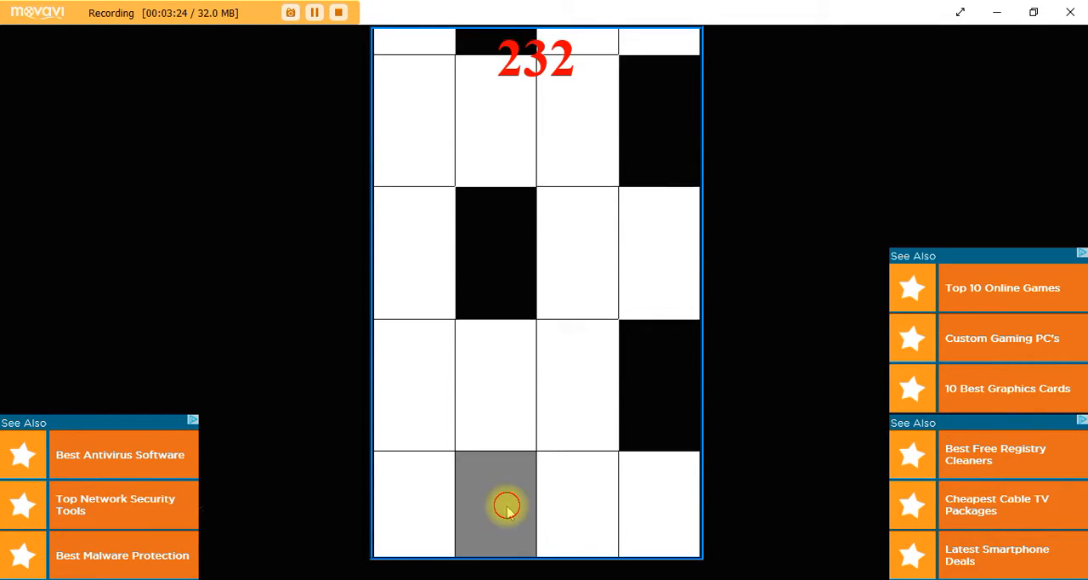
pyautogui.click(506, 507)
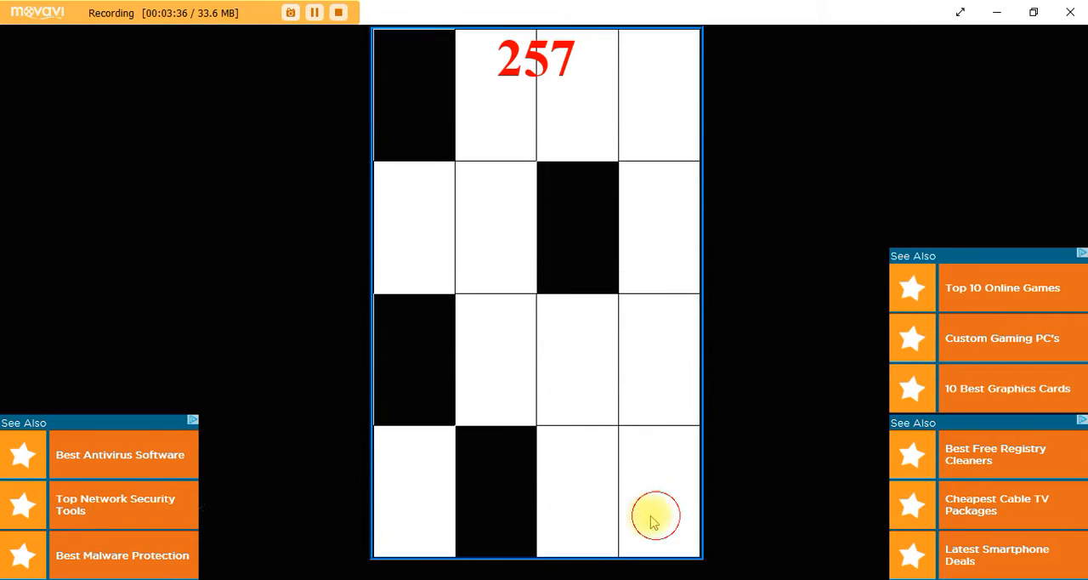
pyautogui.click(654, 519)
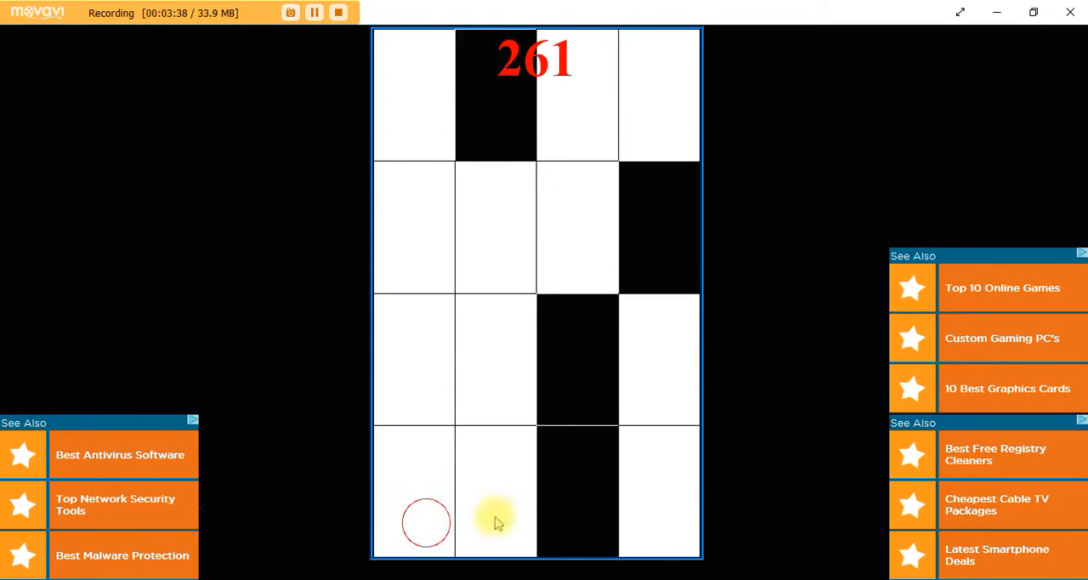
pyautogui.click(425, 524)
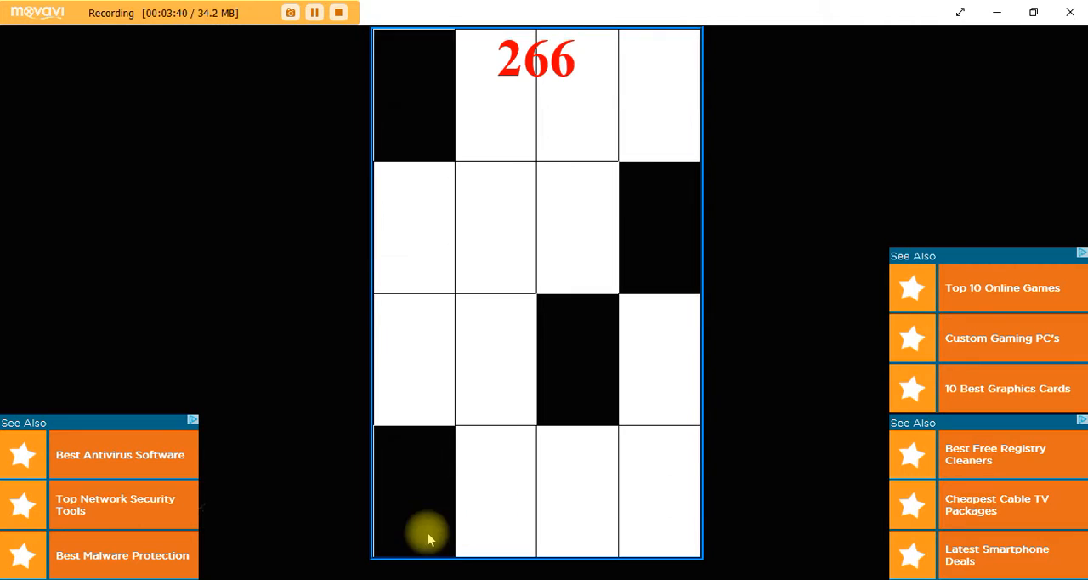
pyautogui.click(654, 506)
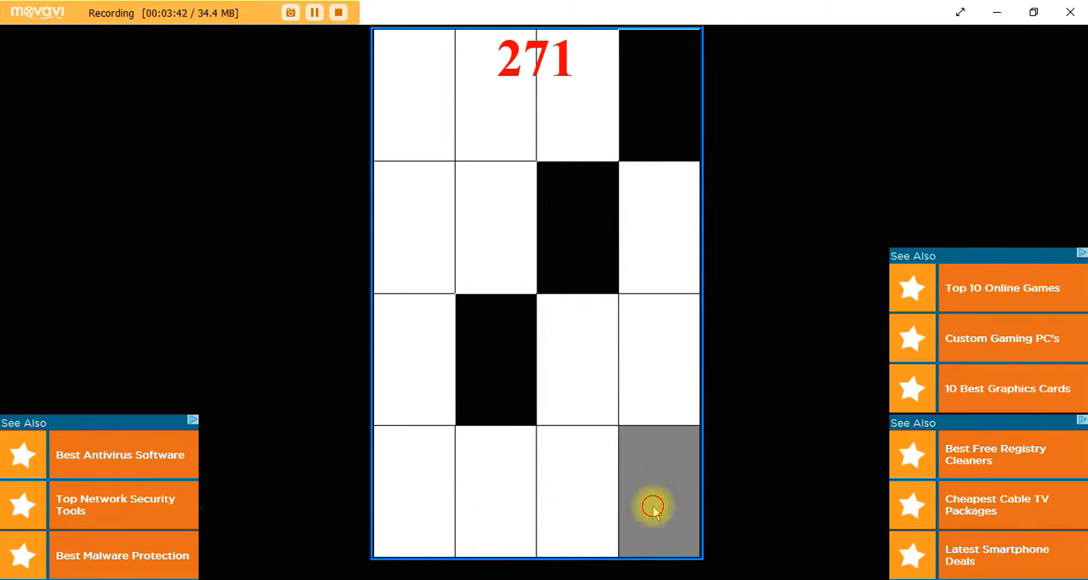
pyautogui.click(660, 493)
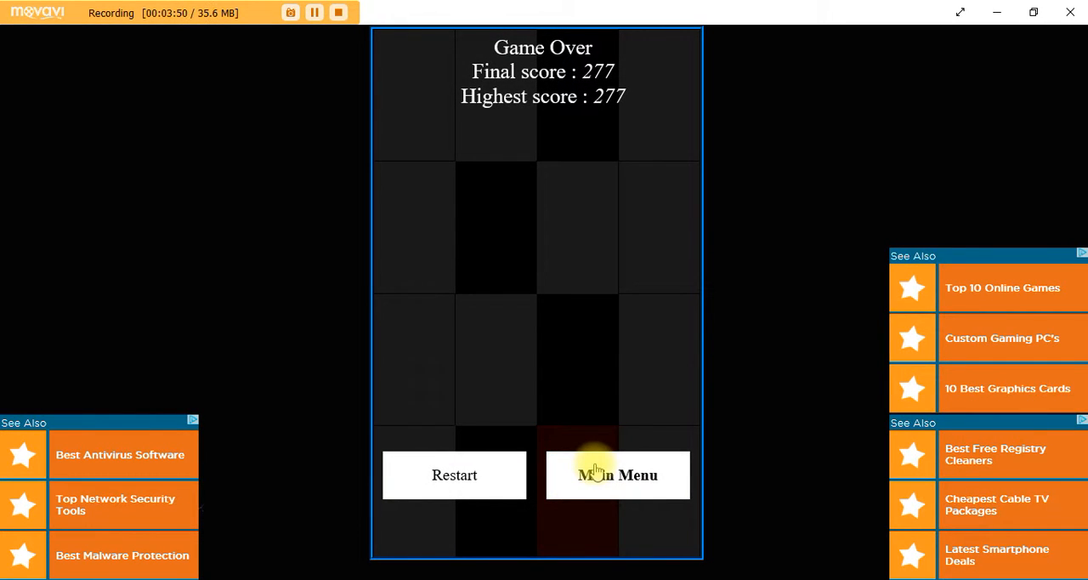
pyautogui.moveTo(598, 61)
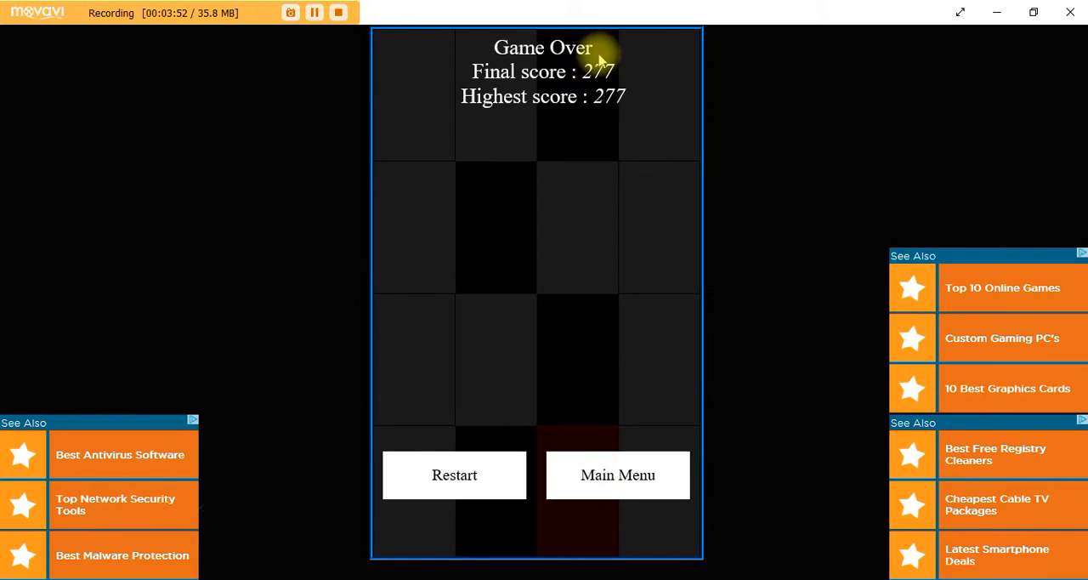
pyautogui.click(617, 474)
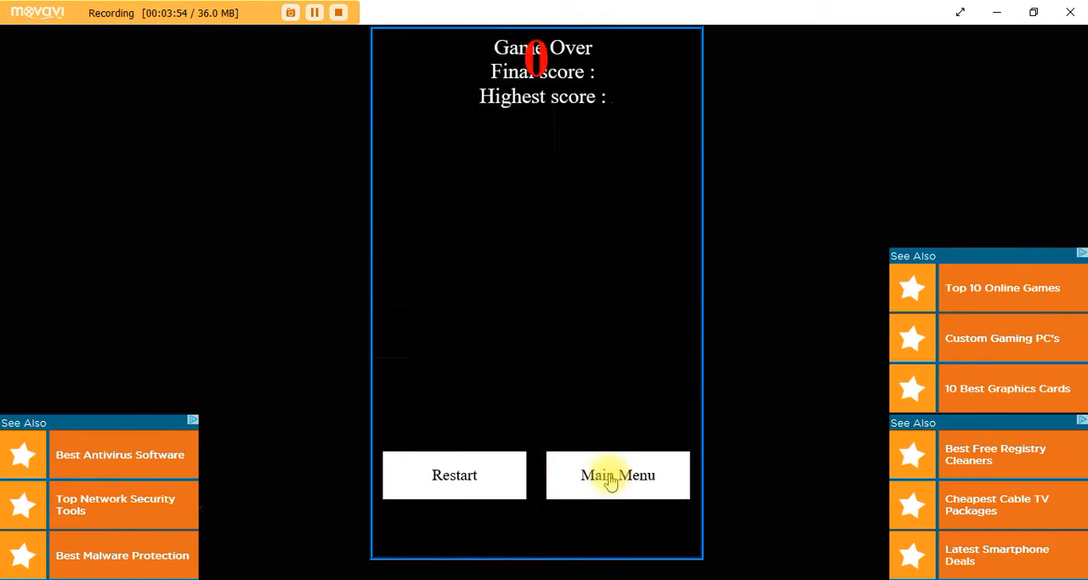
pyautogui.click(617, 474)
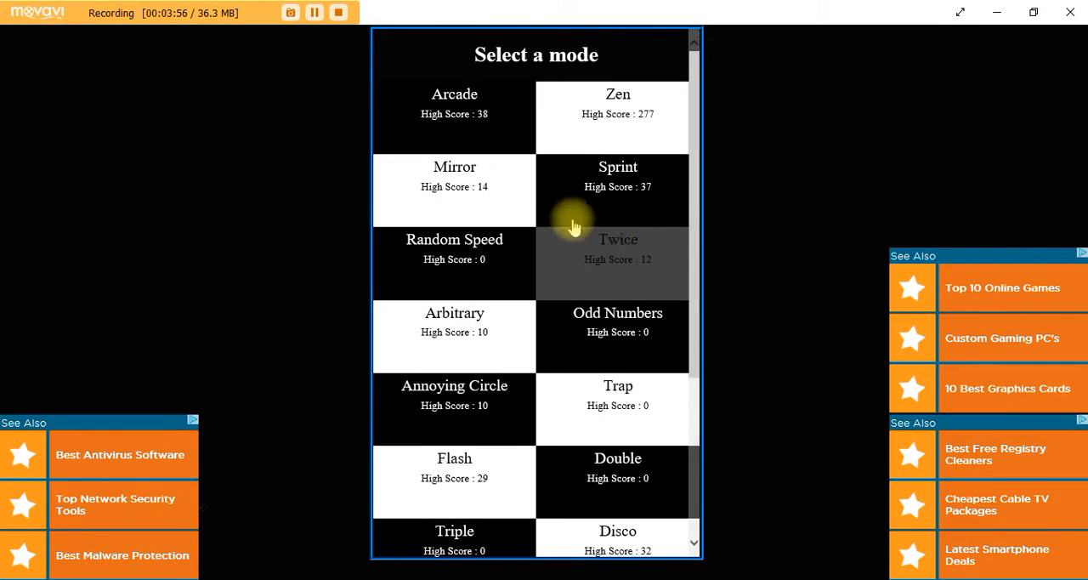
# Start another mode and tap black tiles until Game Over at 21.
pyautogui.click(617, 246)
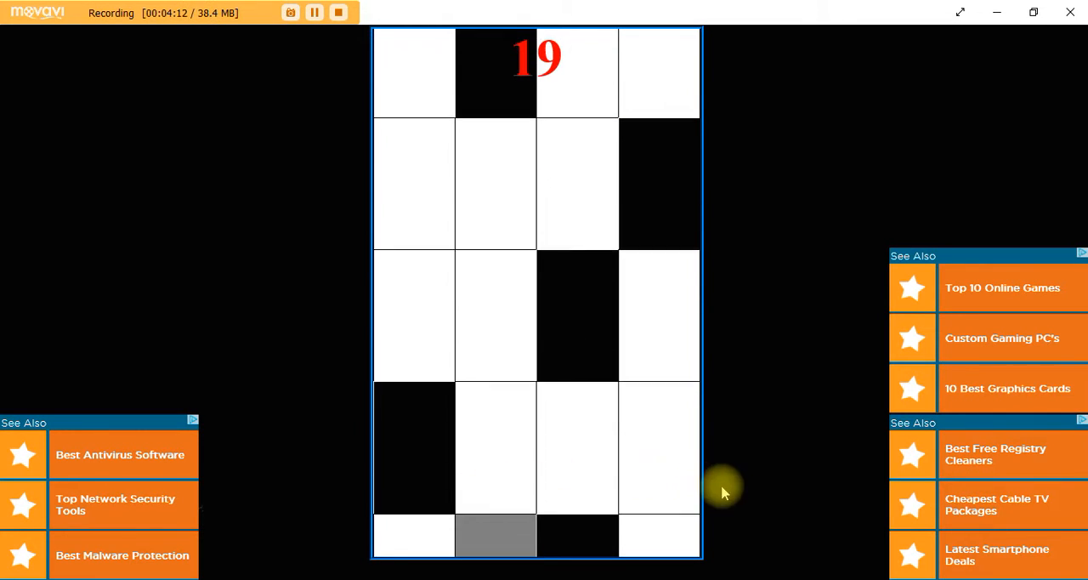
pyautogui.click(660, 490)
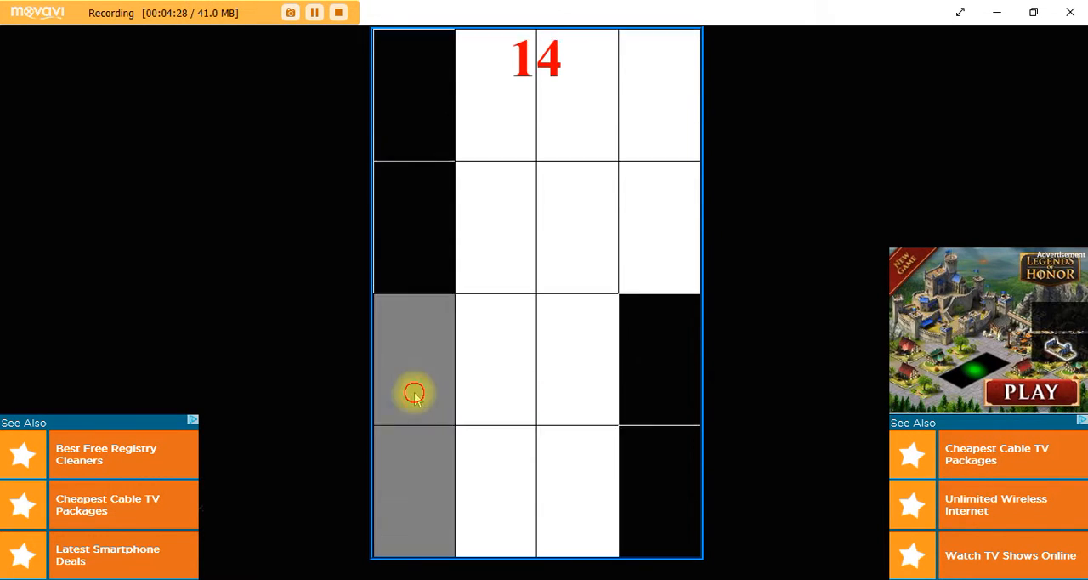
pyautogui.click(414, 393)
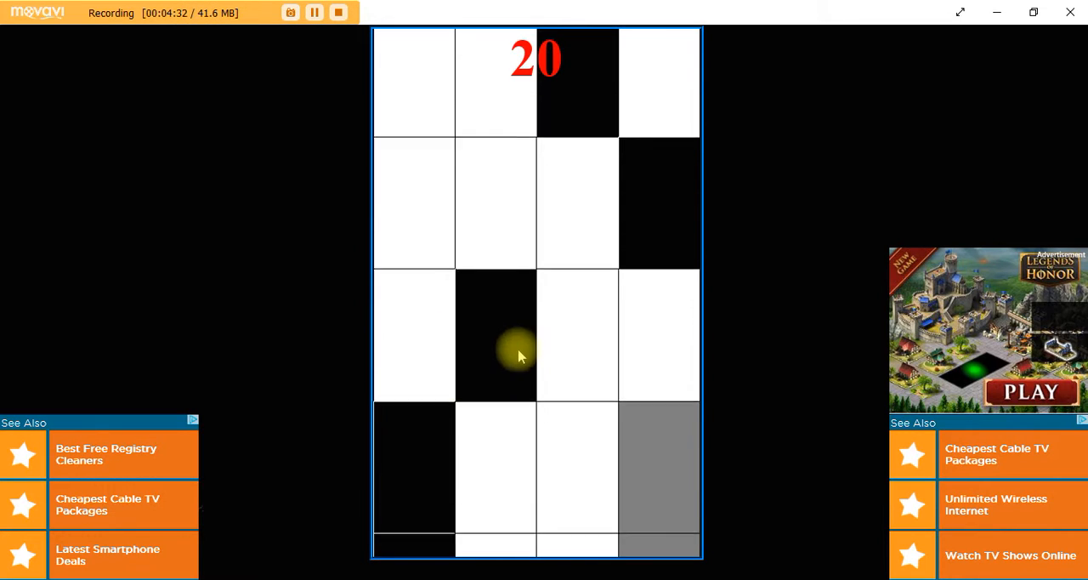
pyautogui.click(414, 485)
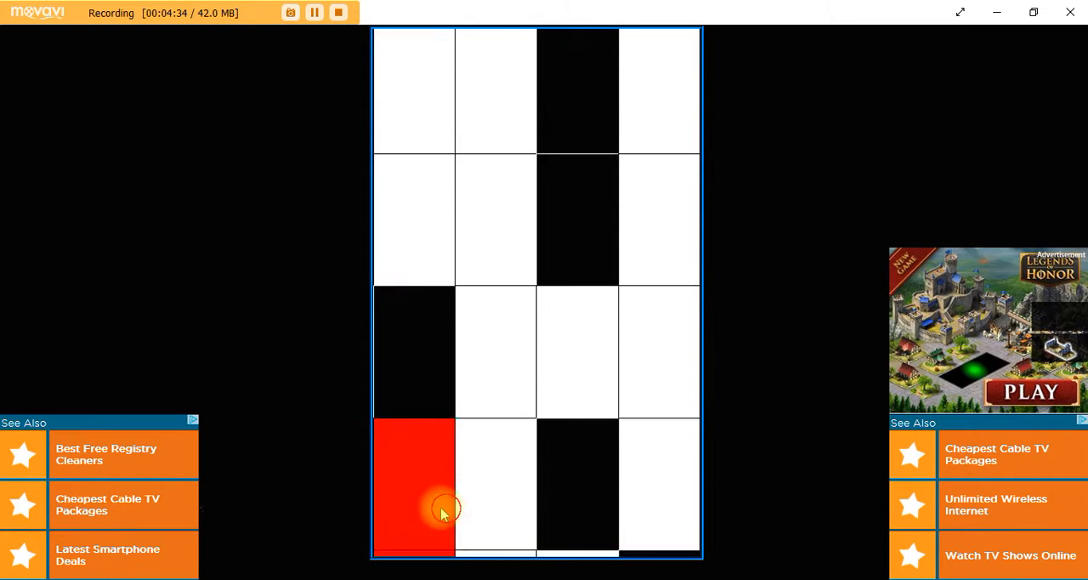
pyautogui.click(415, 510)
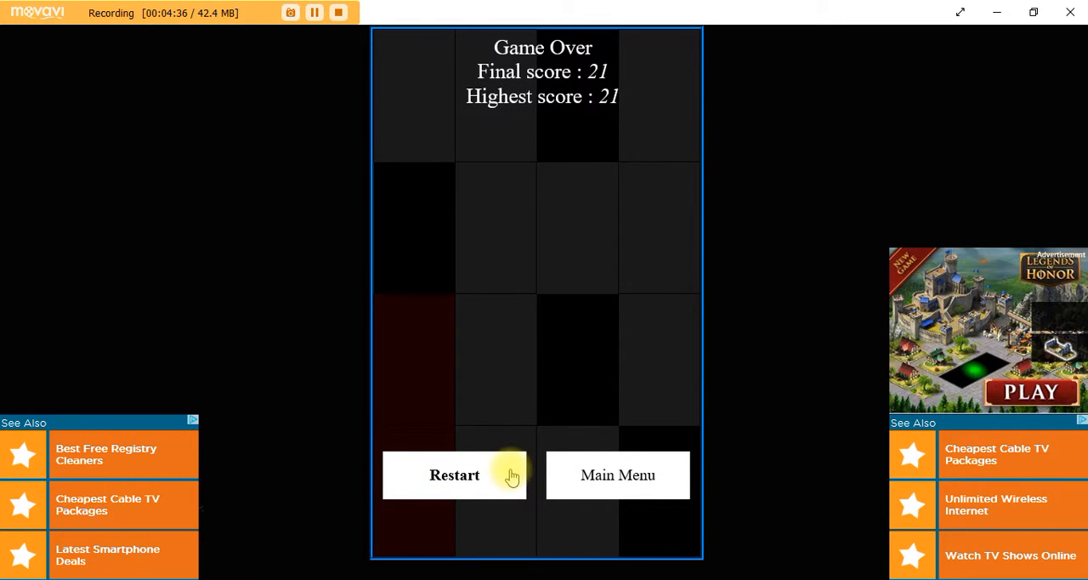
# Restart the same mode and play to 15 before Game Over.
pyautogui.click(454, 475)
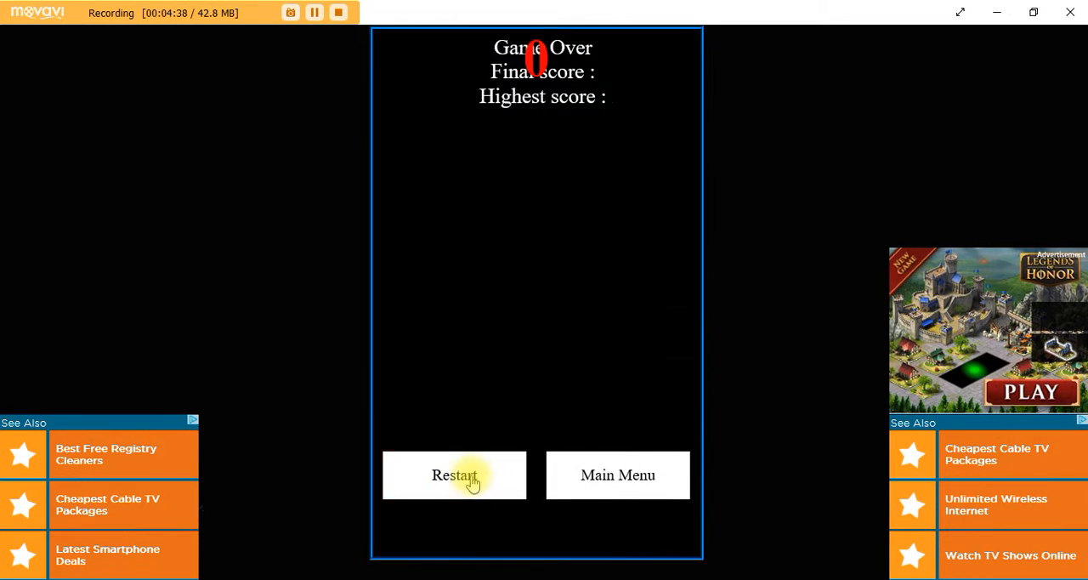
pyautogui.click(453, 474)
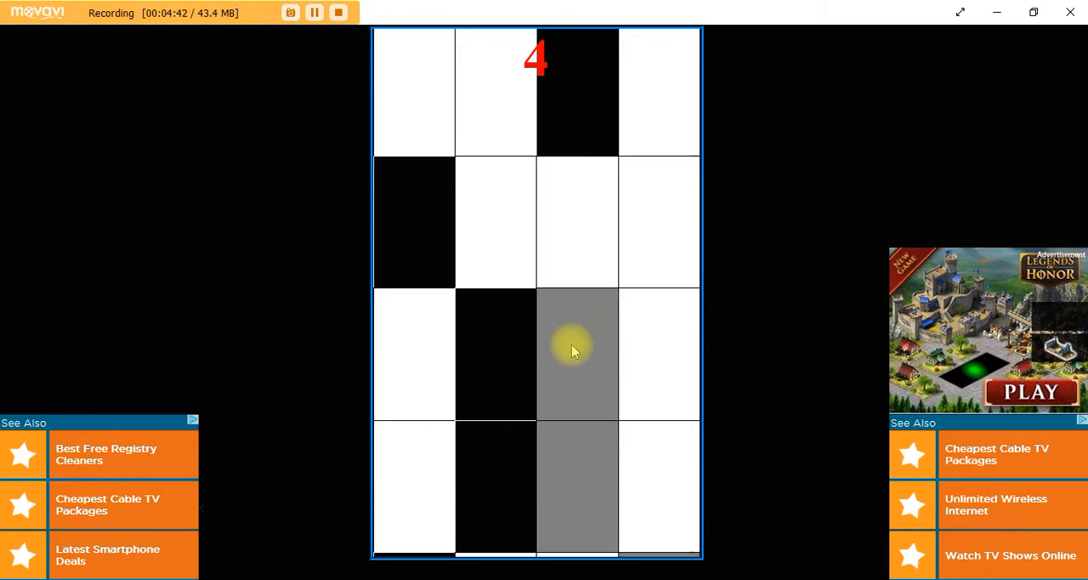
pyautogui.click(413, 343)
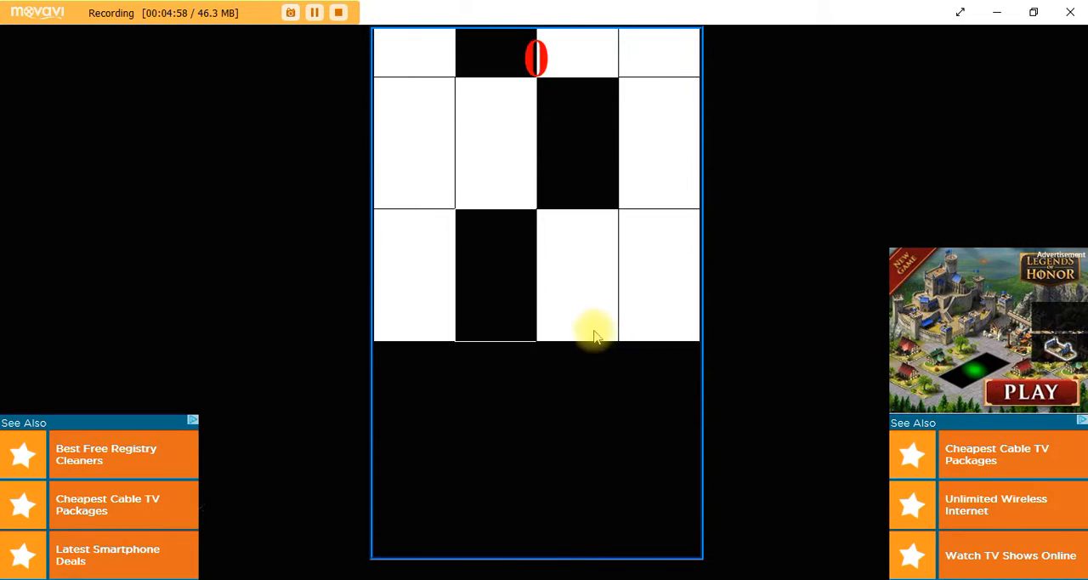
pyautogui.click(578, 331)
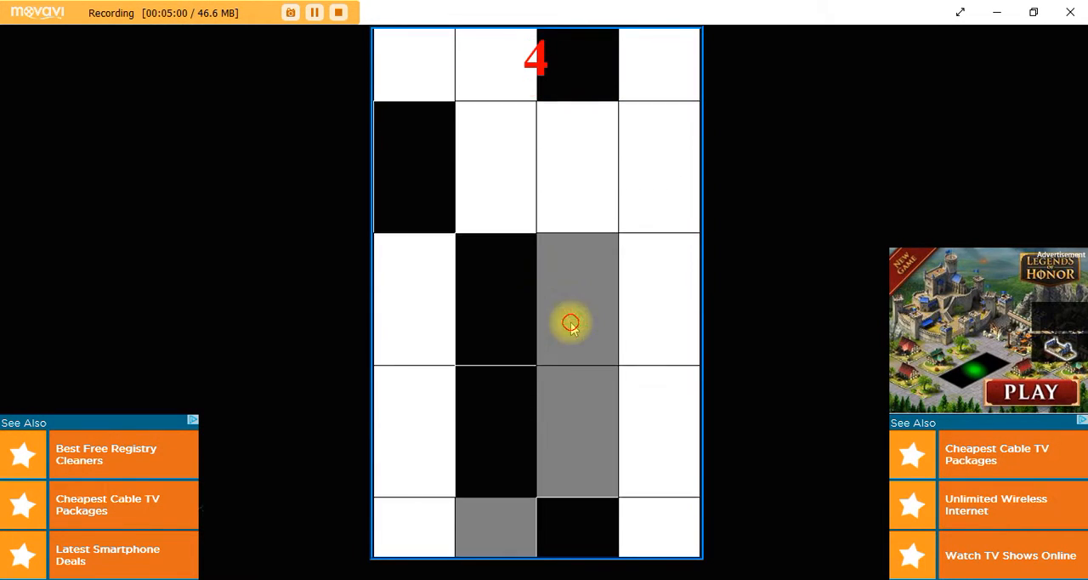
pyautogui.click(569, 323)
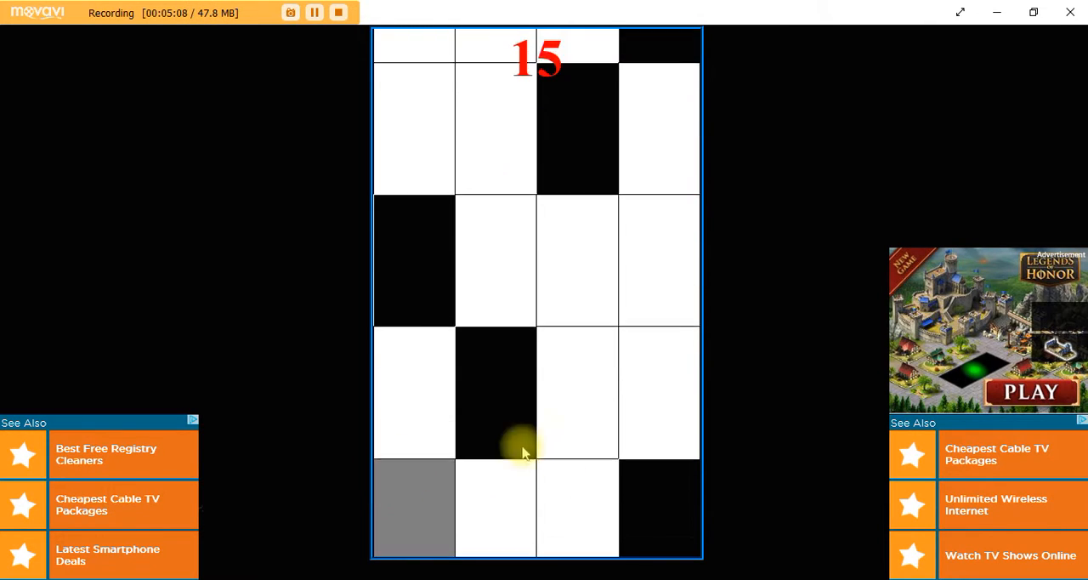
pyautogui.click(523, 451)
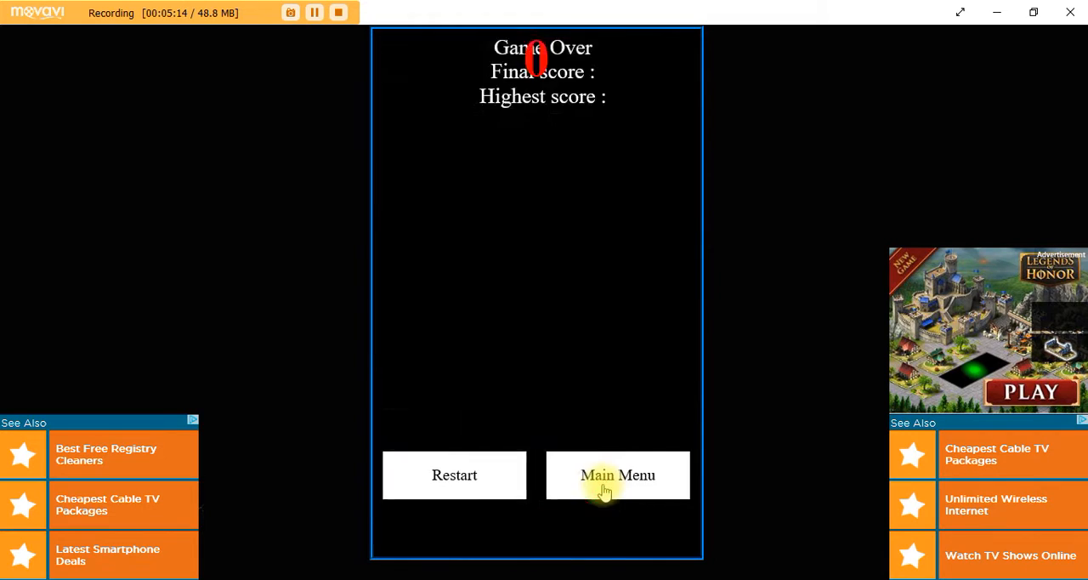
# Return to the menu, start Sprint mode and play timed rounds tapping black tiles.
pyautogui.click(618, 475)
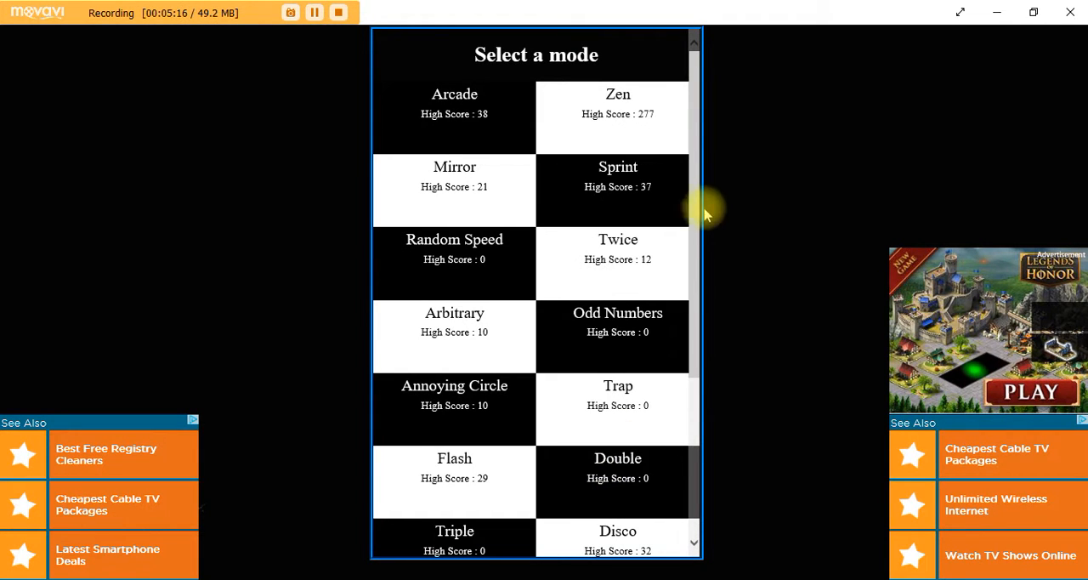
pyautogui.moveTo(642, 210)
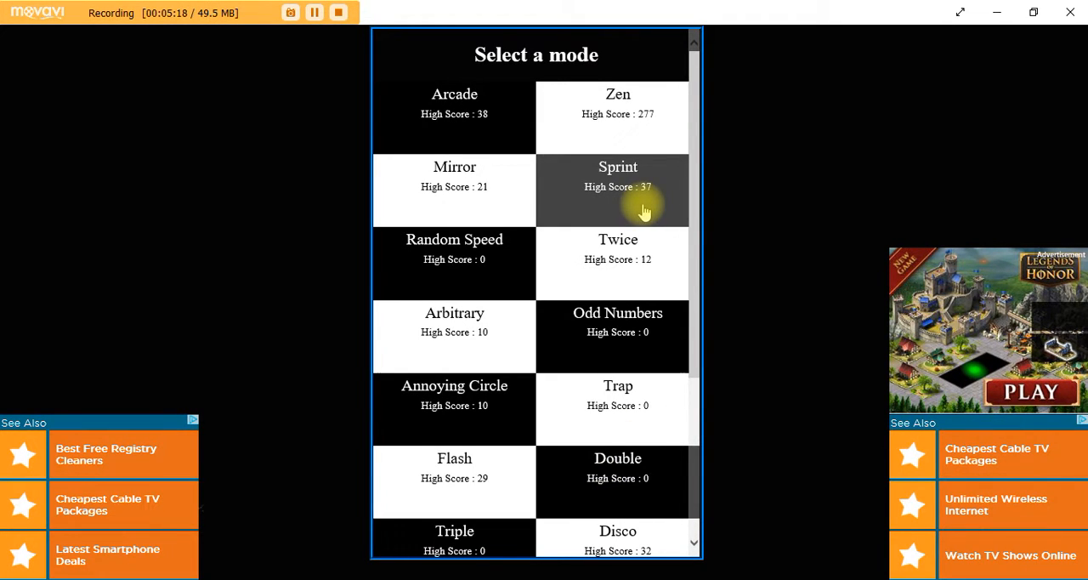
pyautogui.click(619, 190)
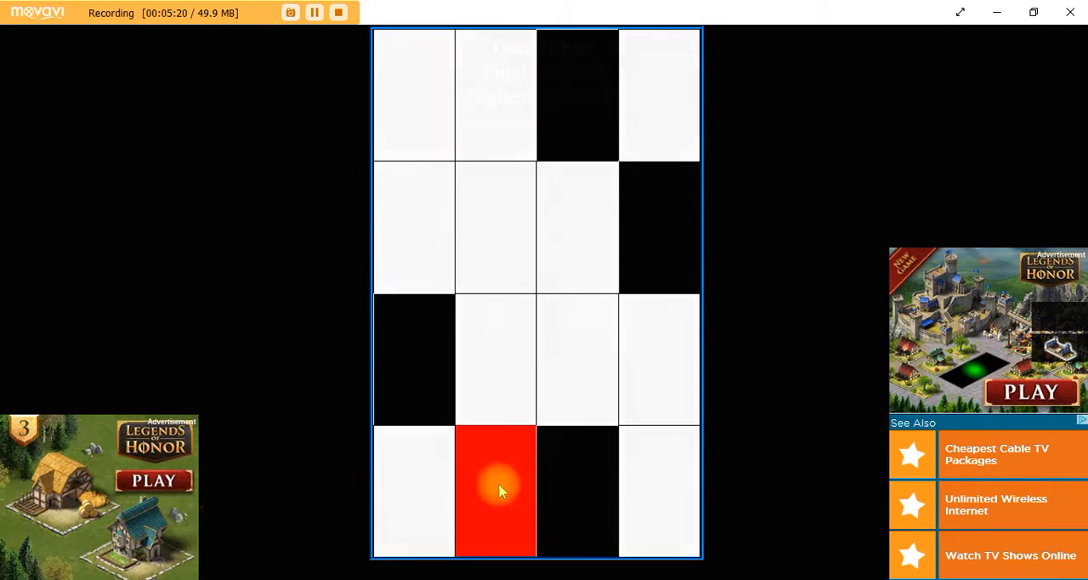
pyautogui.click(497, 492)
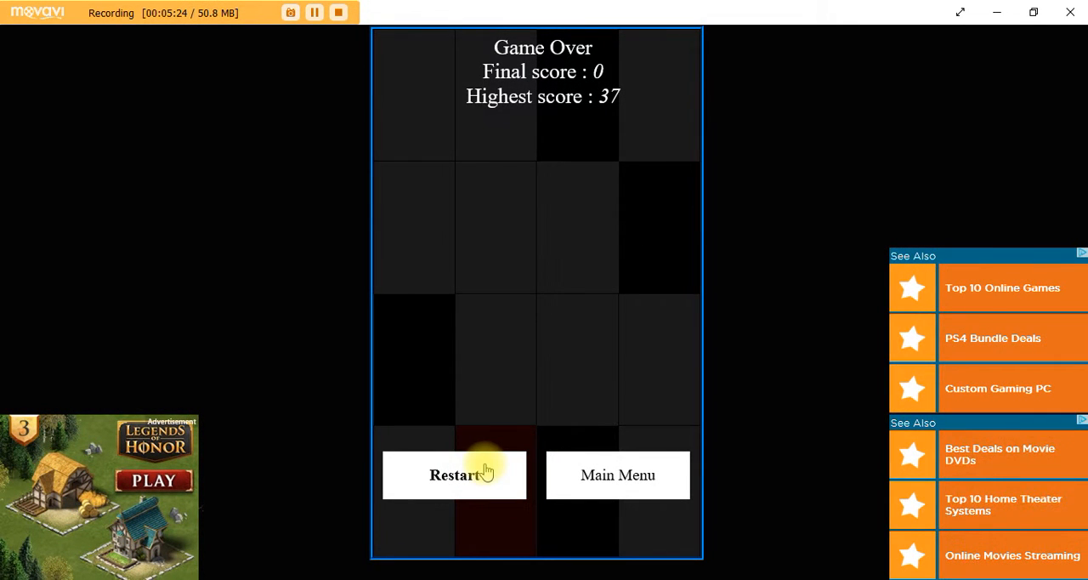
pyautogui.click(454, 474)
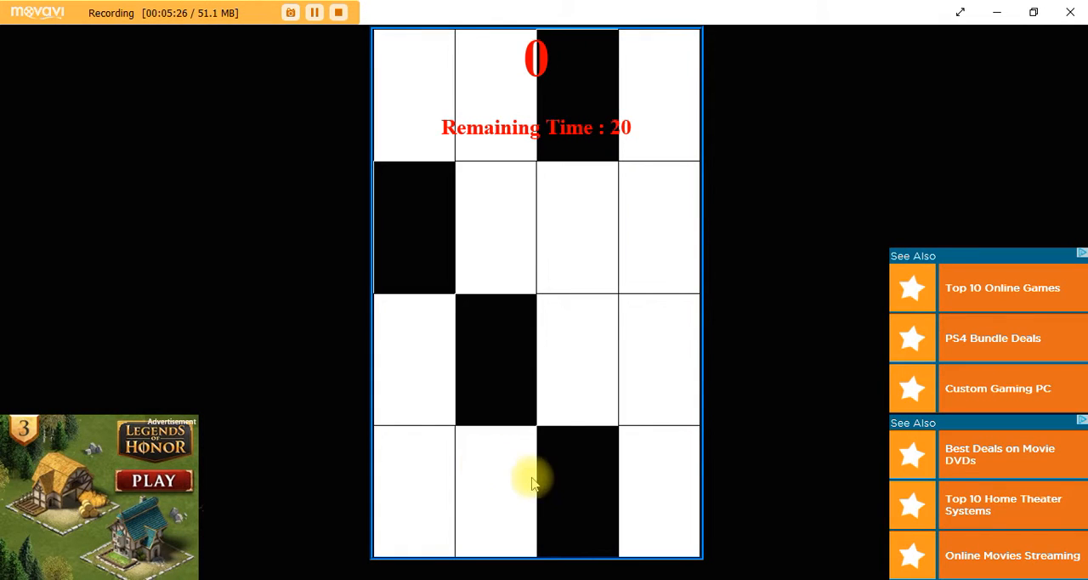
pyautogui.click(534, 476)
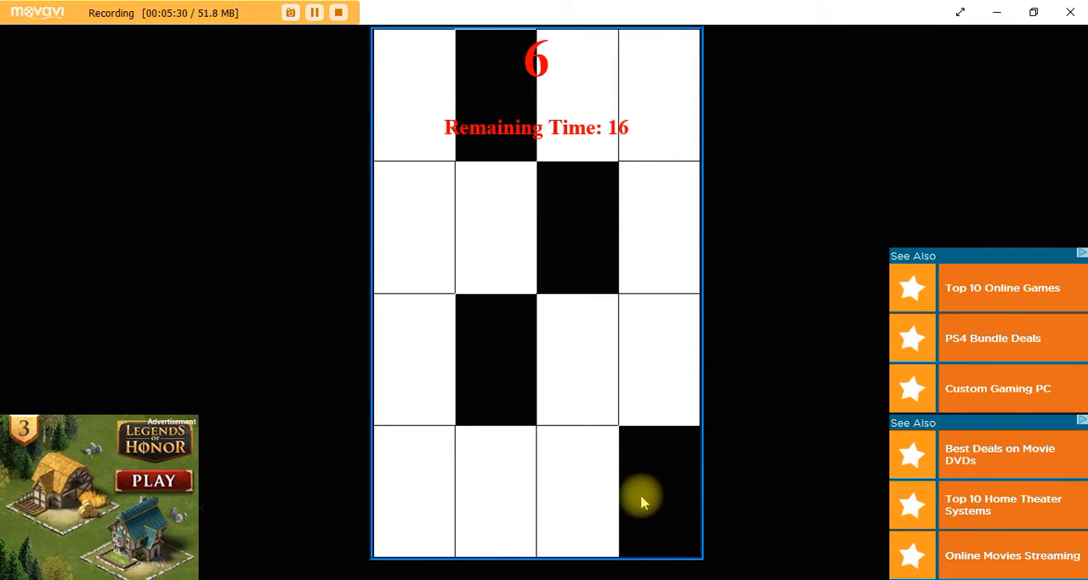
pyautogui.click(659, 493)
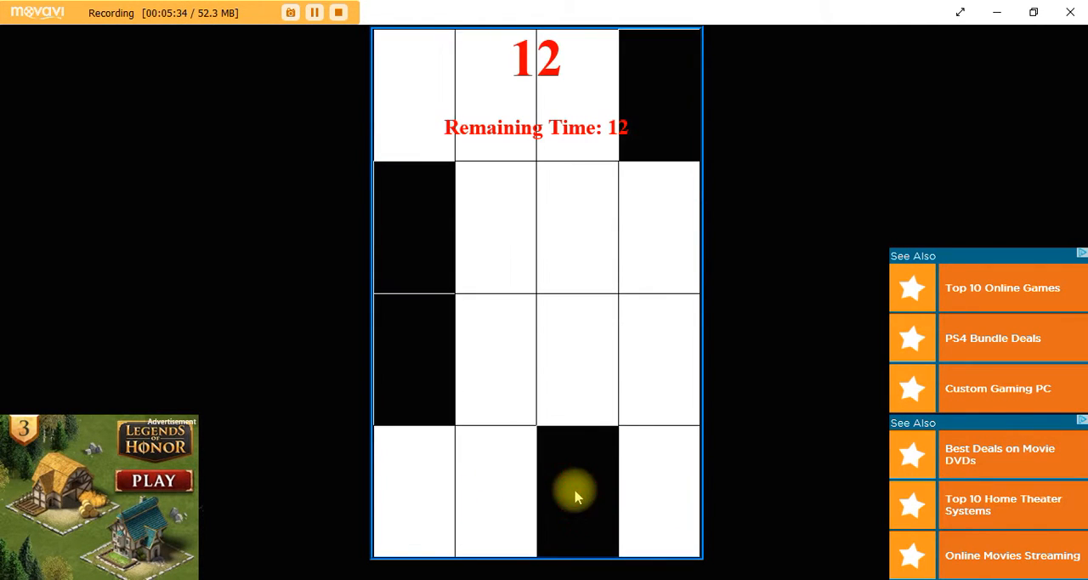
pyautogui.click(578, 491)
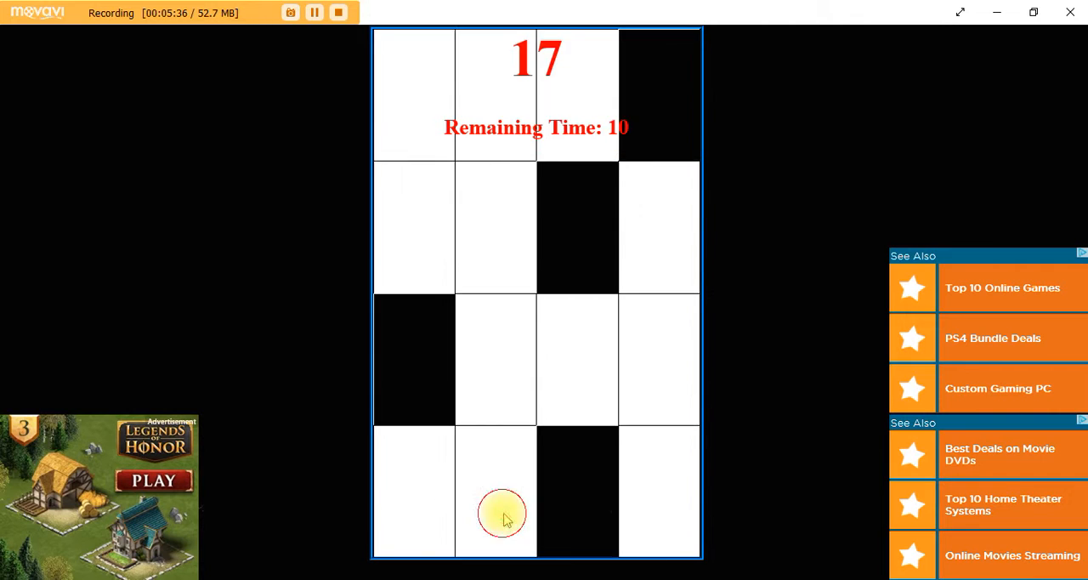
pyautogui.click(499, 514)
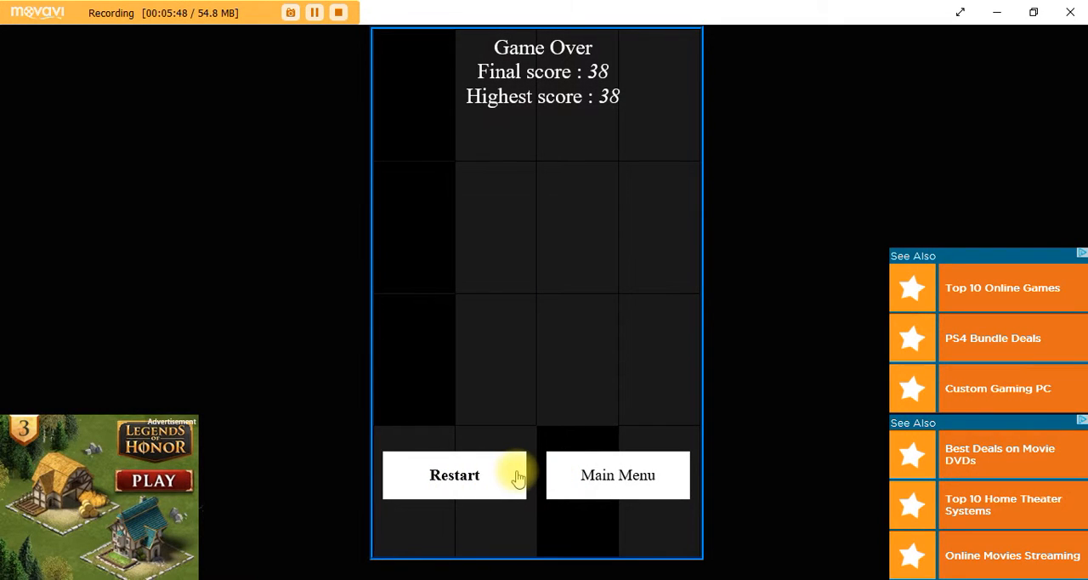
# Restart the timed mode twice more, ending rounds at 23 and 10.
pyautogui.click(454, 475)
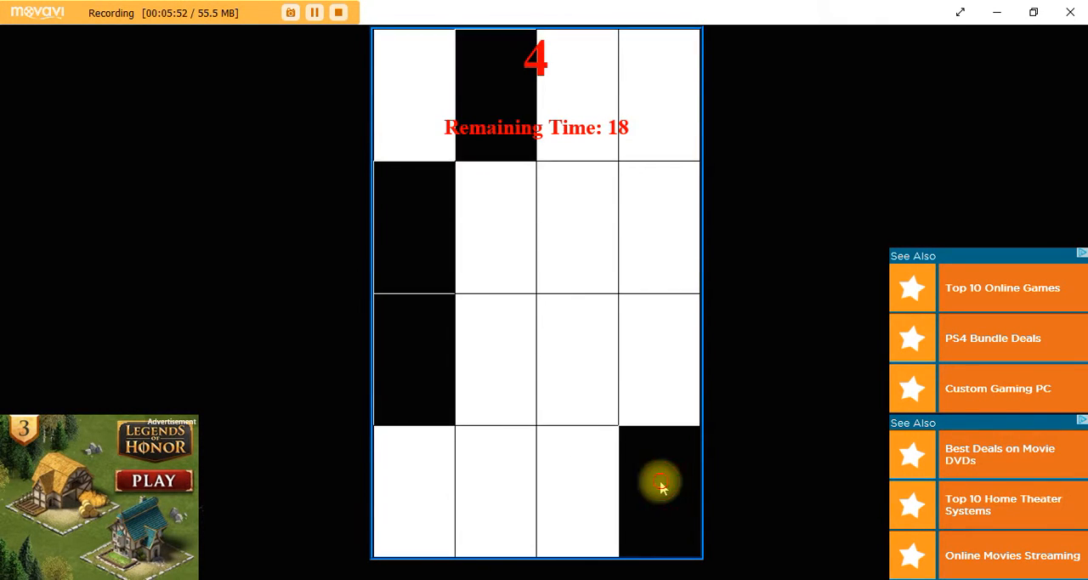
pyautogui.click(660, 484)
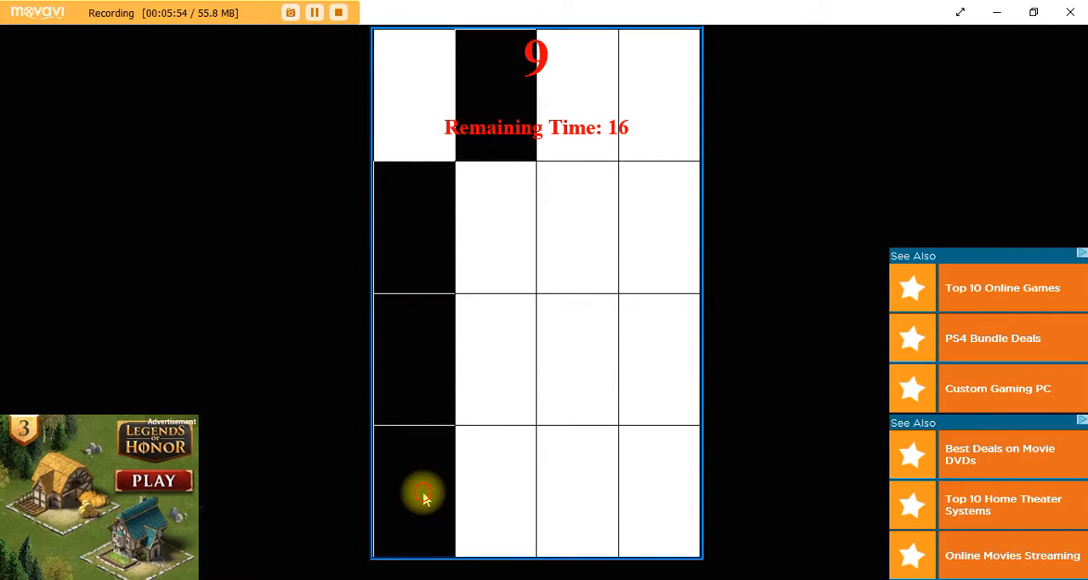
pyautogui.click(413, 493)
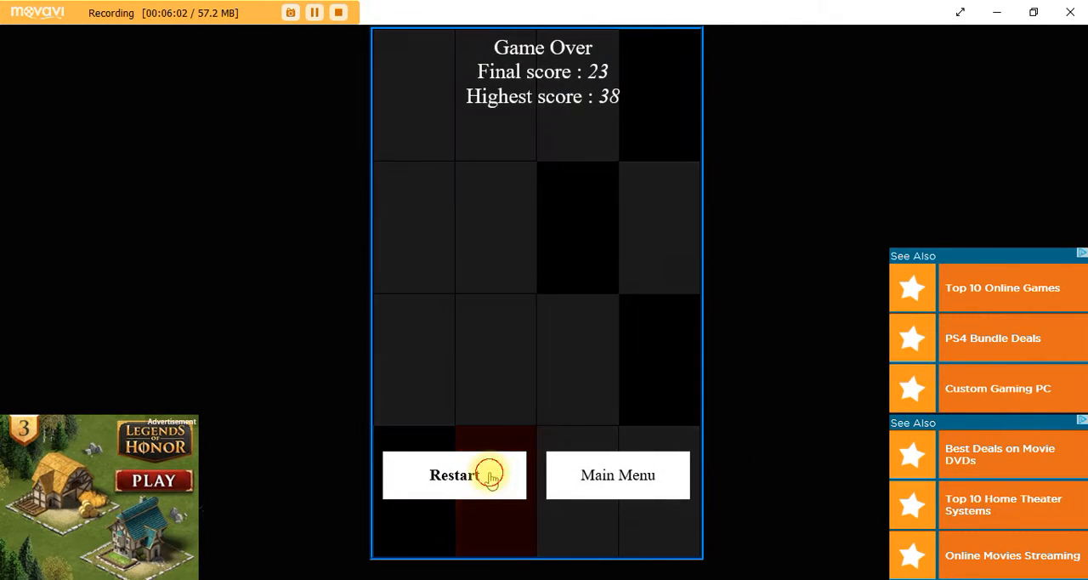
pyautogui.click(456, 475)
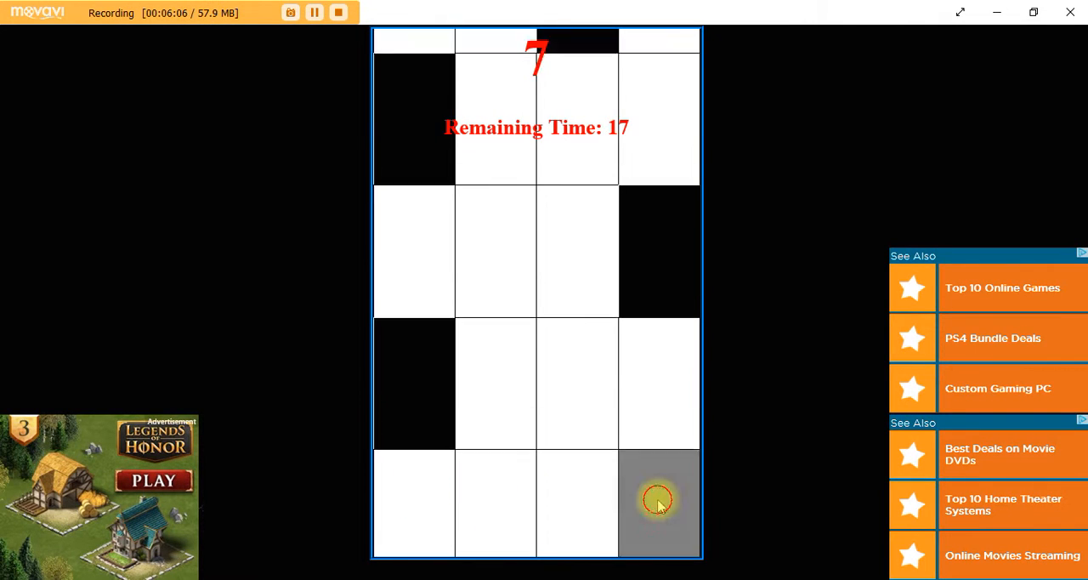
pyautogui.click(659, 500)
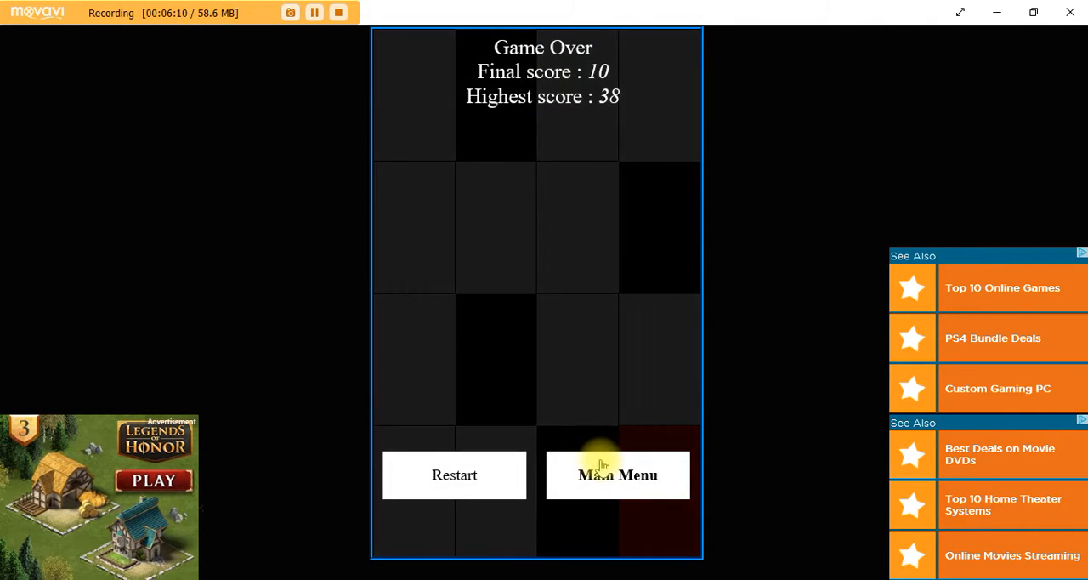
# Return to the menu, start Random Speed and restart after quick Game Overs.
pyautogui.click(617, 475)
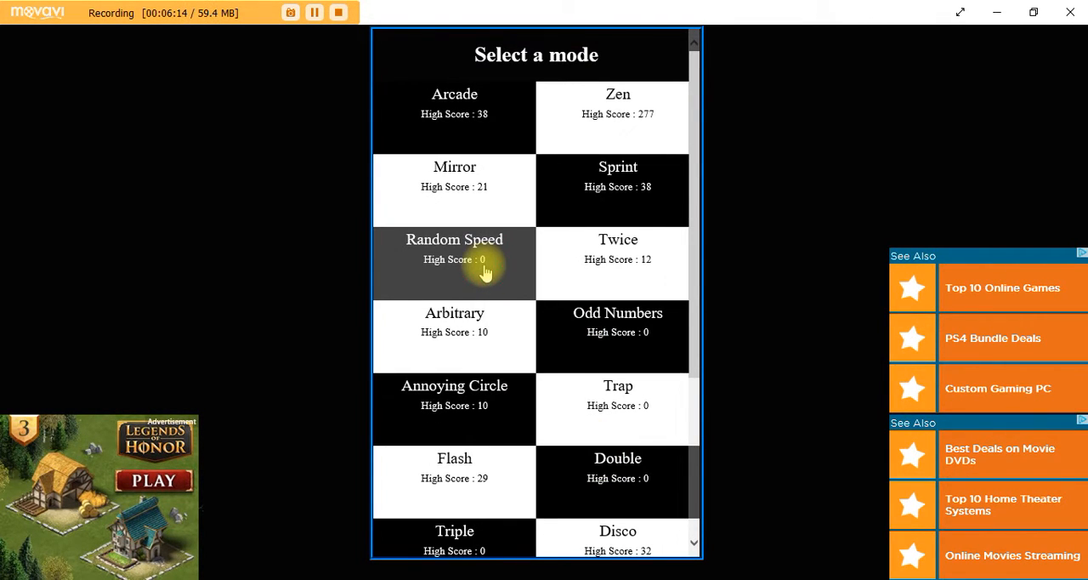
pyautogui.click(454, 246)
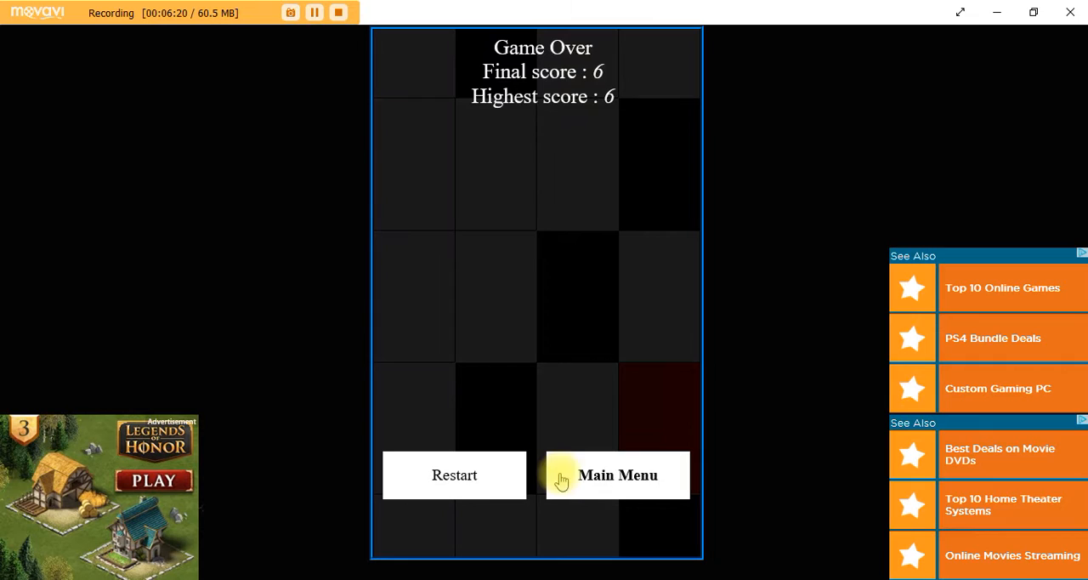
pyautogui.click(454, 474)
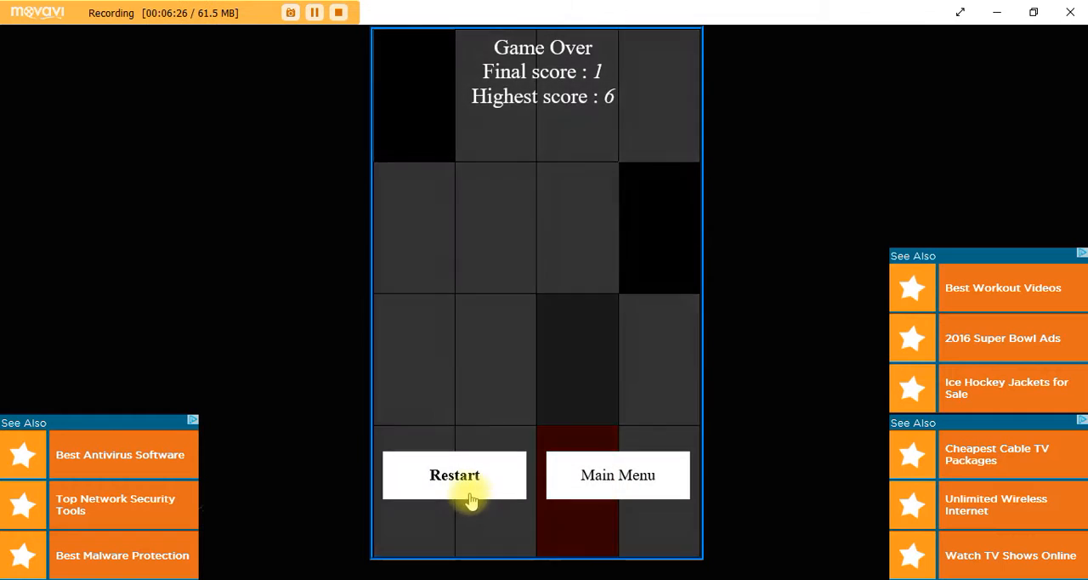
pyautogui.click(454, 474)
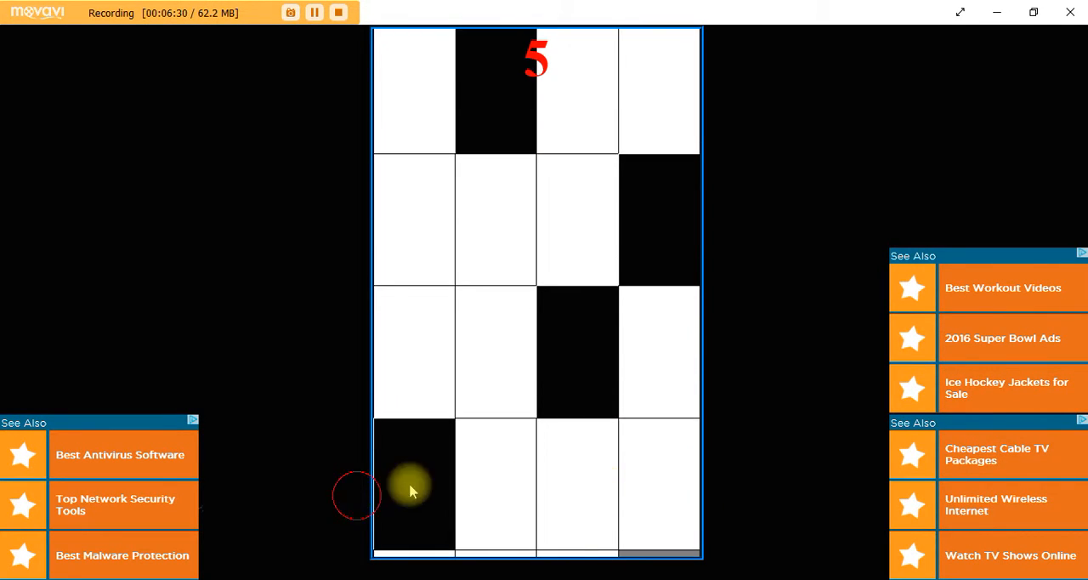
# Play more Random Speed rounds, restarting each time, with a best score of 6.
pyautogui.click(411, 490)
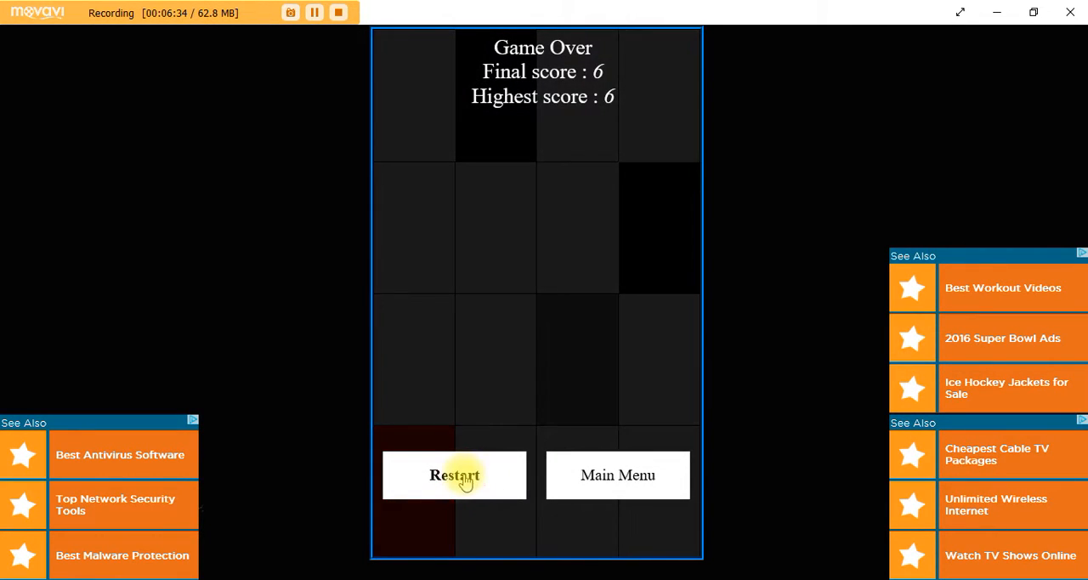
pyautogui.click(454, 474)
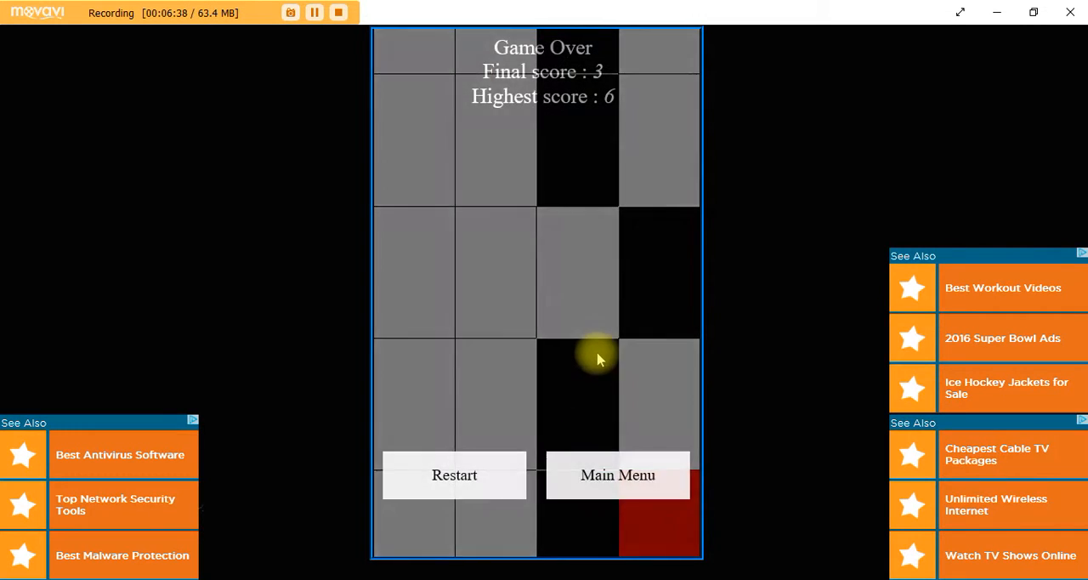
pyautogui.click(454, 475)
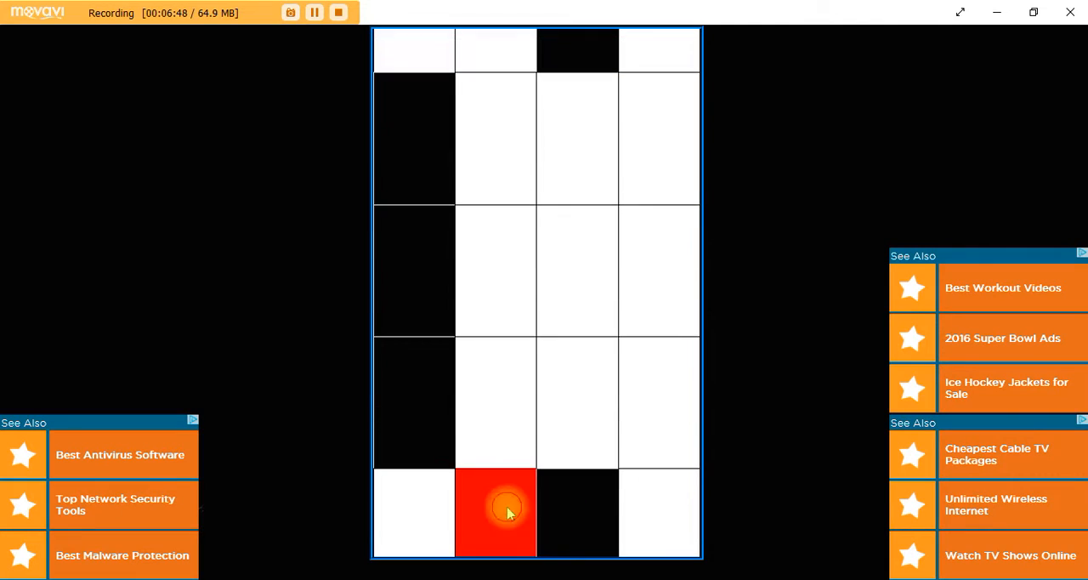
pyautogui.click(496, 514)
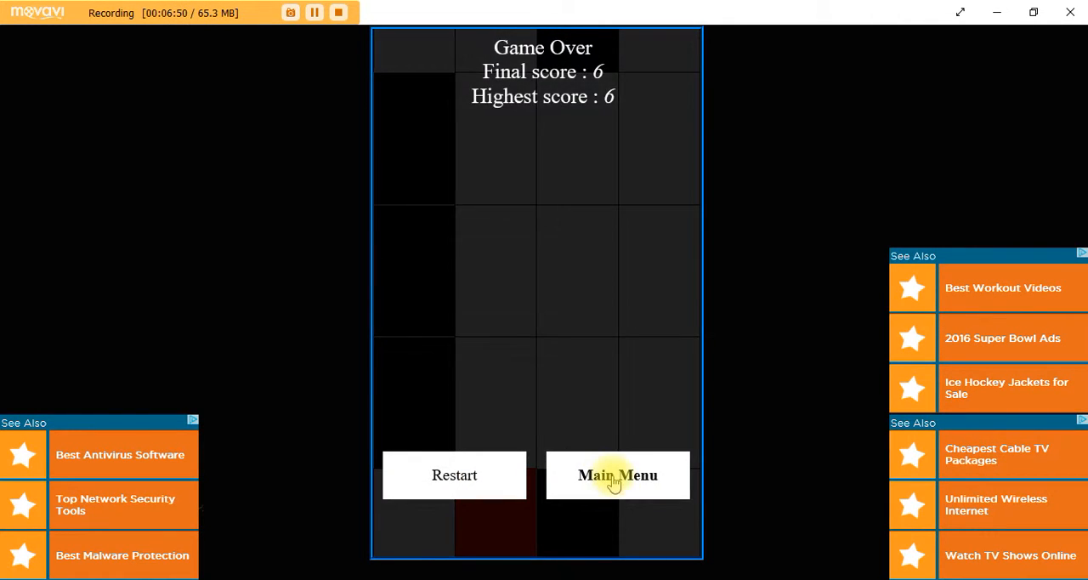
# Return to the menu, start Odd Numbers and restart through several short rounds.
pyautogui.click(617, 474)
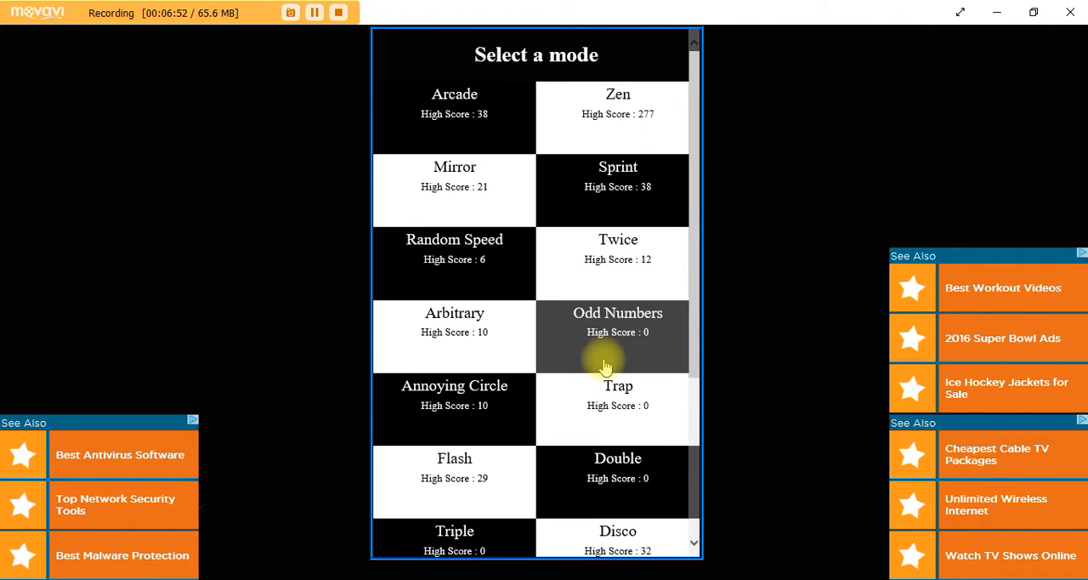
pyautogui.click(617, 323)
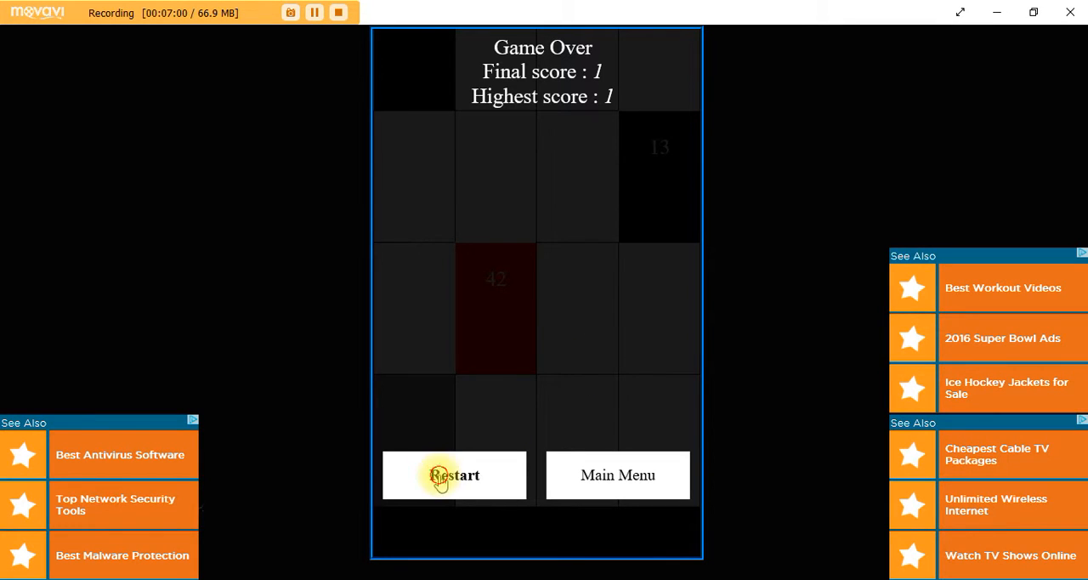
pyautogui.click(454, 475)
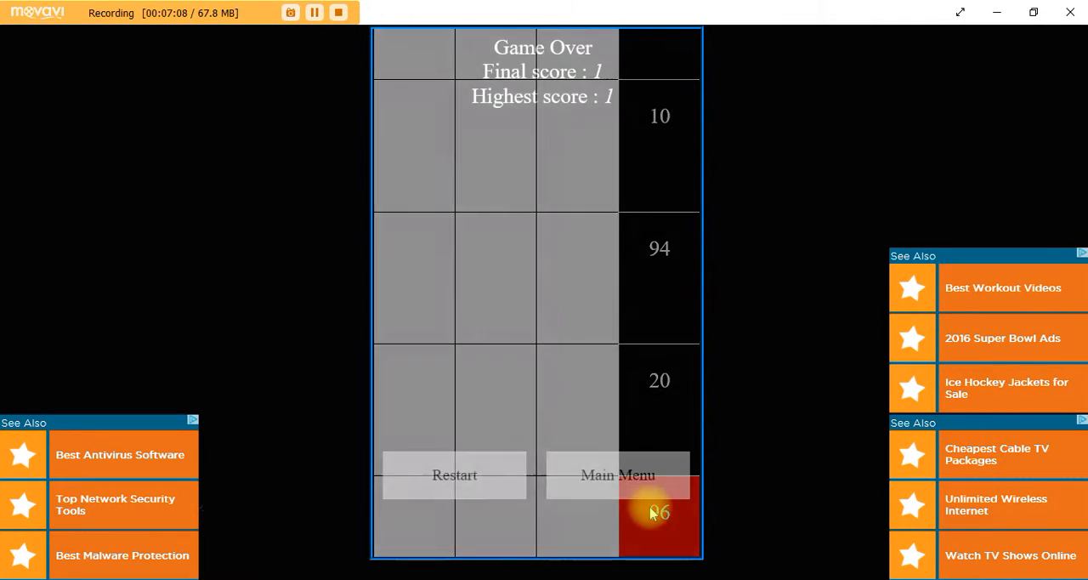
pyautogui.click(454, 475)
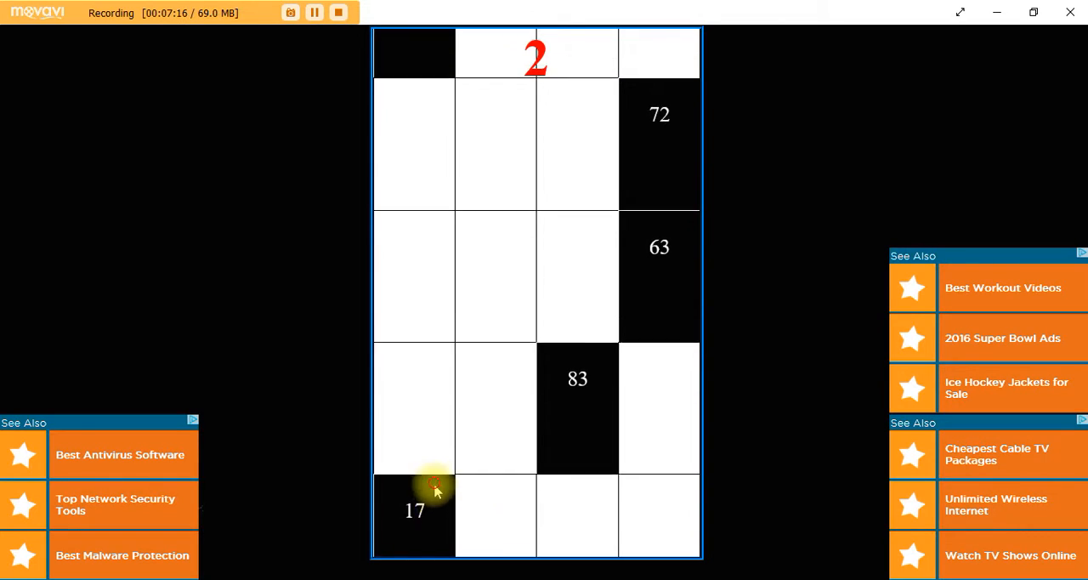
pyautogui.click(434, 489)
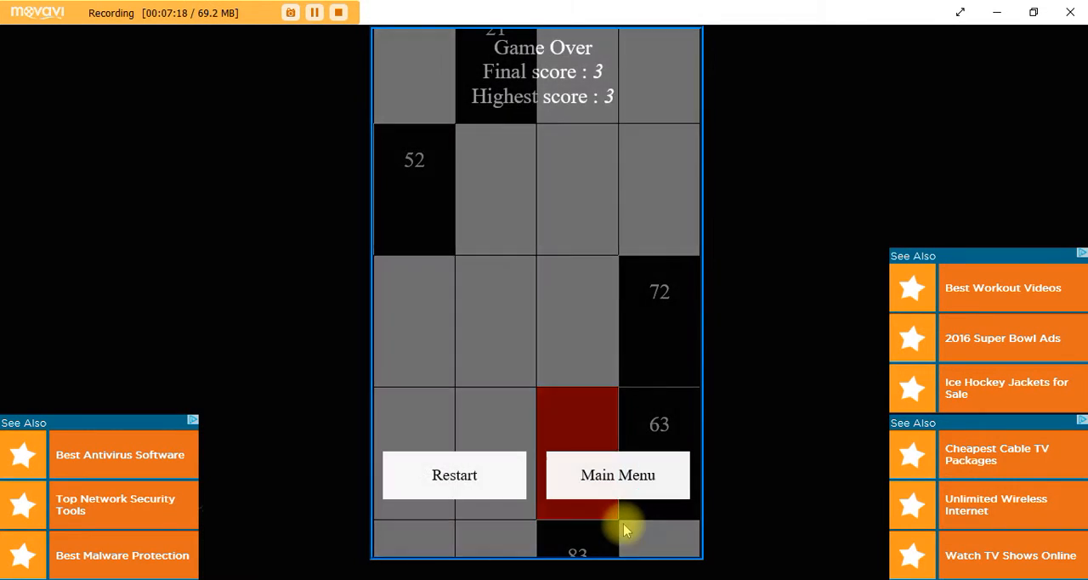
pyautogui.click(454, 474)
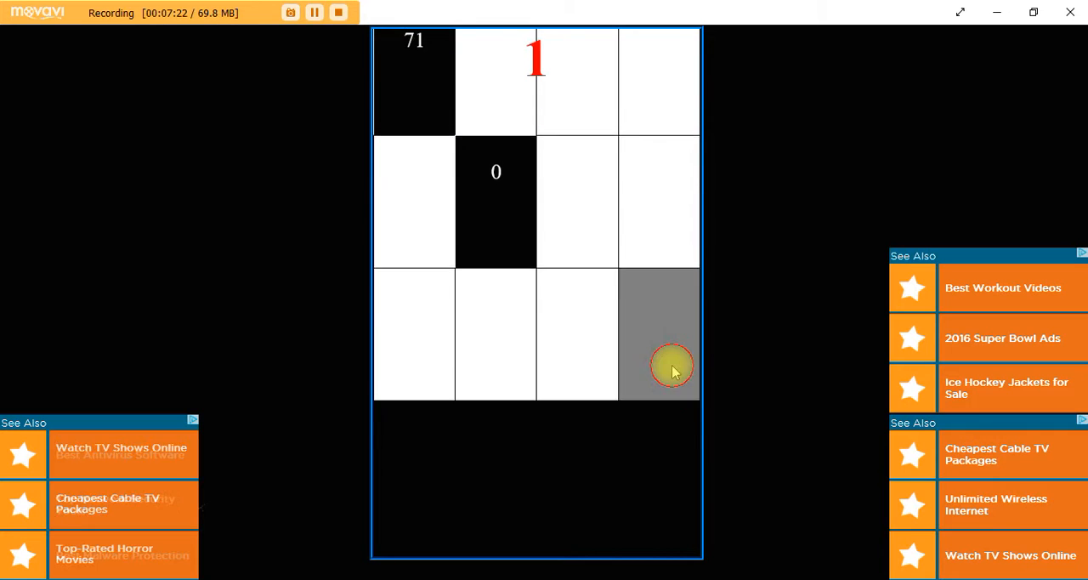
# Play further Odd Numbers rounds, restarting after each, raising the best to 9.
pyautogui.click(672, 370)
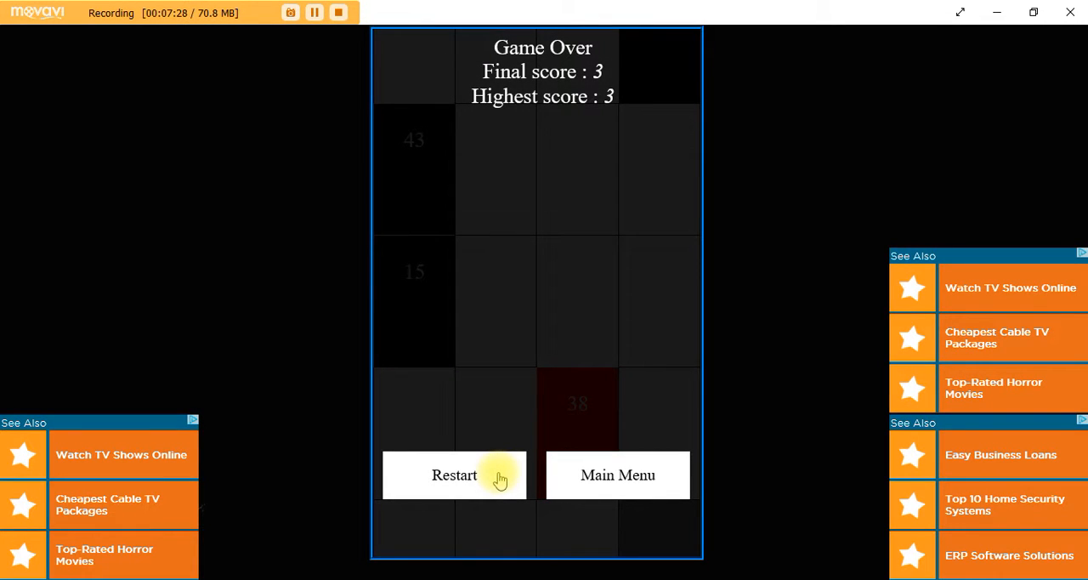
pyautogui.click(454, 474)
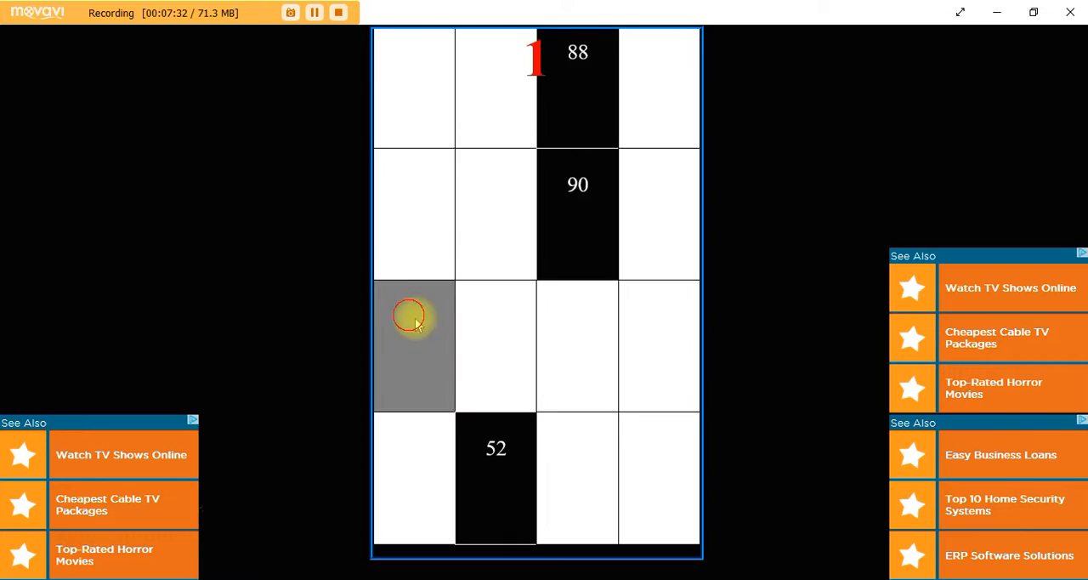
pyautogui.click(414, 316)
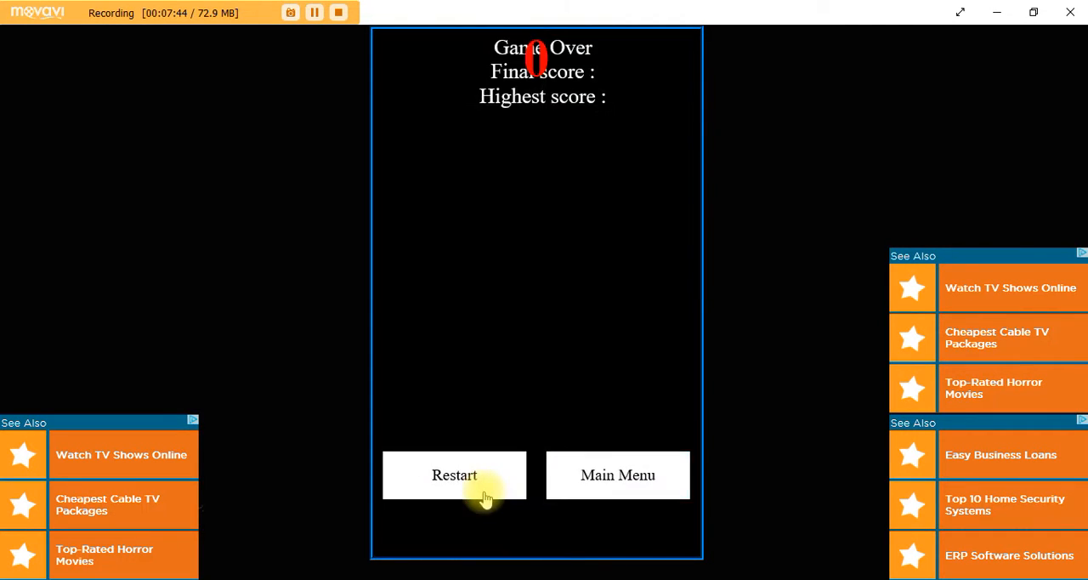
pyautogui.click(453, 475)
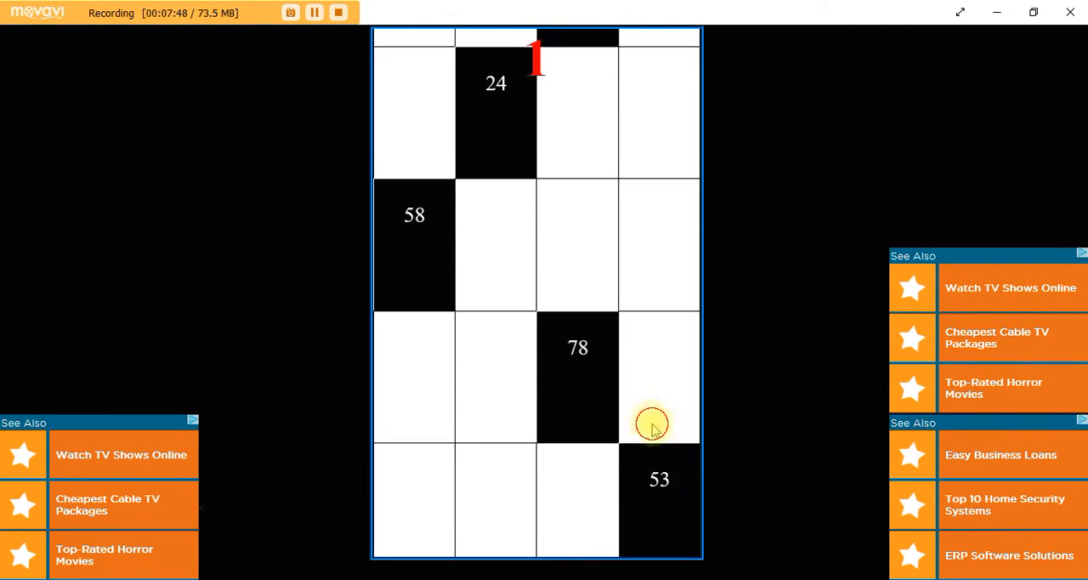
pyautogui.click(660, 425)
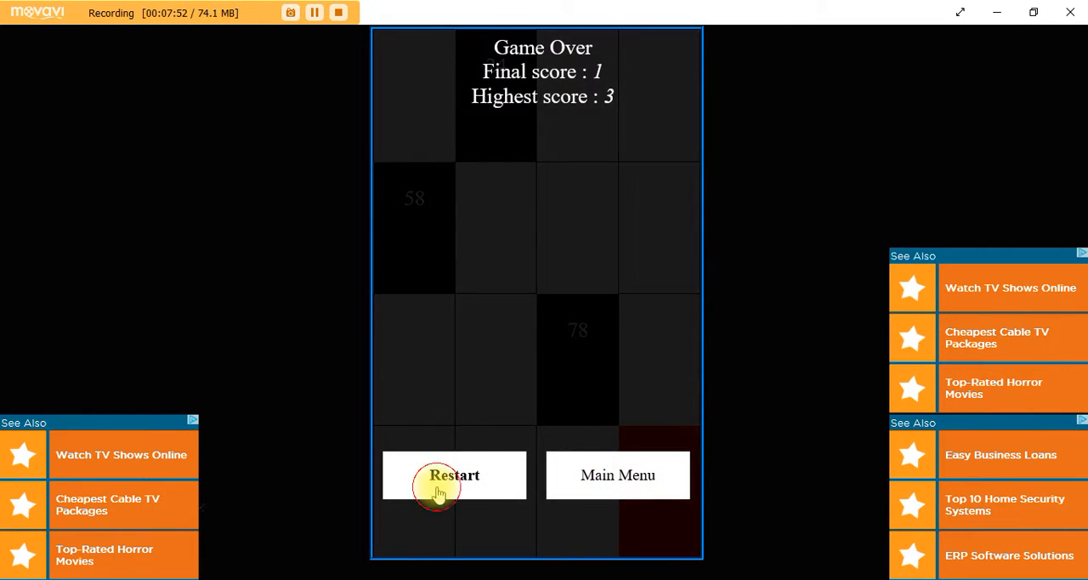
pyautogui.click(454, 475)
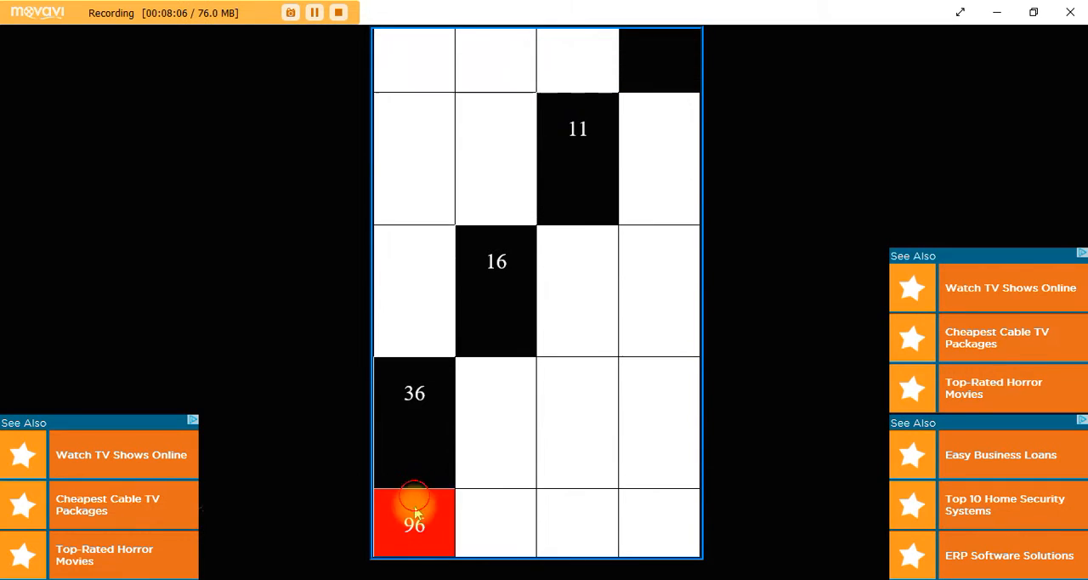
pyautogui.click(414, 524)
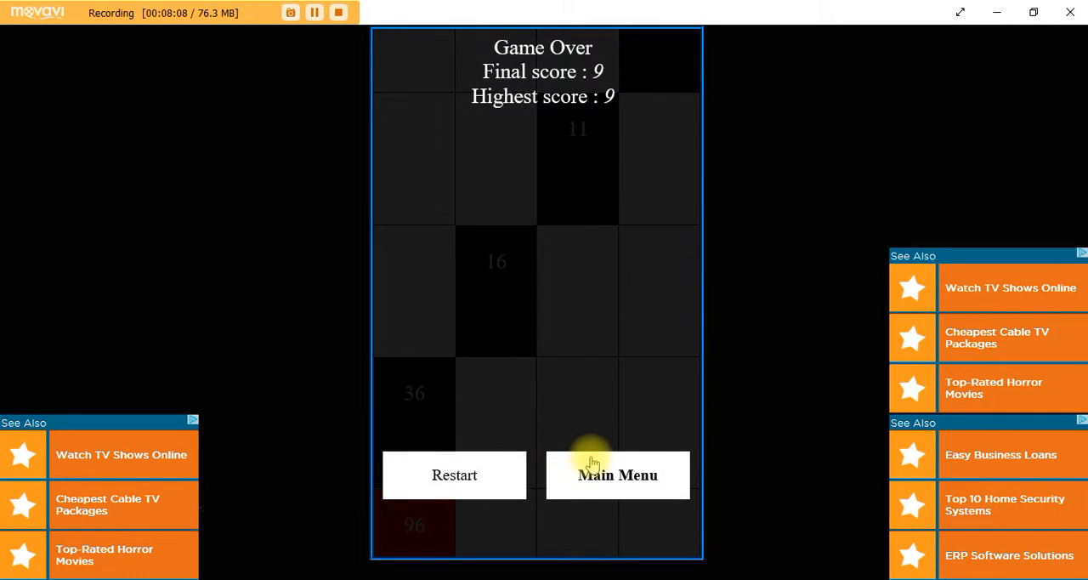
# Return to the menu, play Double rounds ending at 11, 23 and 18, restarting after each.
pyautogui.click(617, 475)
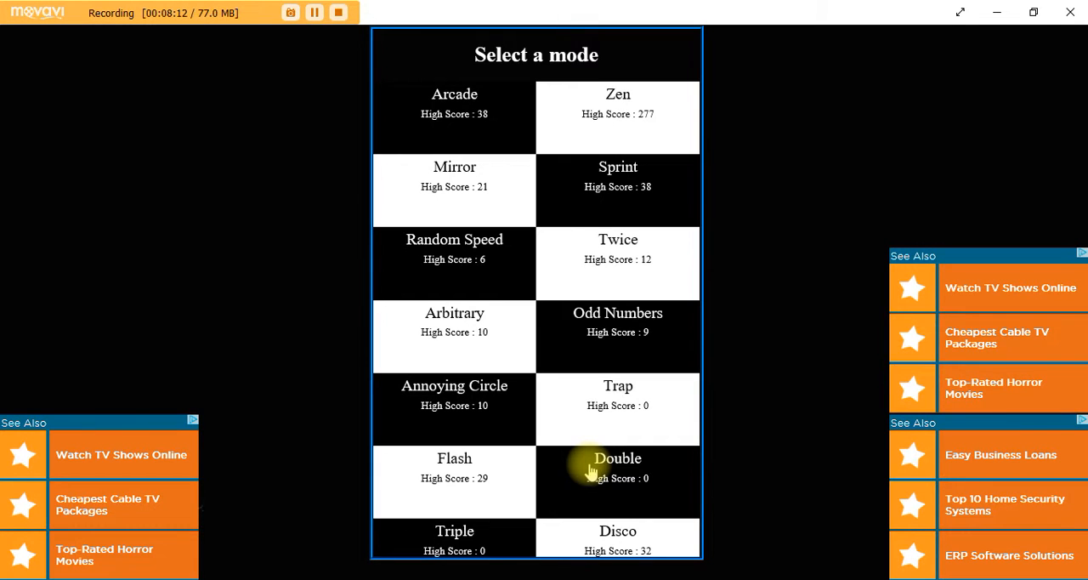
pyautogui.click(617, 468)
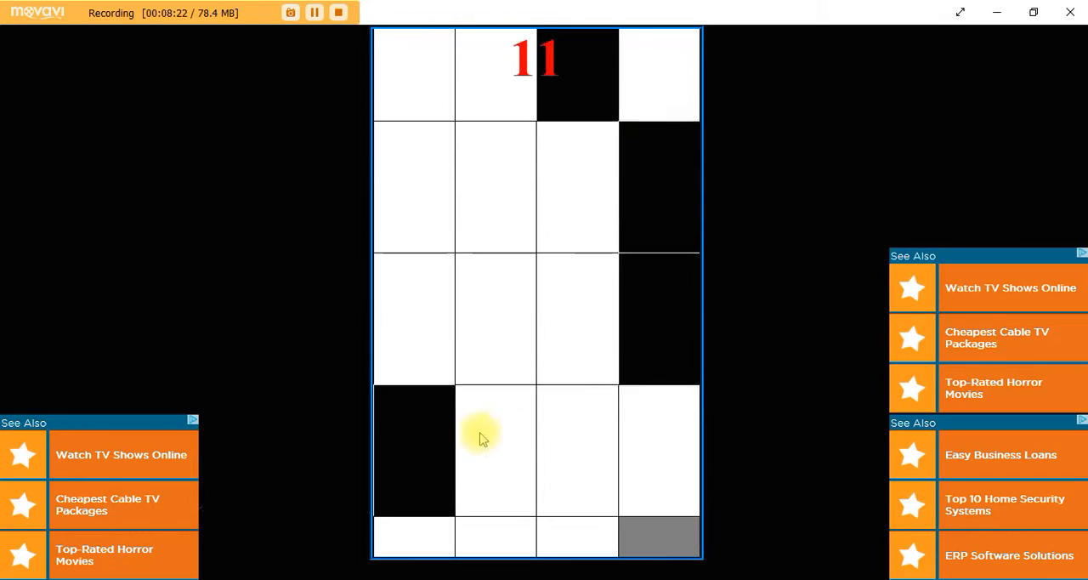
pyautogui.click(497, 451)
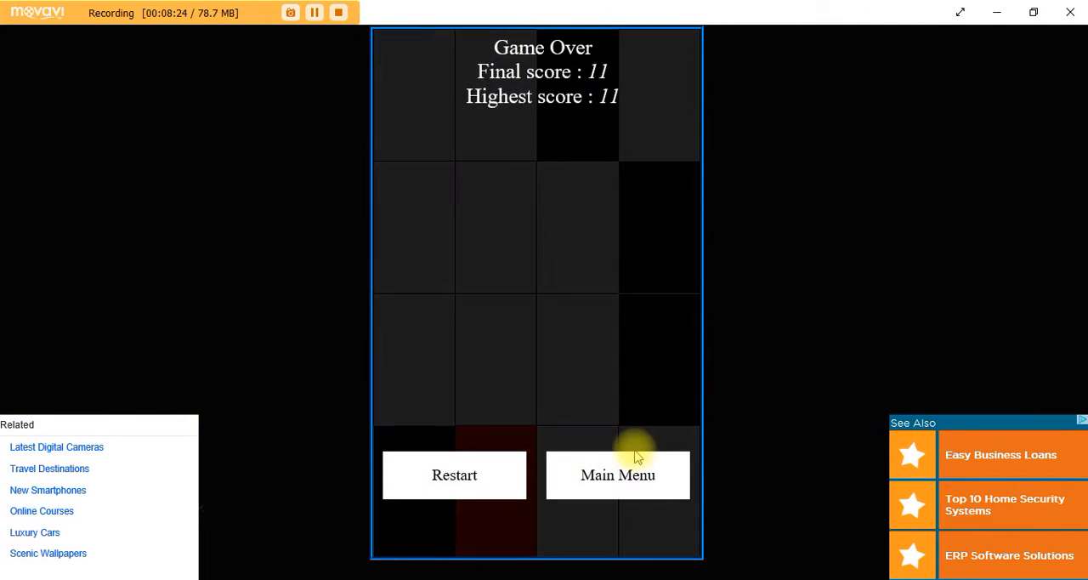
pyautogui.click(454, 474)
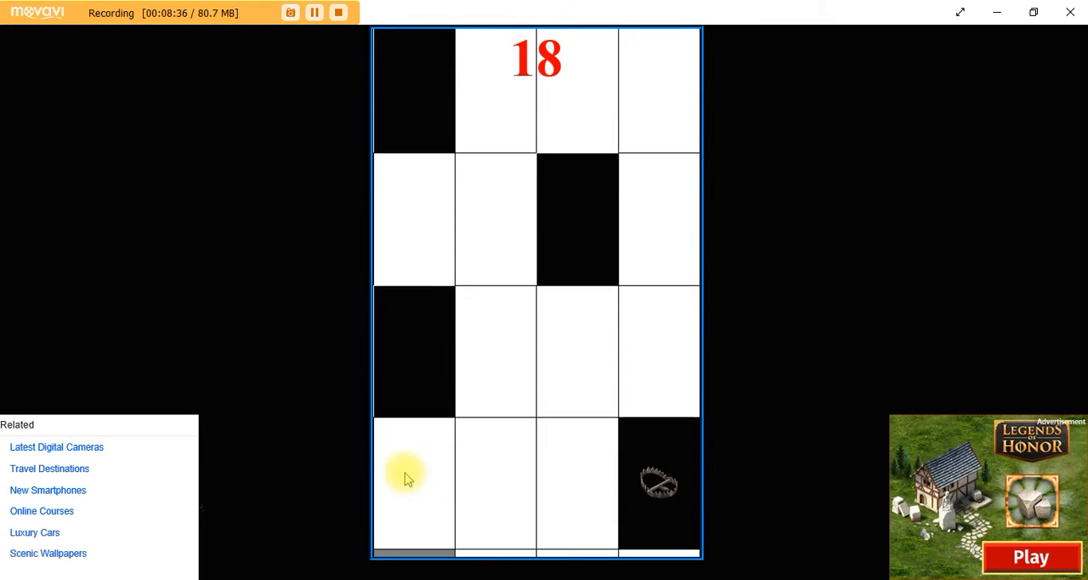
pyautogui.click(442, 466)
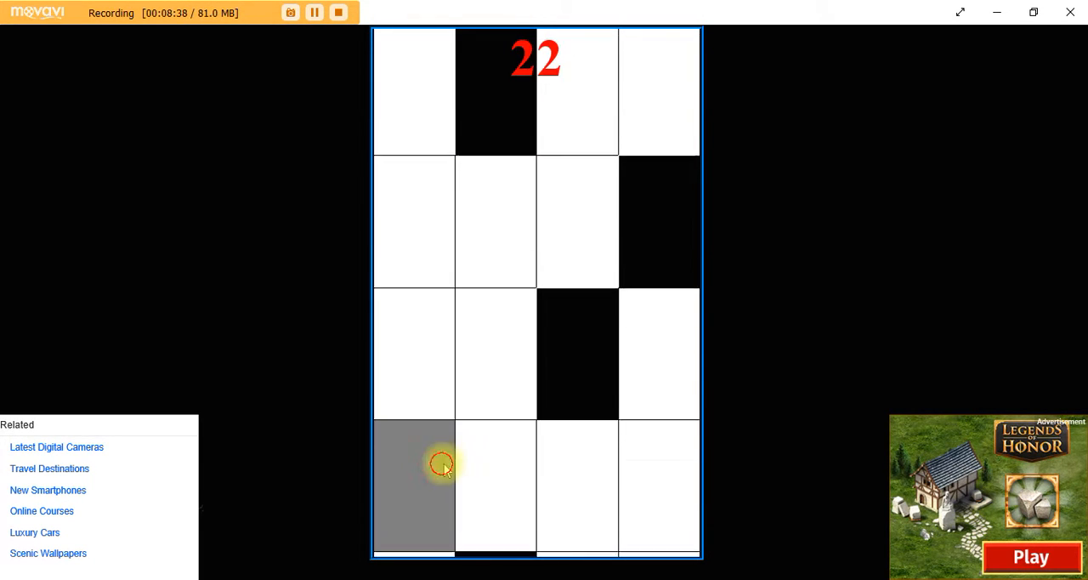
pyautogui.click(415, 463)
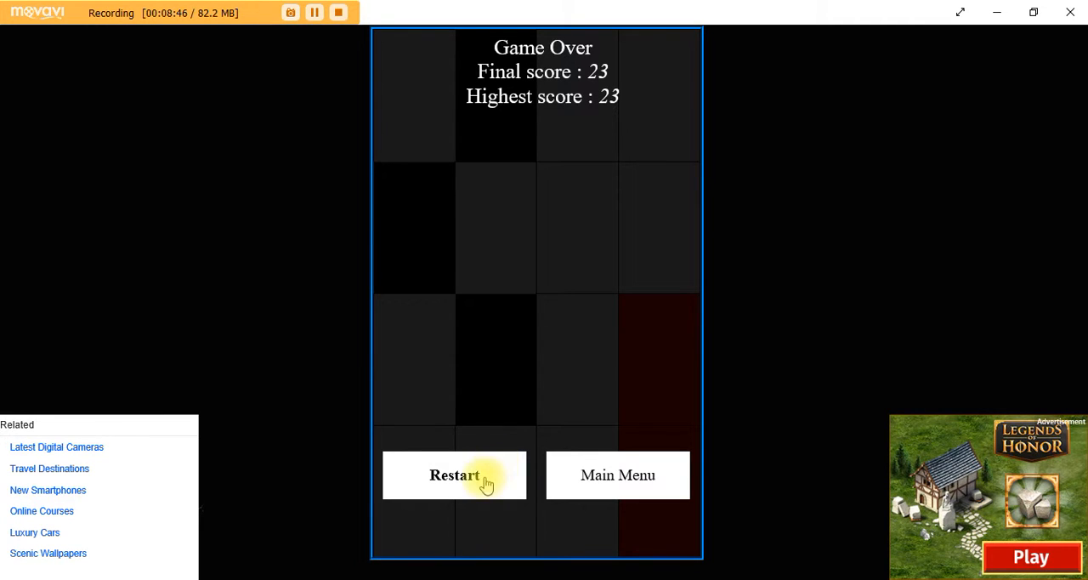
pyautogui.click(454, 474)
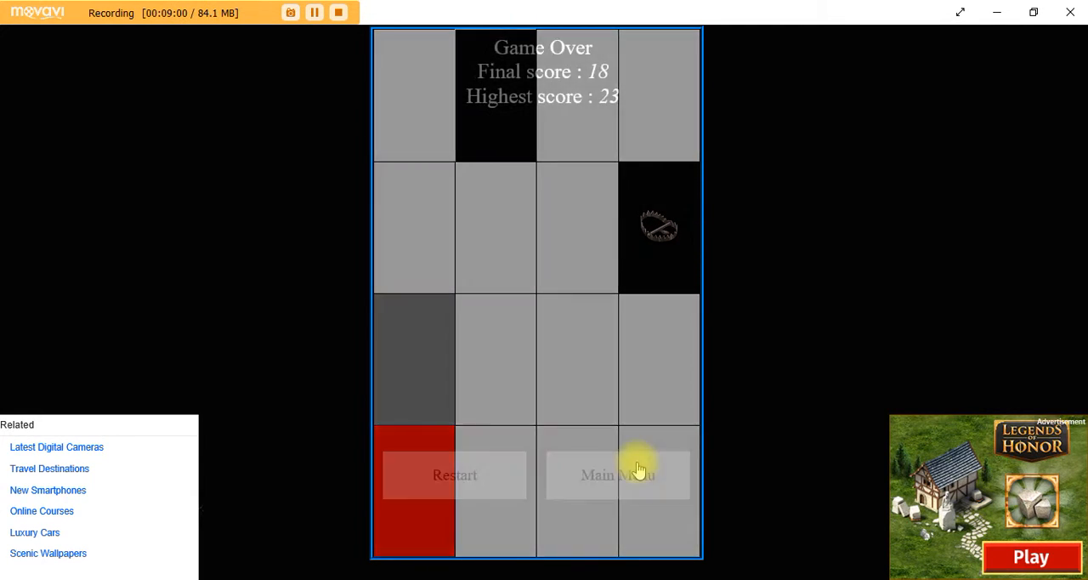
# Return to the menu, start Flash mode and replay the first short rounds.
pyautogui.click(617, 474)
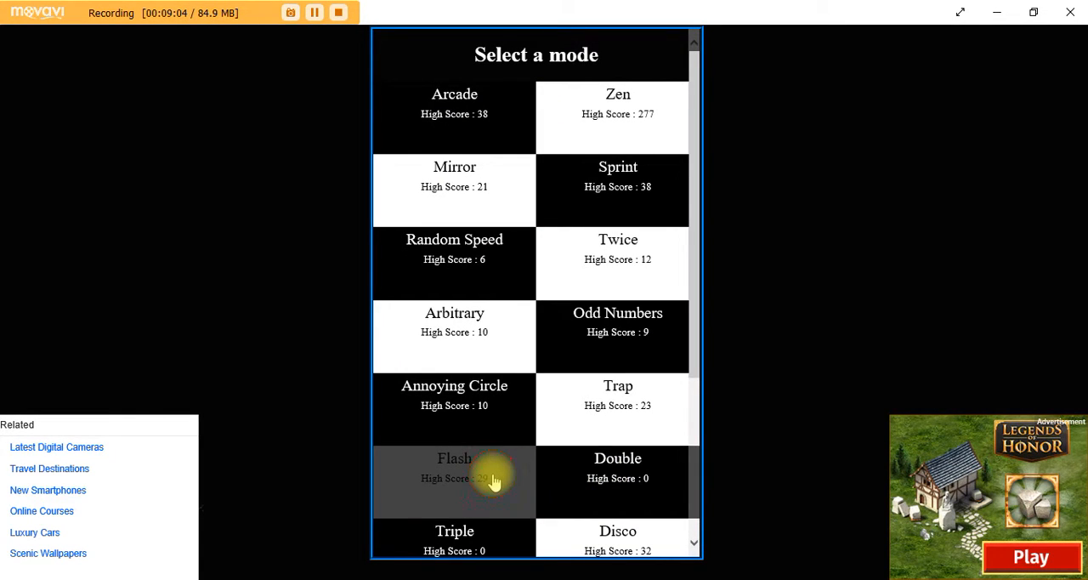
pyautogui.click(453, 473)
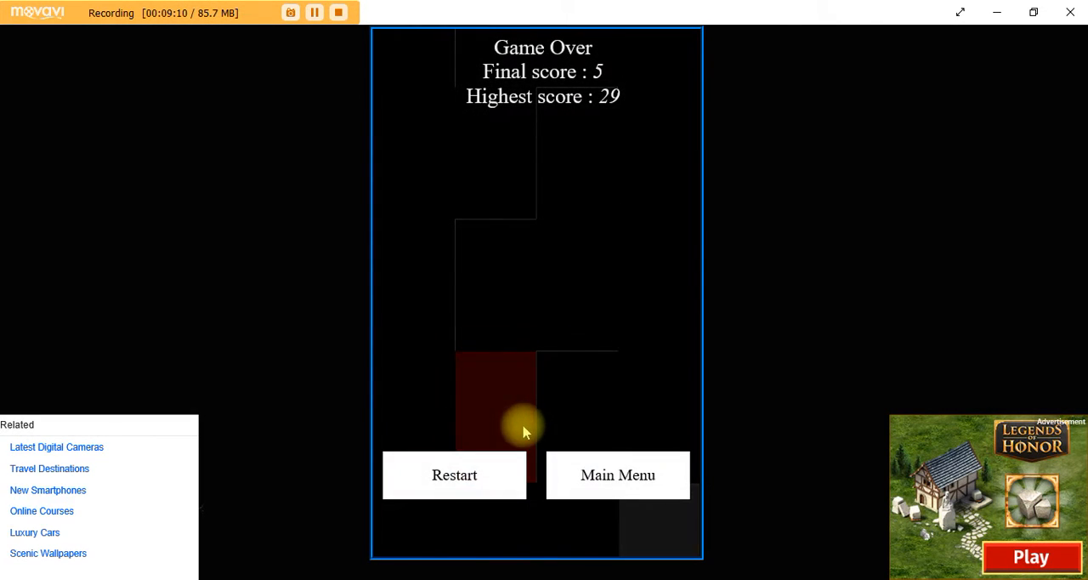
pyautogui.click(453, 474)
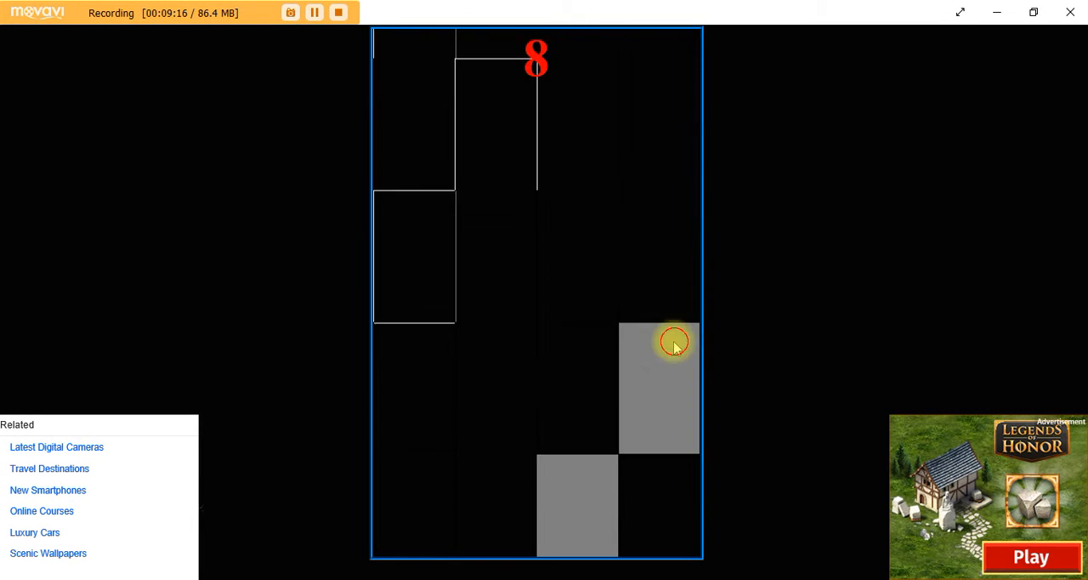
pyautogui.click(671, 344)
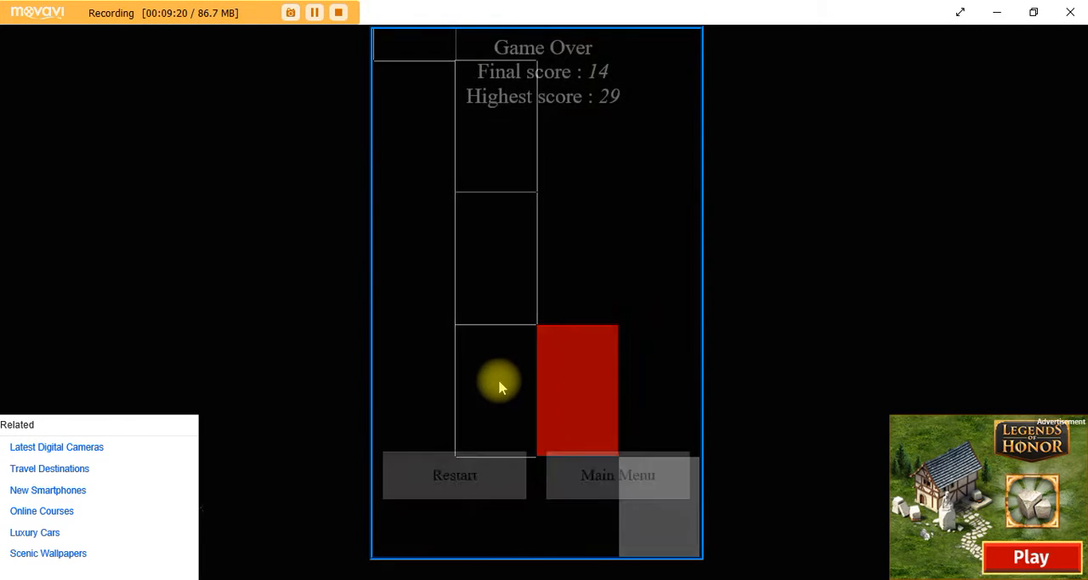
# Restart Flash repeatedly, ending rounds at 12, 27 and a best of 29.
pyautogui.click(454, 474)
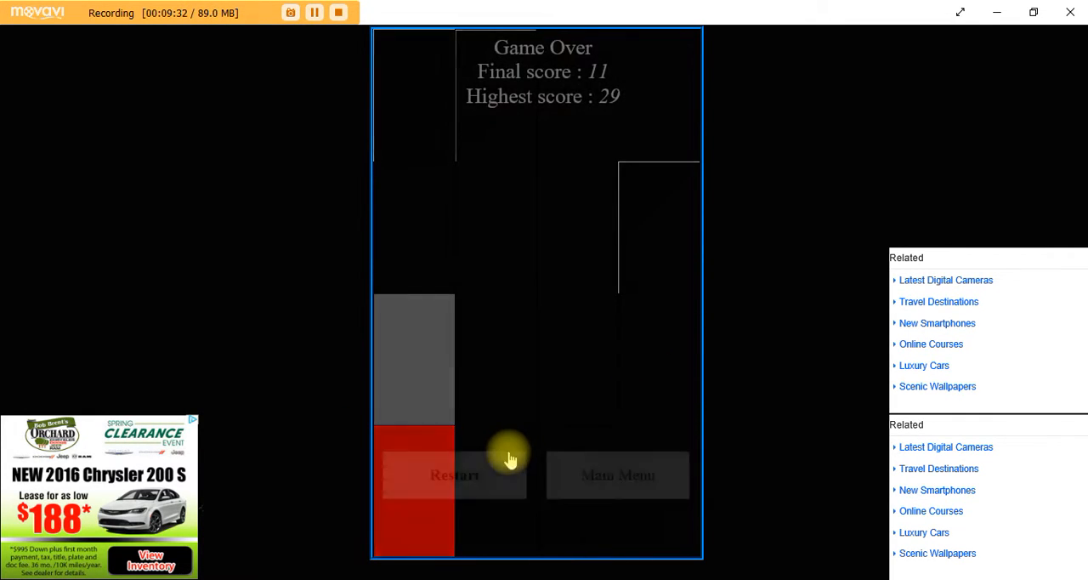
pyautogui.click(454, 475)
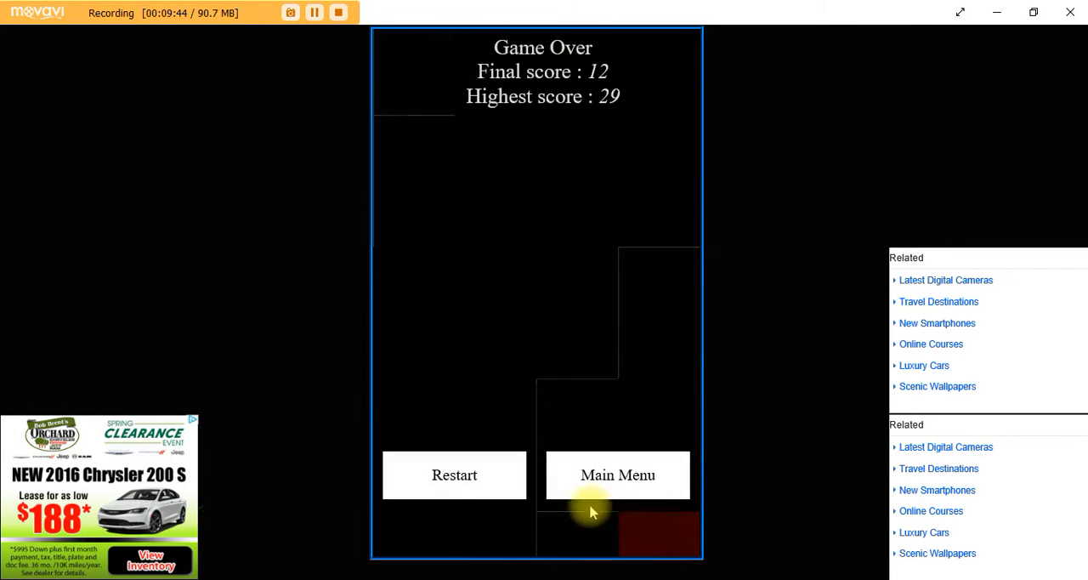
pyautogui.click(454, 474)
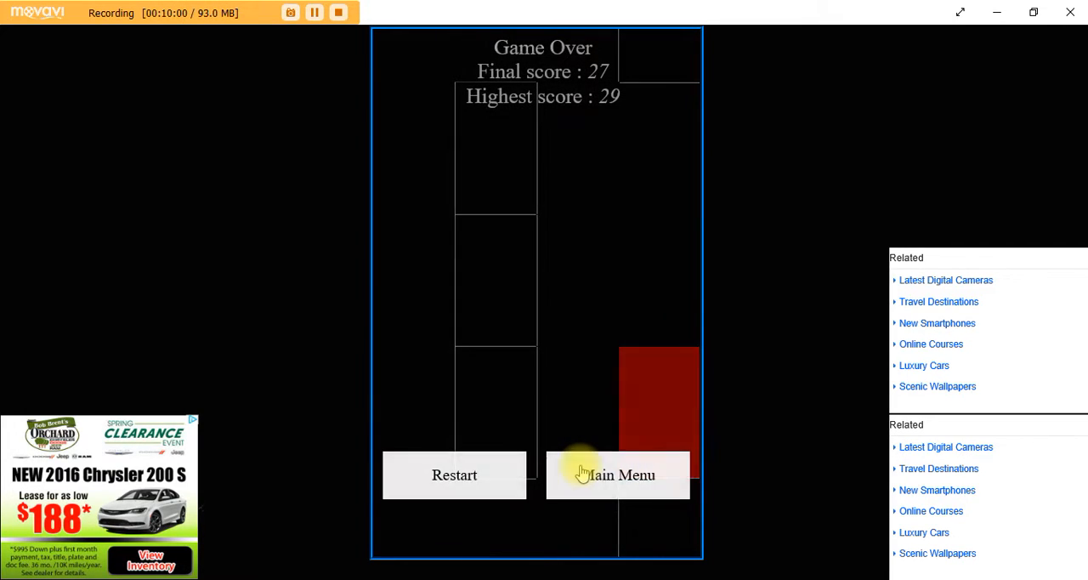
pyautogui.click(454, 475)
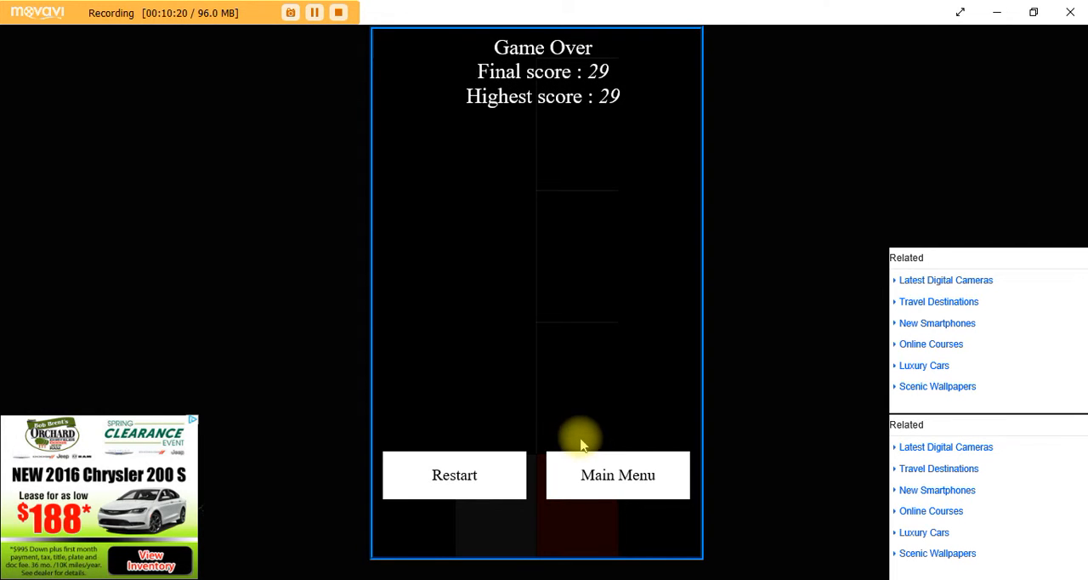
# Return to the mode list, choose Disco and play a first round.
pyautogui.click(617, 474)
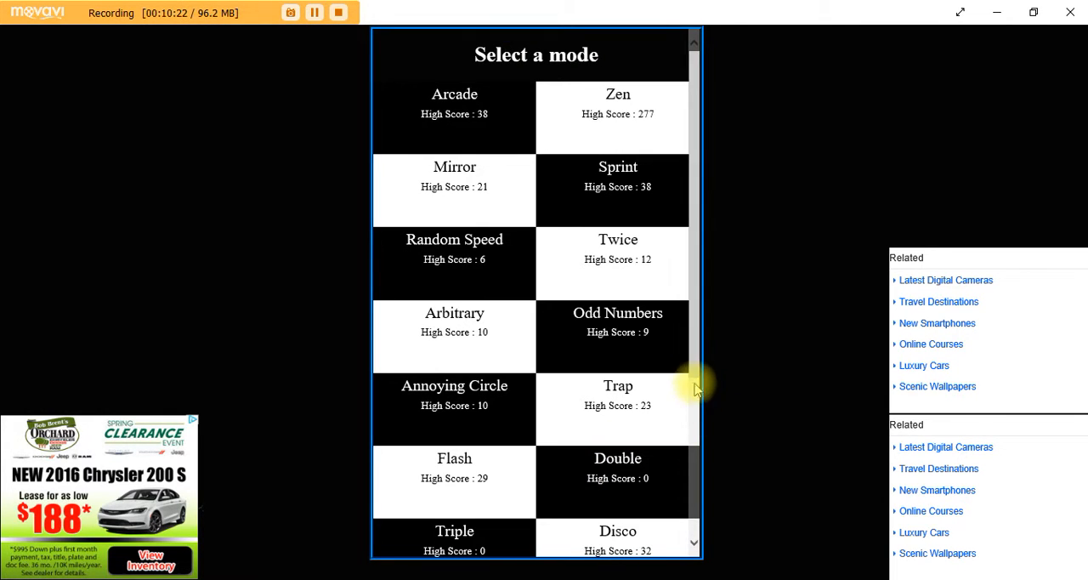
pyautogui.scroll(-3)
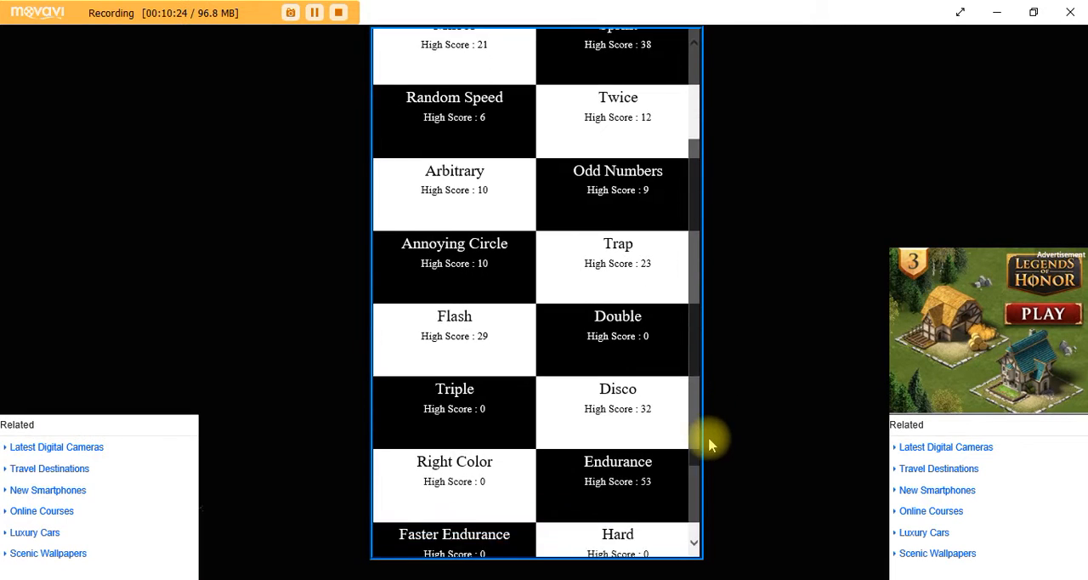
pyautogui.scroll(-3)
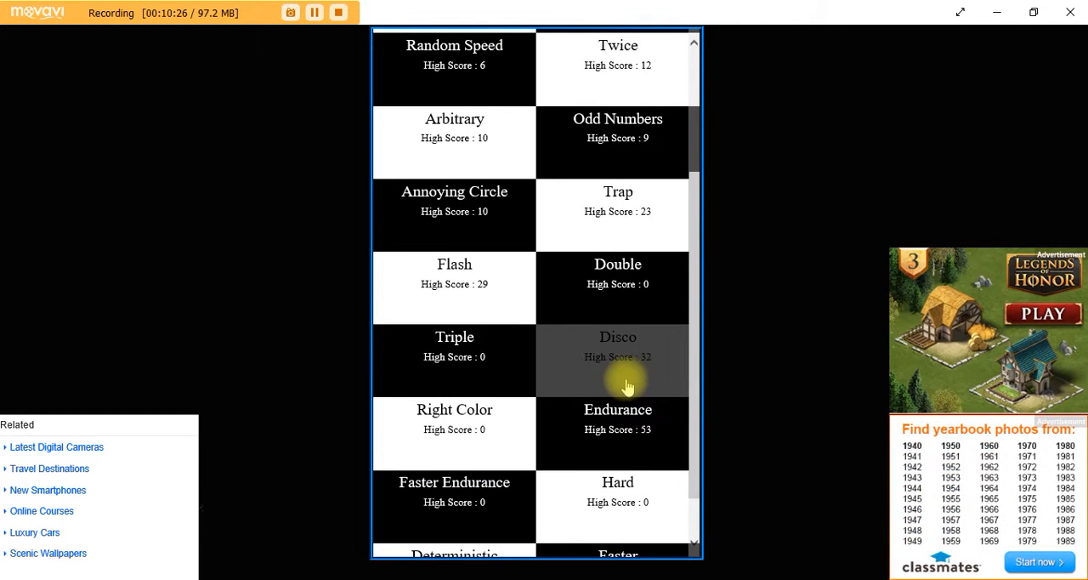
pyautogui.click(617, 357)
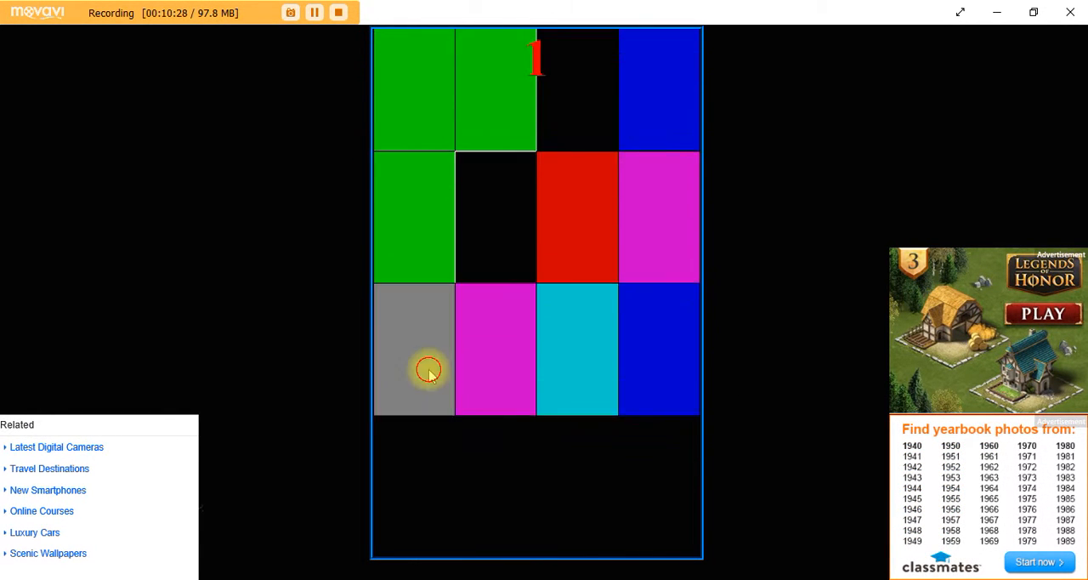
pyautogui.click(428, 370)
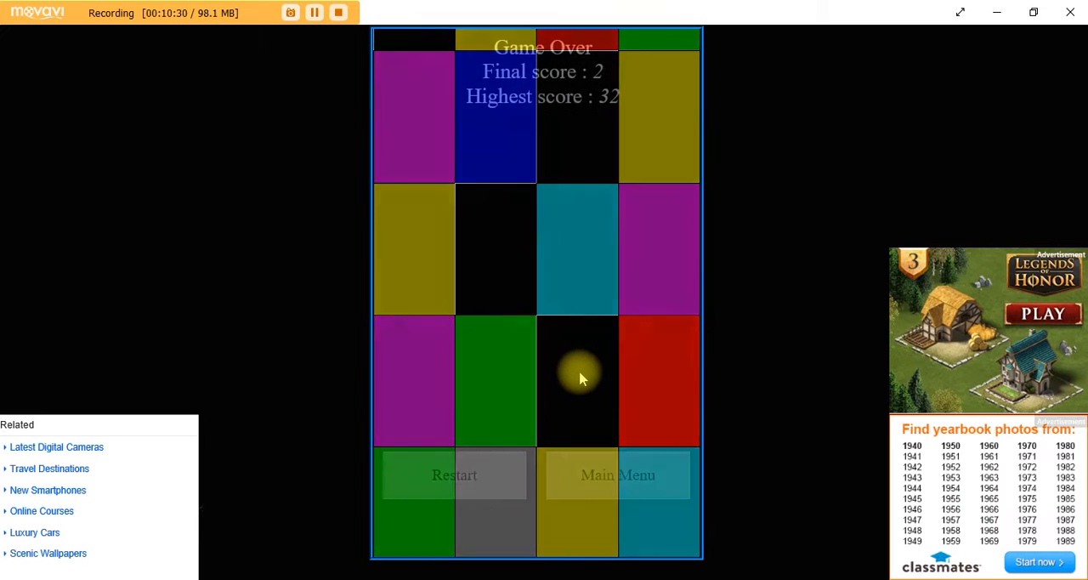
# Restart Disco repeatedly, rounds ending at 24, 23, 15, 10 and finally 1.
pyautogui.click(454, 474)
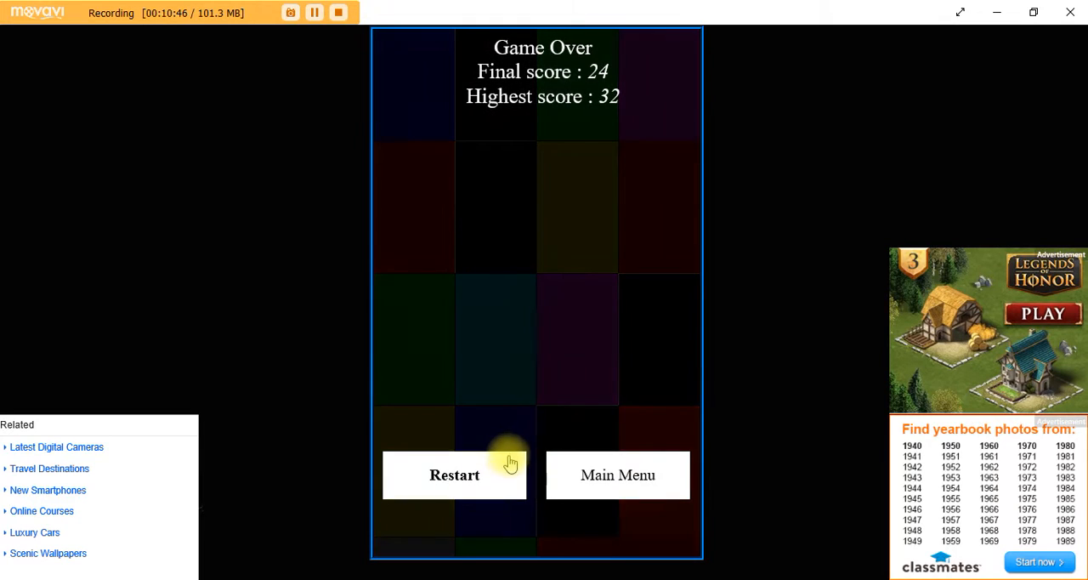
pyautogui.click(454, 474)
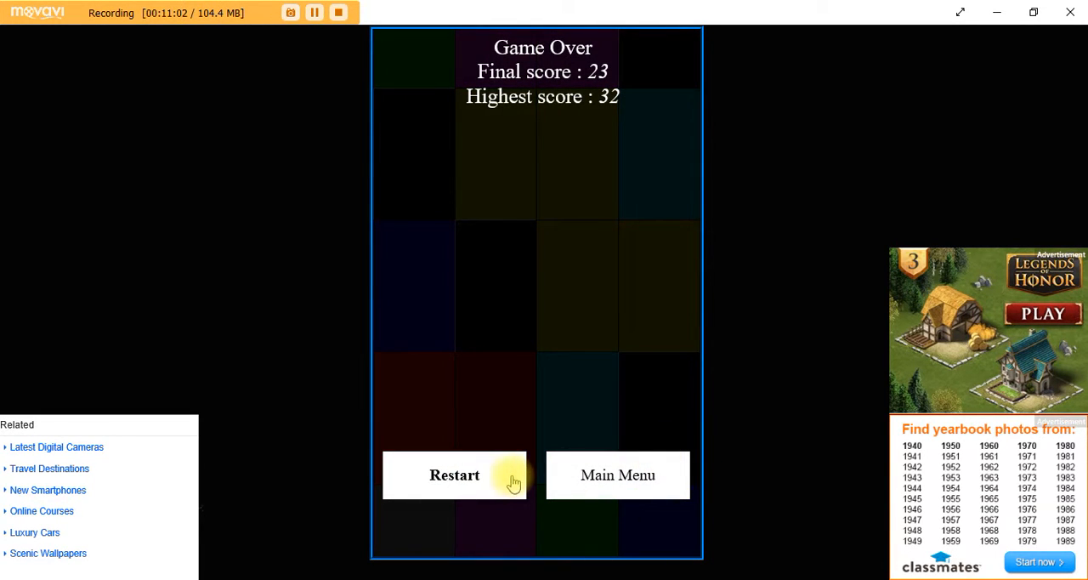
pyautogui.click(454, 475)
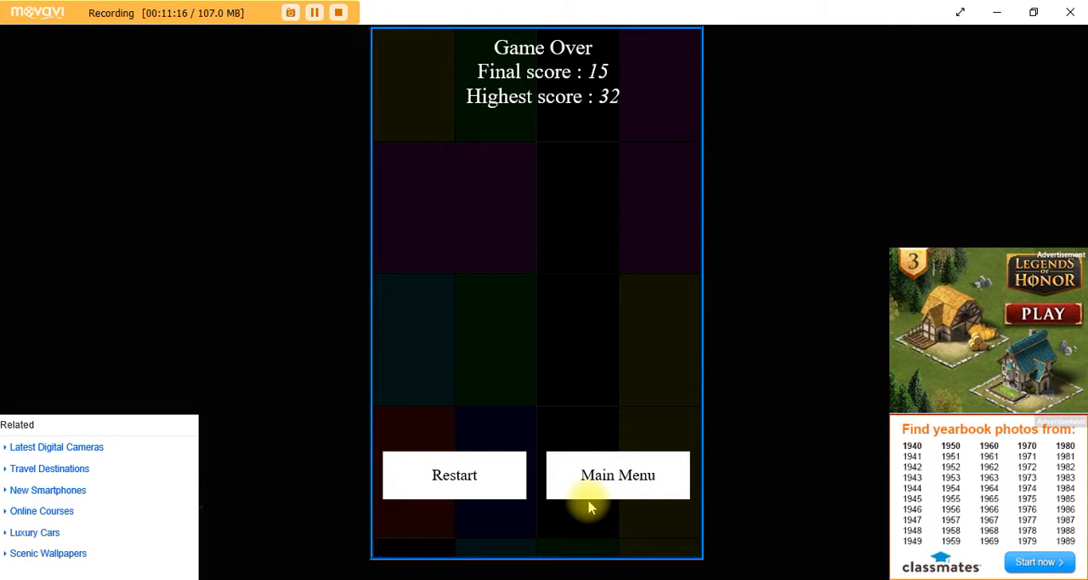
pyautogui.click(454, 475)
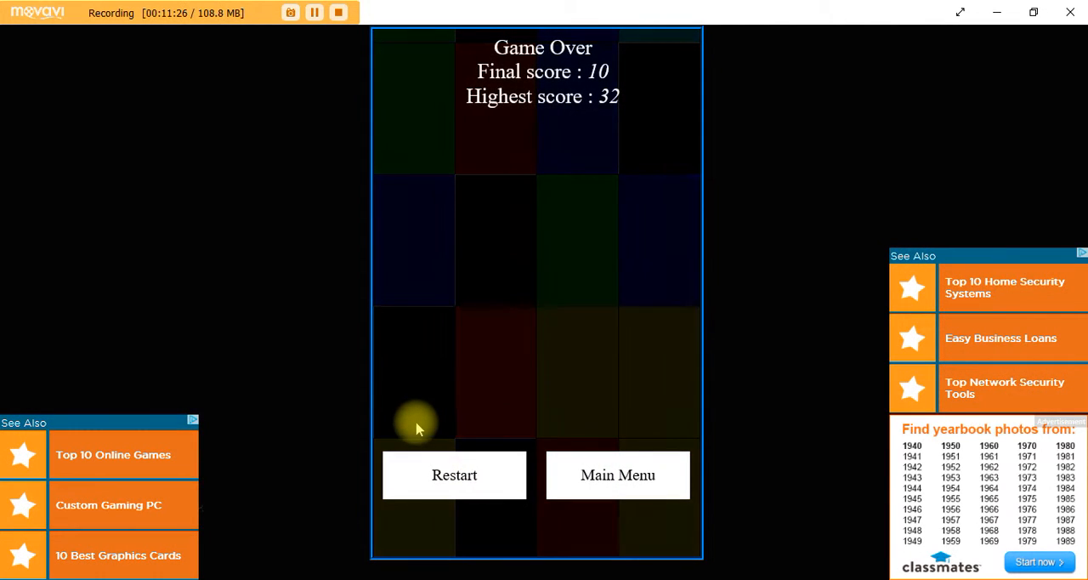
pyautogui.click(454, 475)
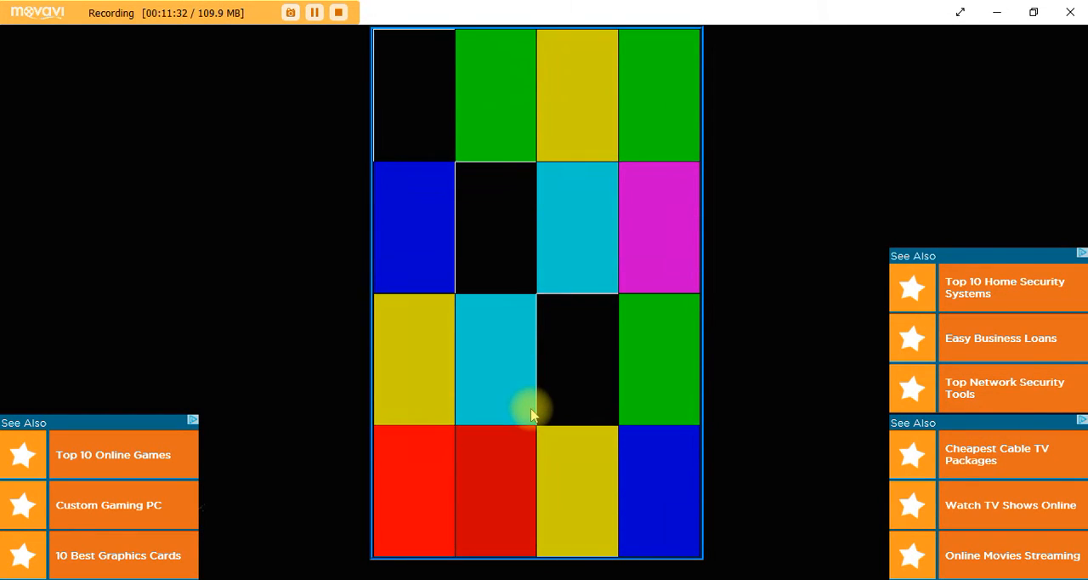
pyautogui.click(534, 411)
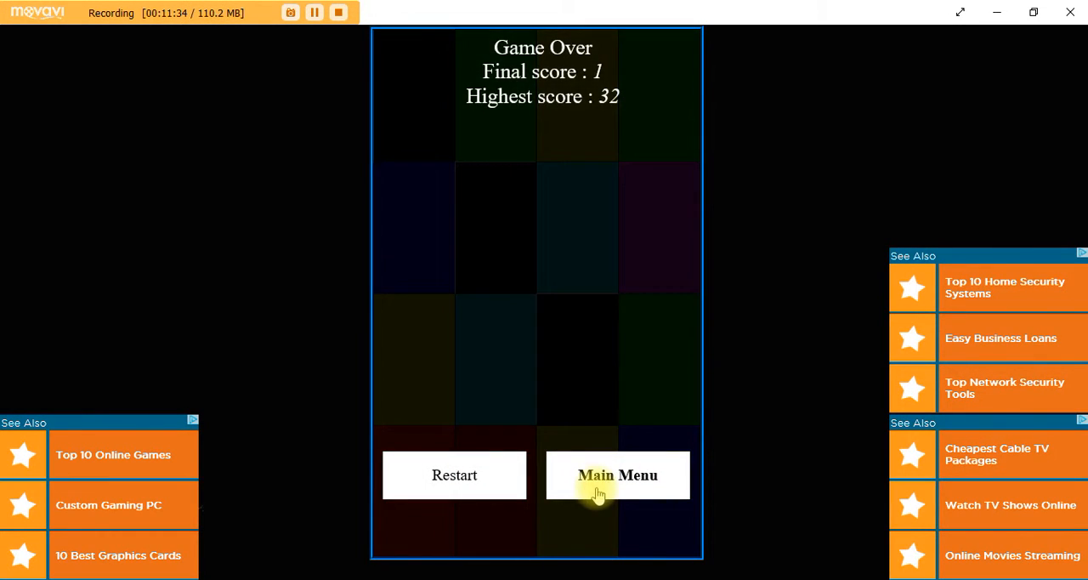
# Switch to a different mode from the Main Menu and play a round ending at 16.
pyautogui.click(617, 474)
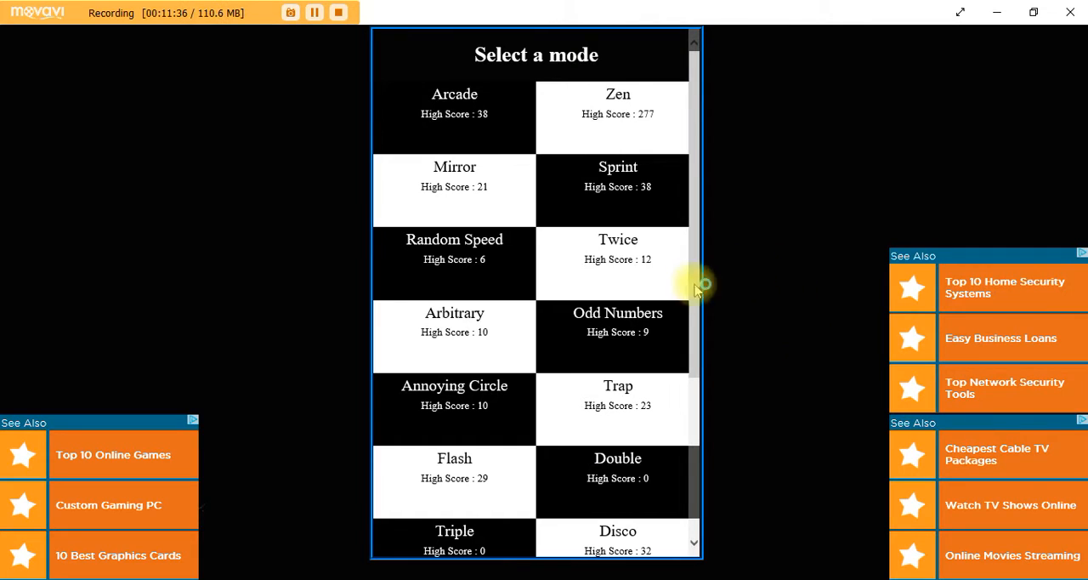
pyautogui.scroll(-3)
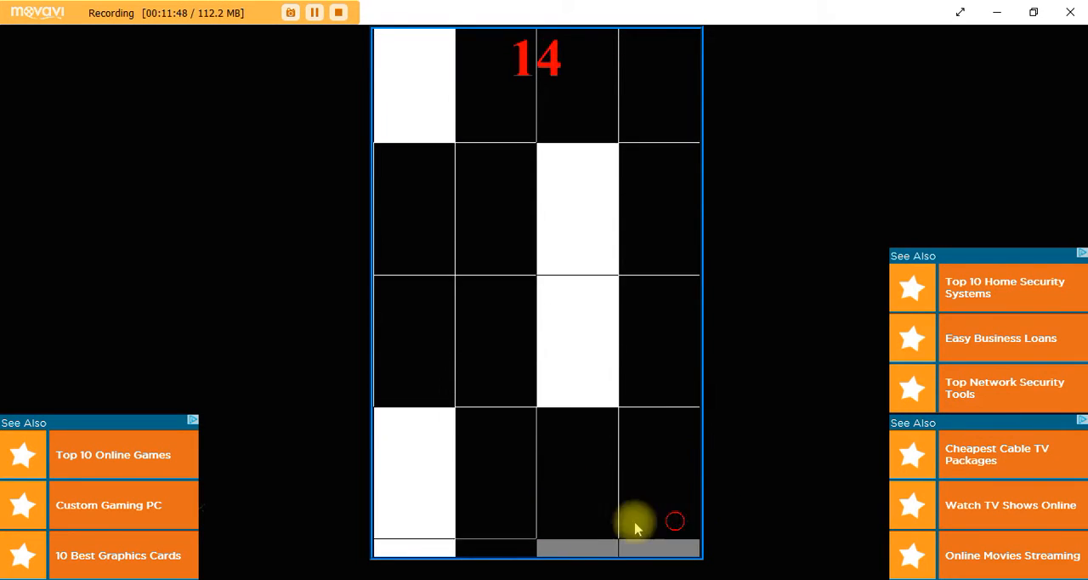
pyautogui.click(496, 489)
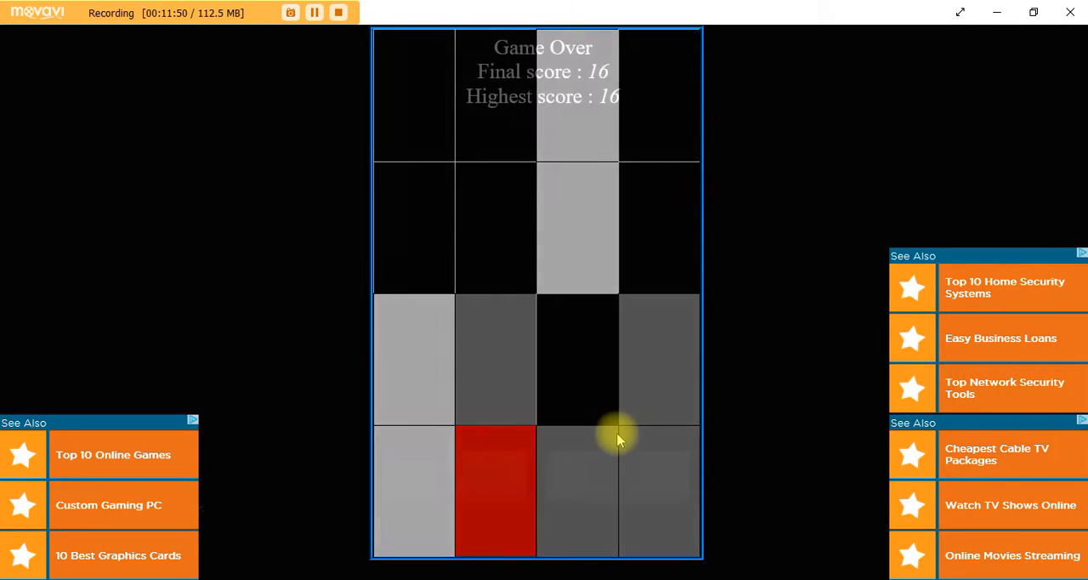
pyautogui.click(619, 439)
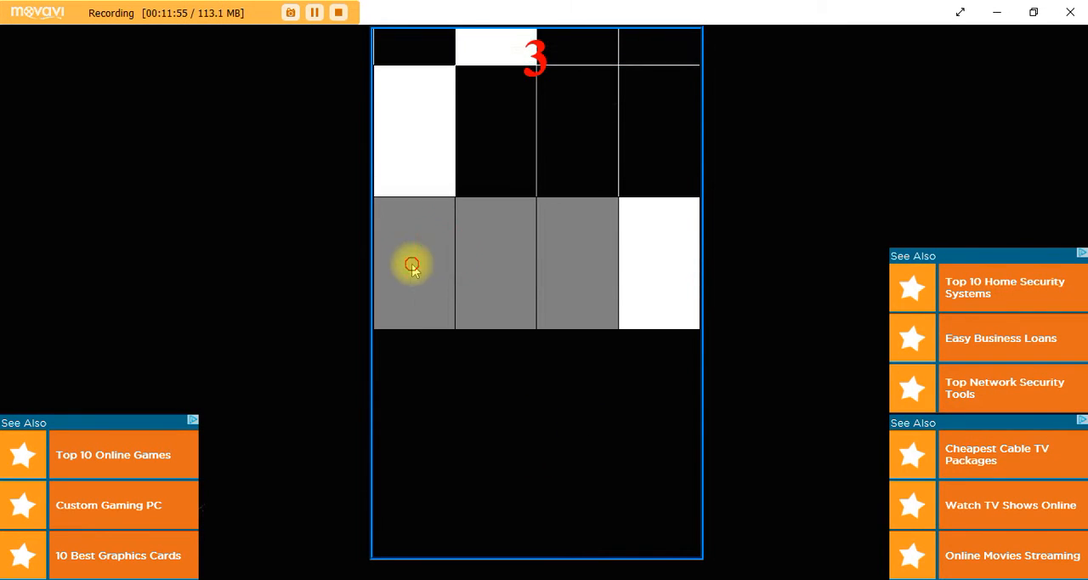
# Restart twice more, rounds ending at 14 and then 17, a new high score.
pyautogui.click(413, 263)
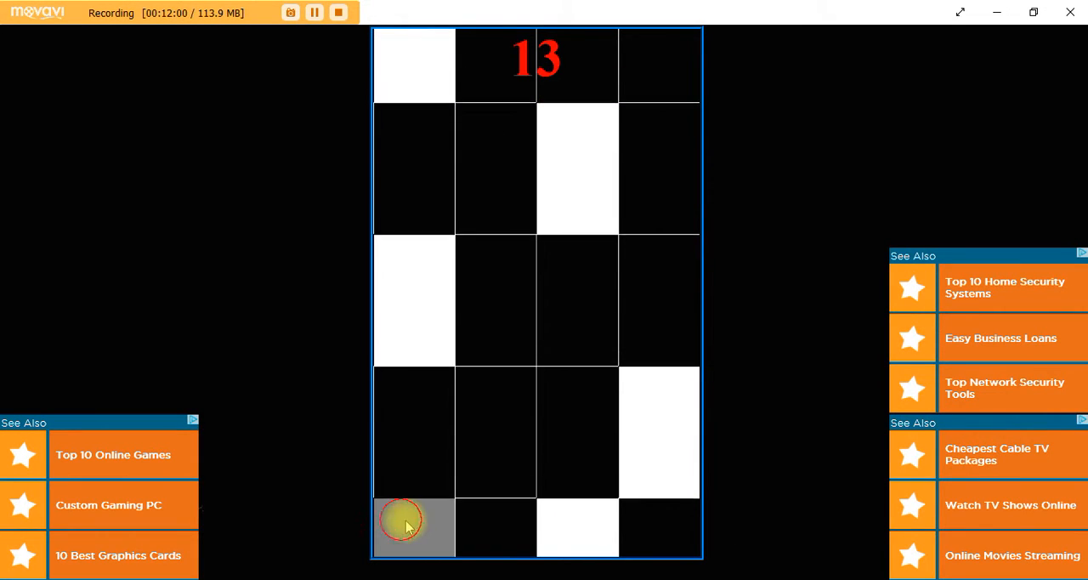
pyautogui.click(414, 527)
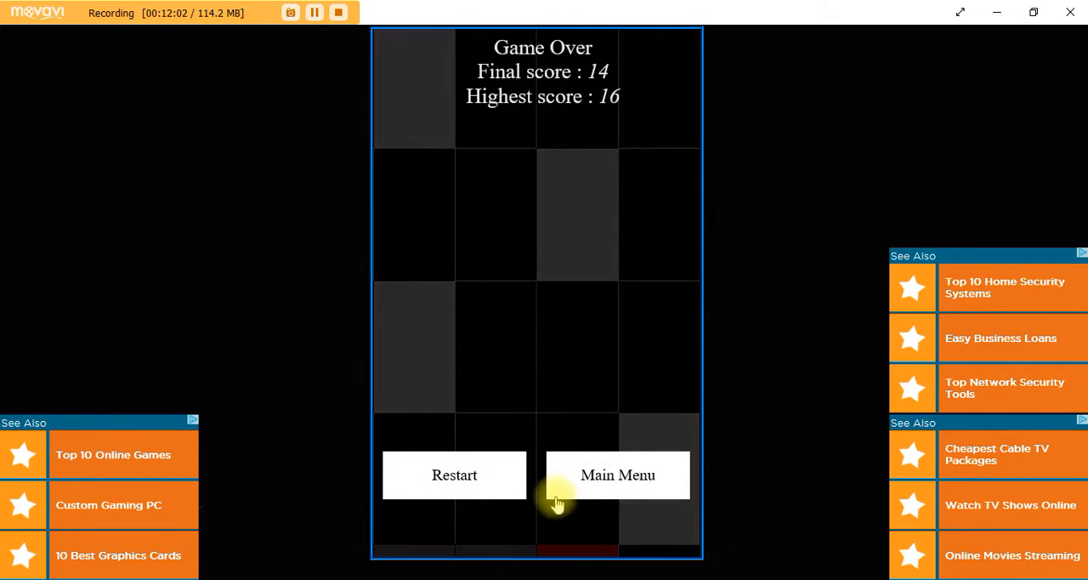
pyautogui.click(454, 474)
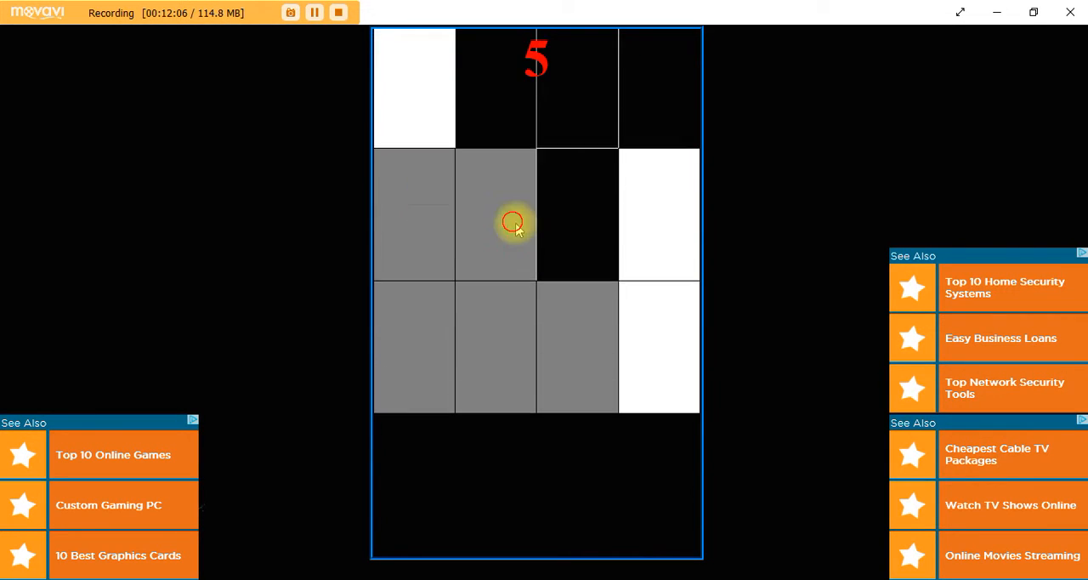
pyautogui.click(510, 218)
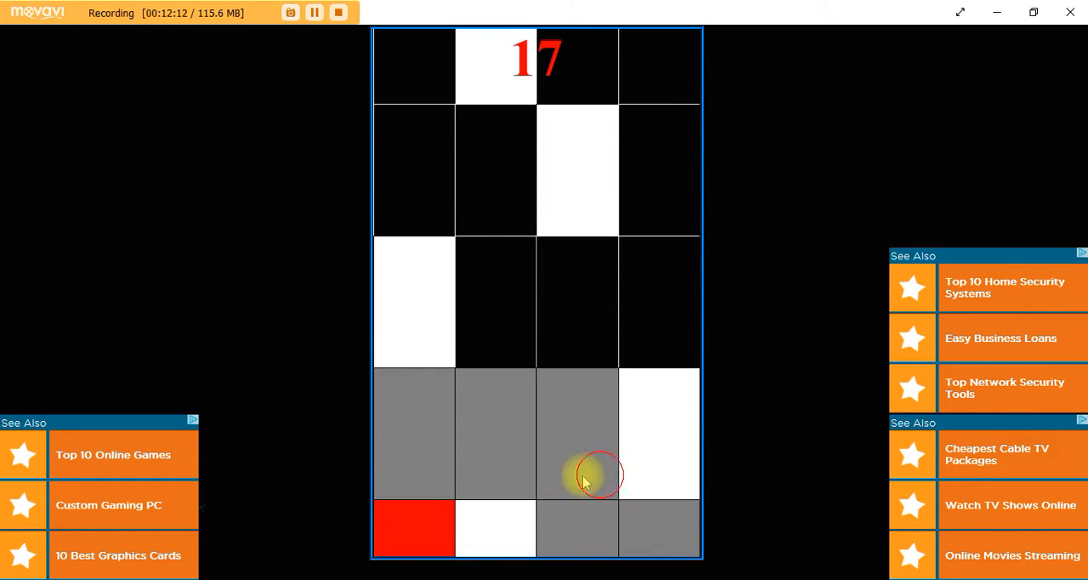
pyautogui.click(578, 473)
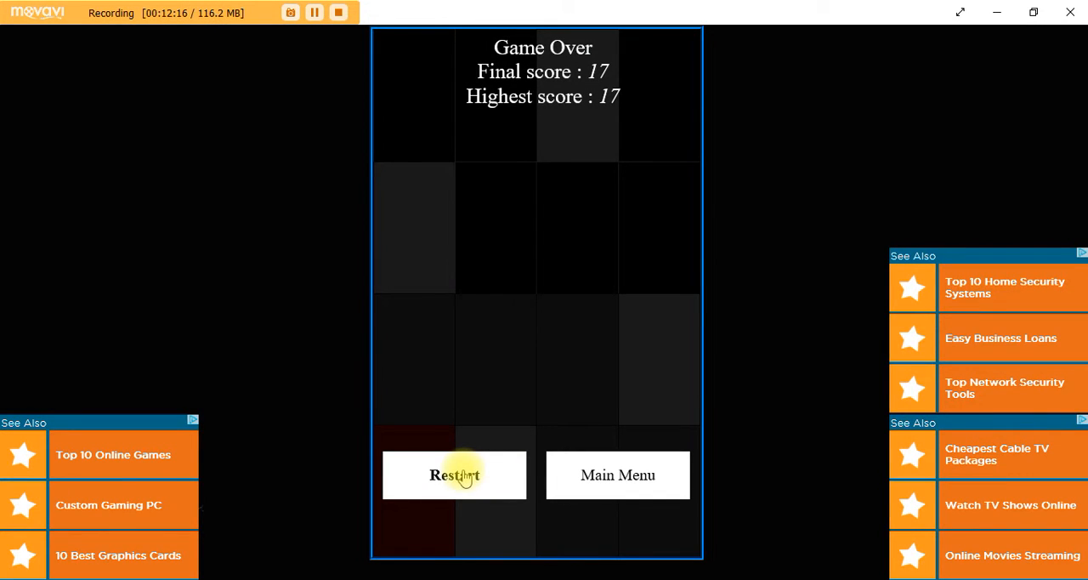
pyautogui.moveTo(573, 476)
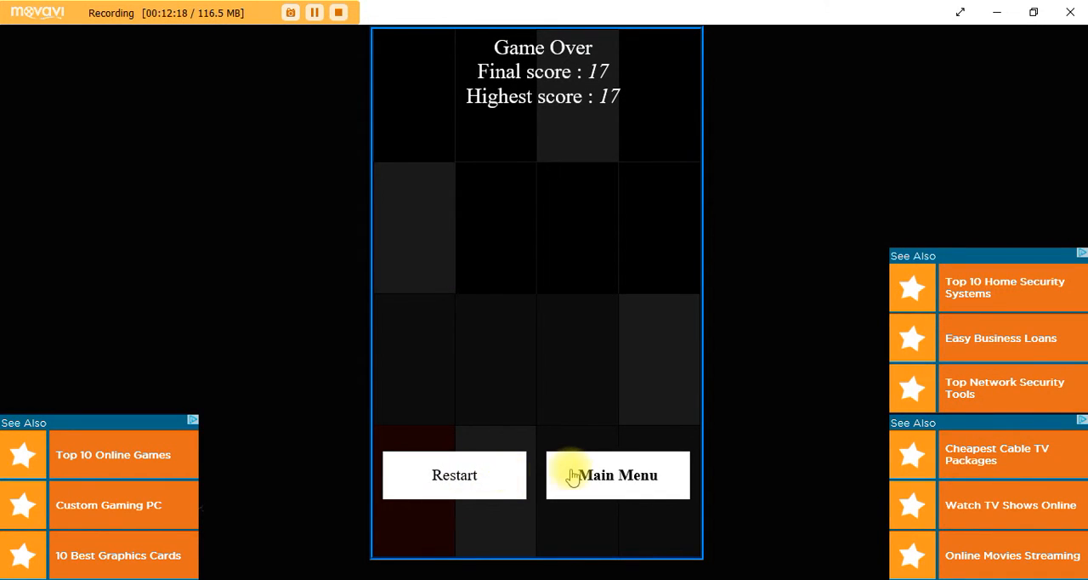
# Play a mode for a round ending at 11, then restart and reach 20, a new best.
pyautogui.click(617, 474)
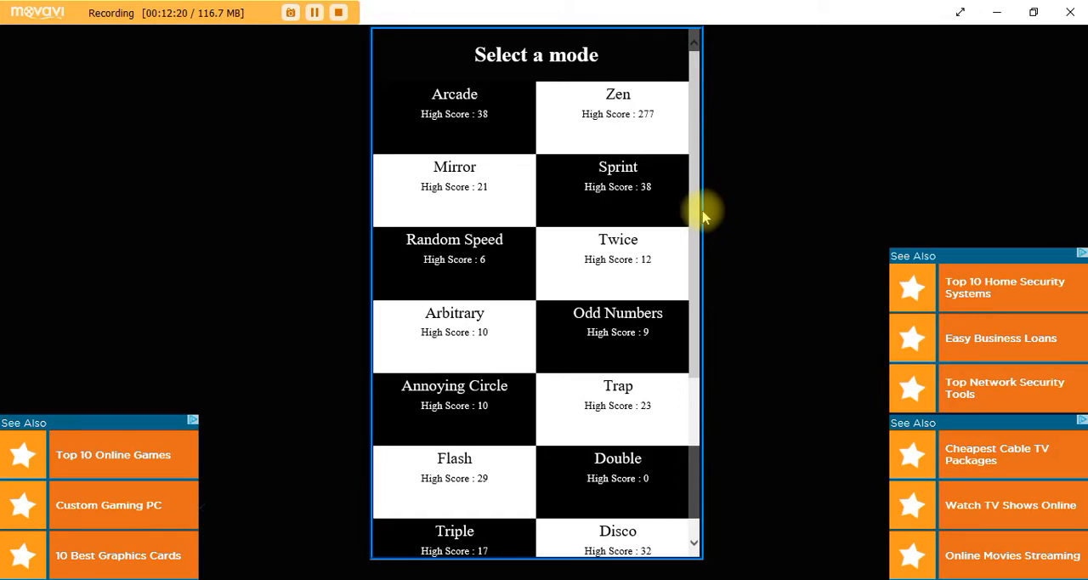
pyautogui.scroll(-3)
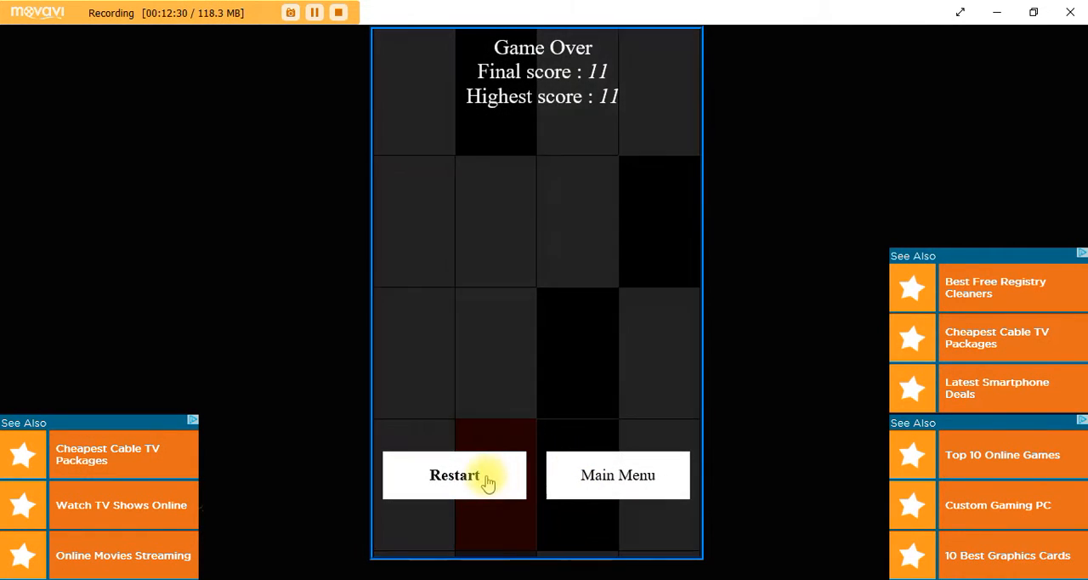
pyautogui.click(454, 475)
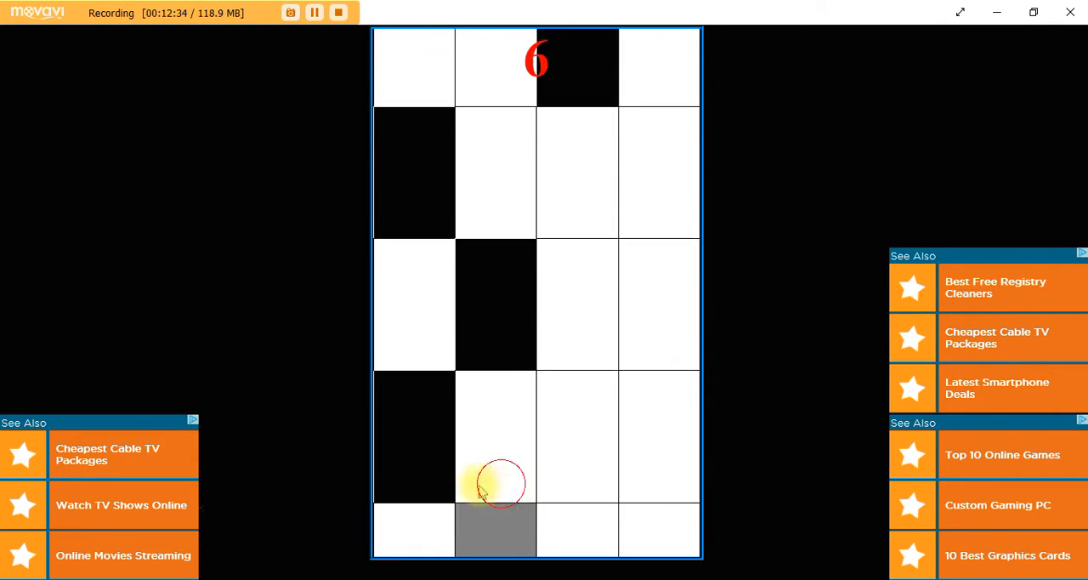
pyautogui.click(496, 480)
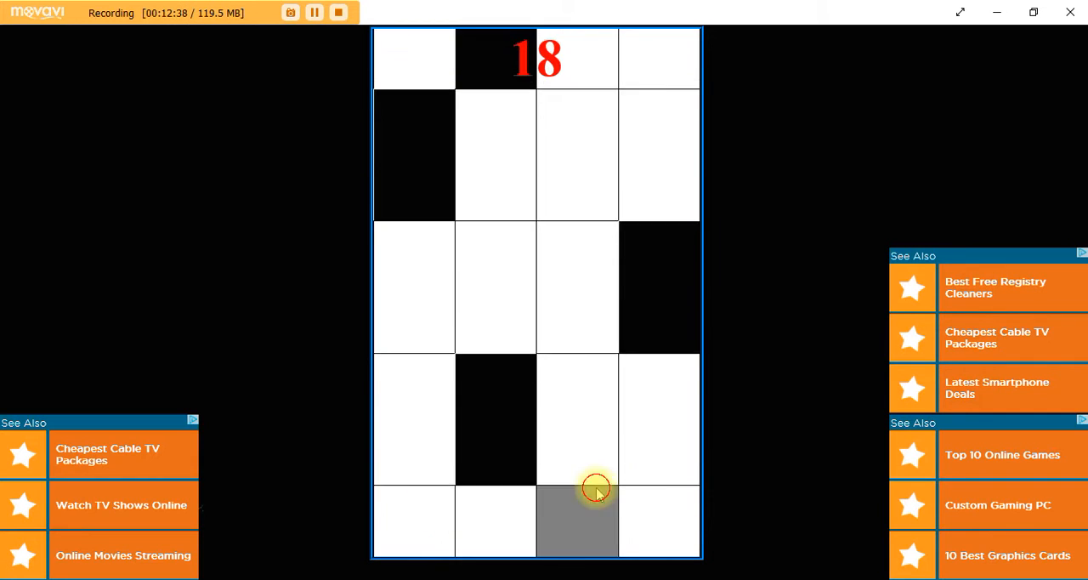
pyautogui.click(578, 491)
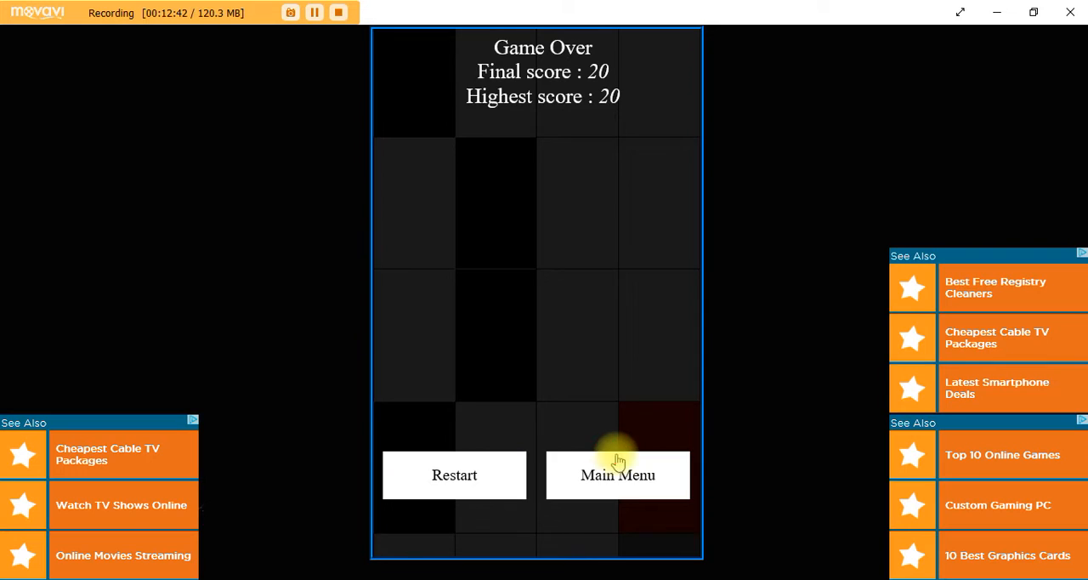
# Pick another mode from the list and play rounds ending at 4 and 6.
pyautogui.click(617, 474)
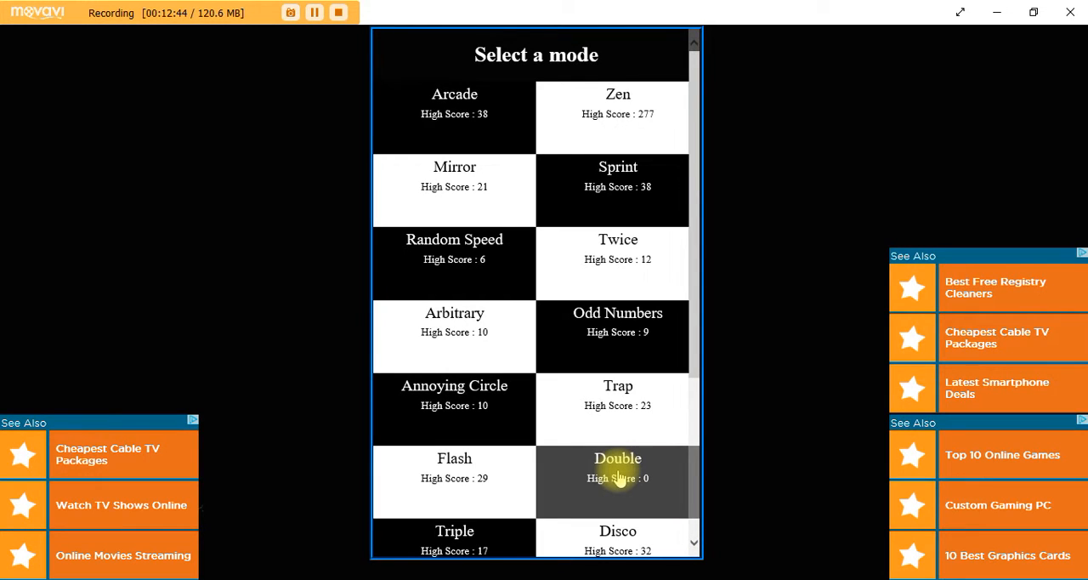
pyautogui.scroll(-3)
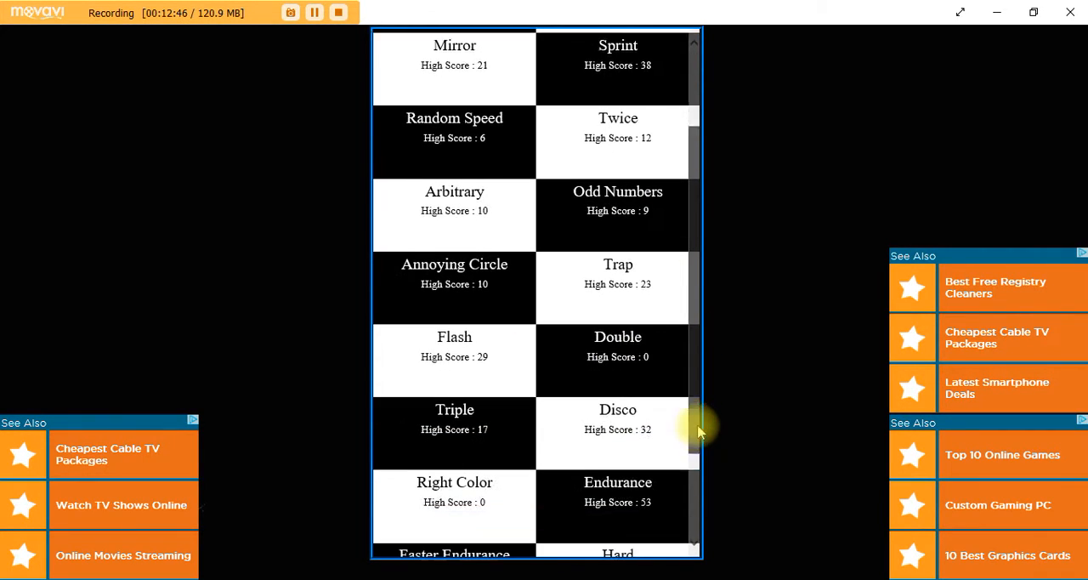
pyautogui.scroll(-3)
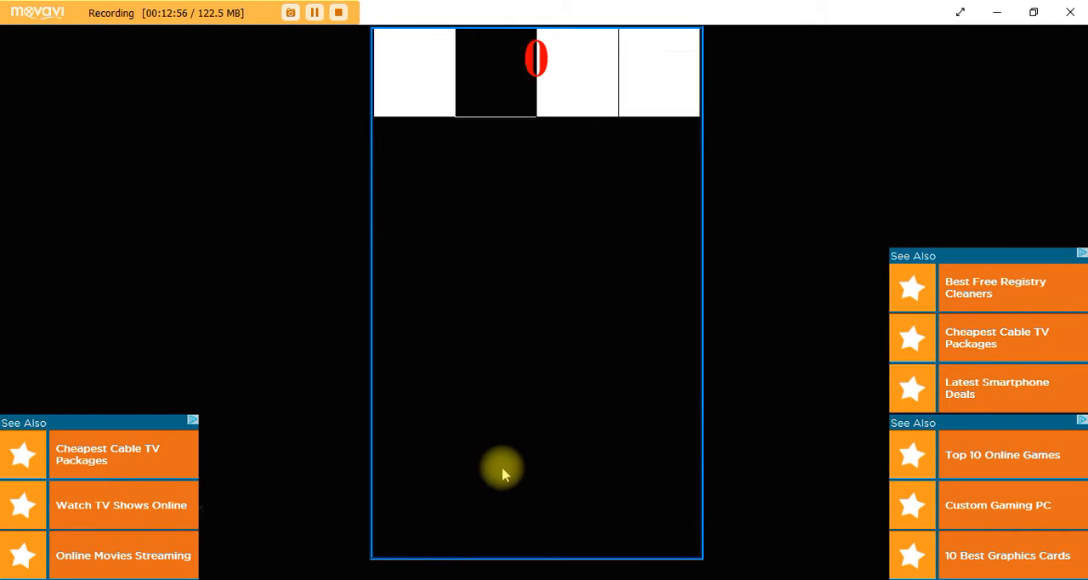
pyautogui.click(415, 466)
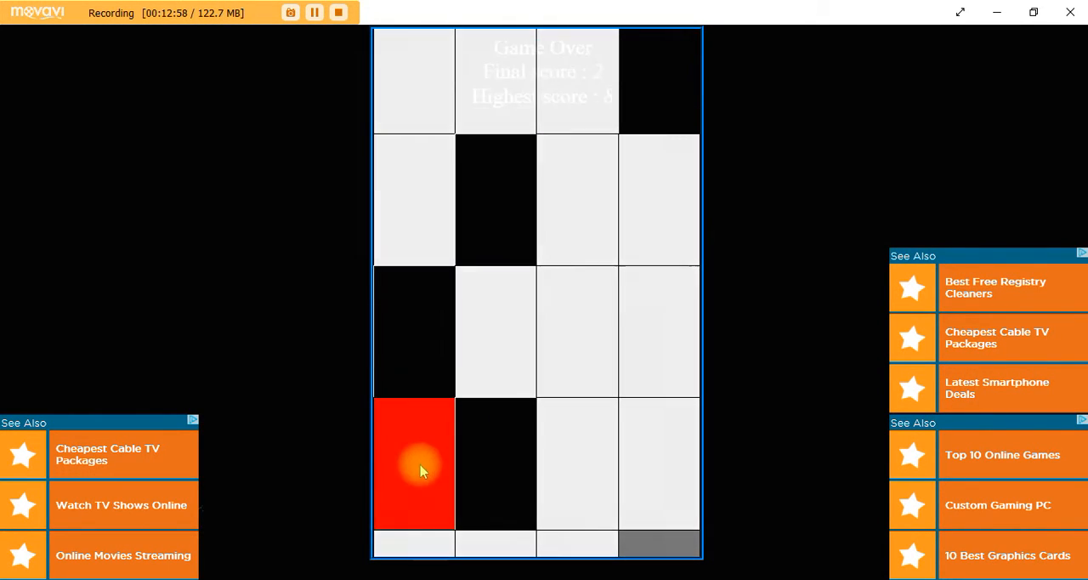
pyautogui.click(415, 464)
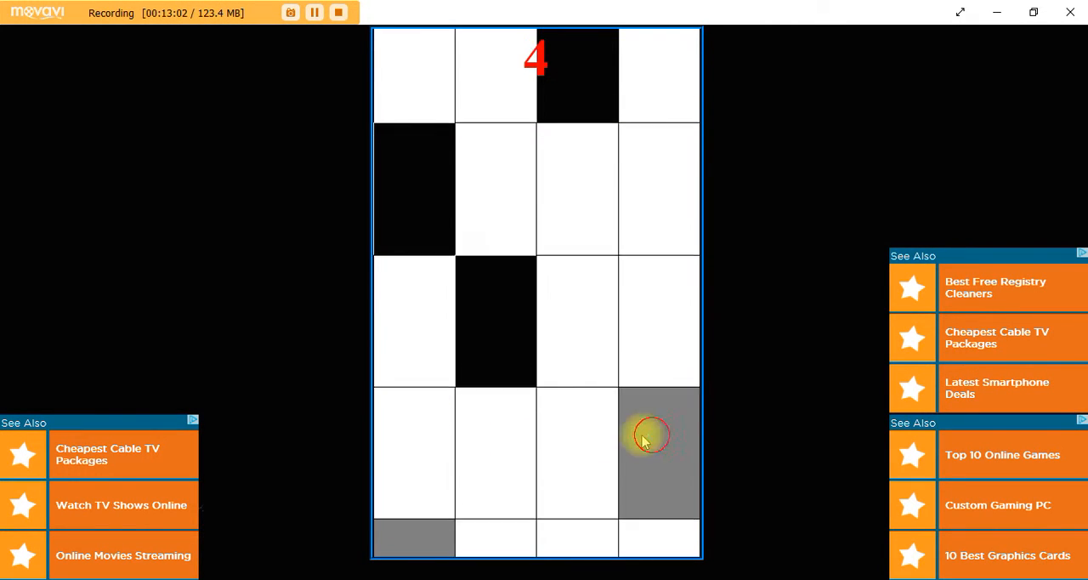
# Restart and keep tapping black tiles until a round ends at 9, the new best.
pyautogui.click(659, 435)
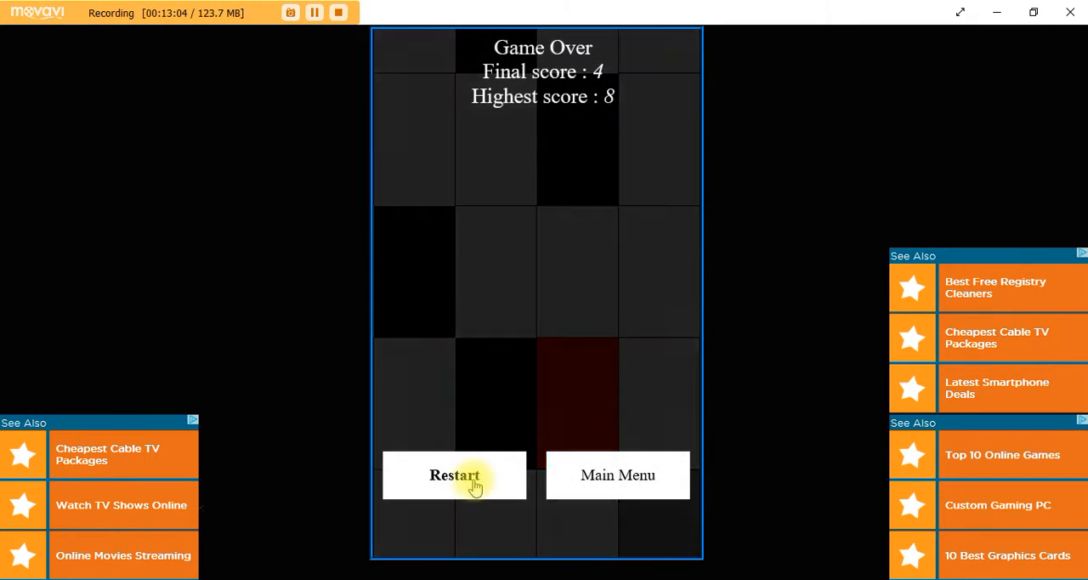
pyautogui.click(454, 474)
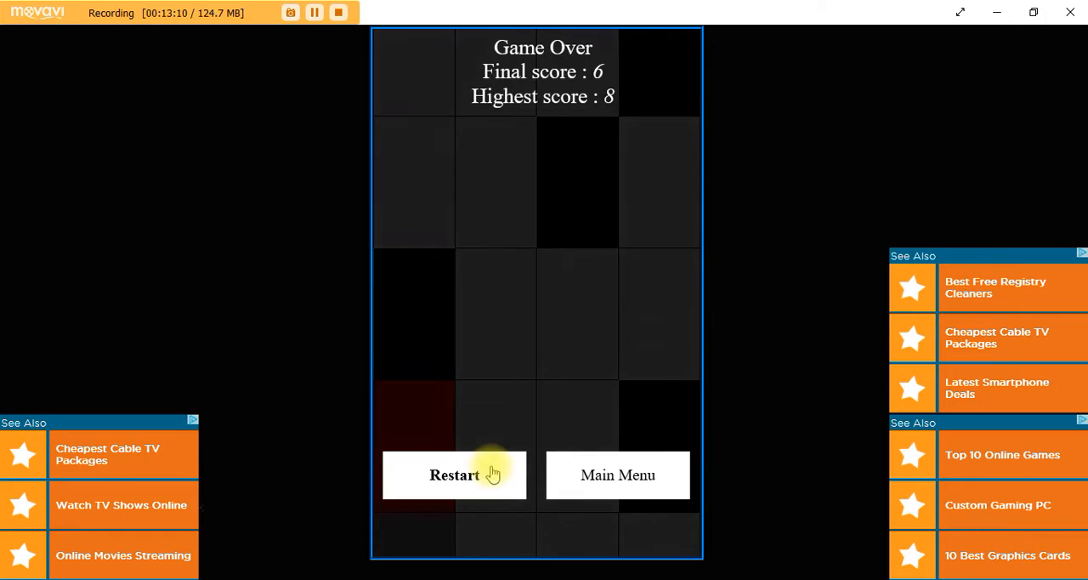
pyautogui.click(454, 475)
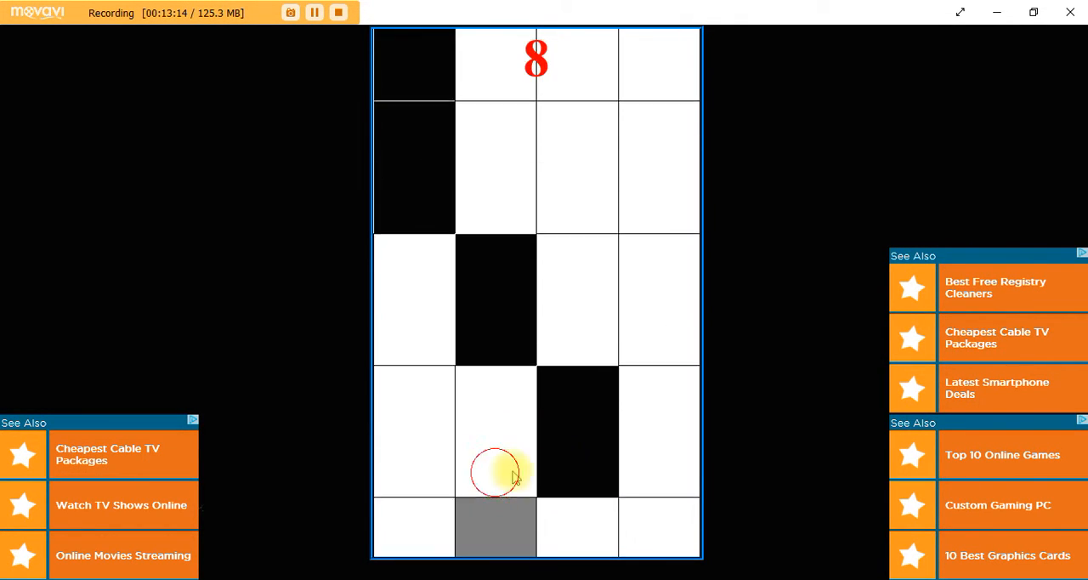
pyautogui.click(497, 475)
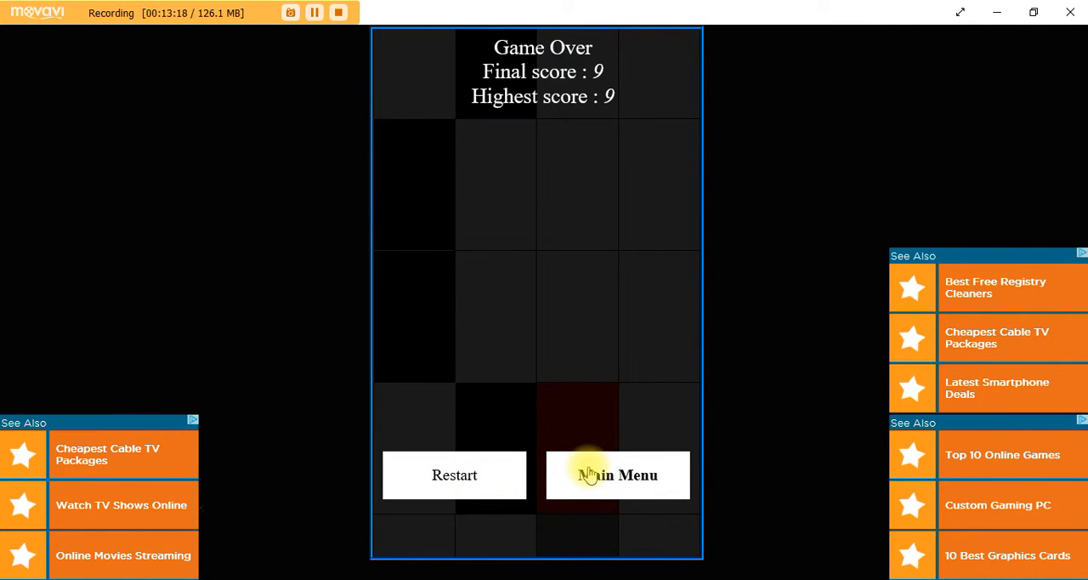
# Choose a mode with best score 22 and play rounds ending at 3 and 0.
pyautogui.click(617, 474)
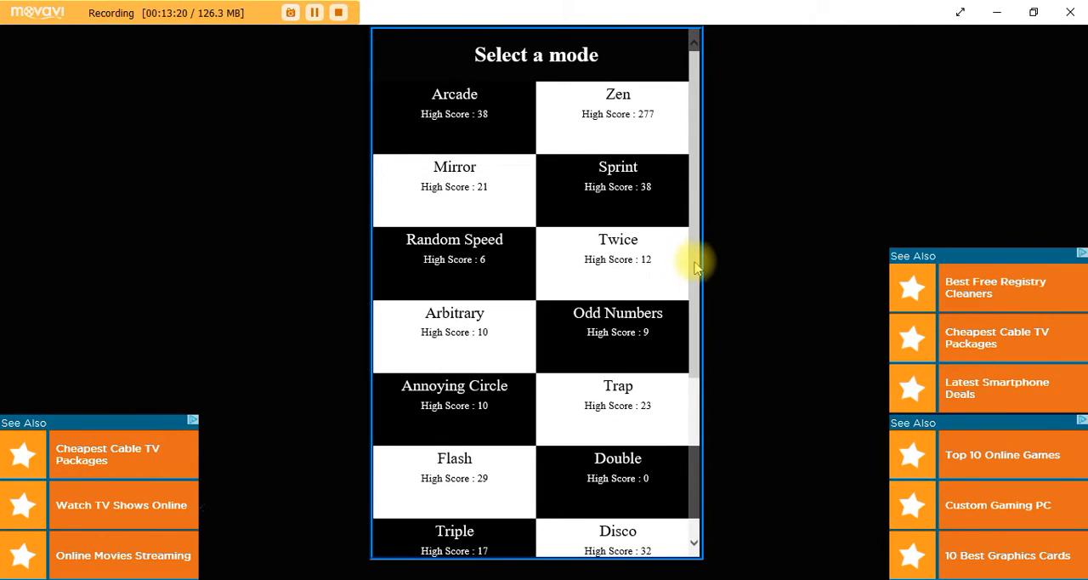
pyautogui.scroll(-3)
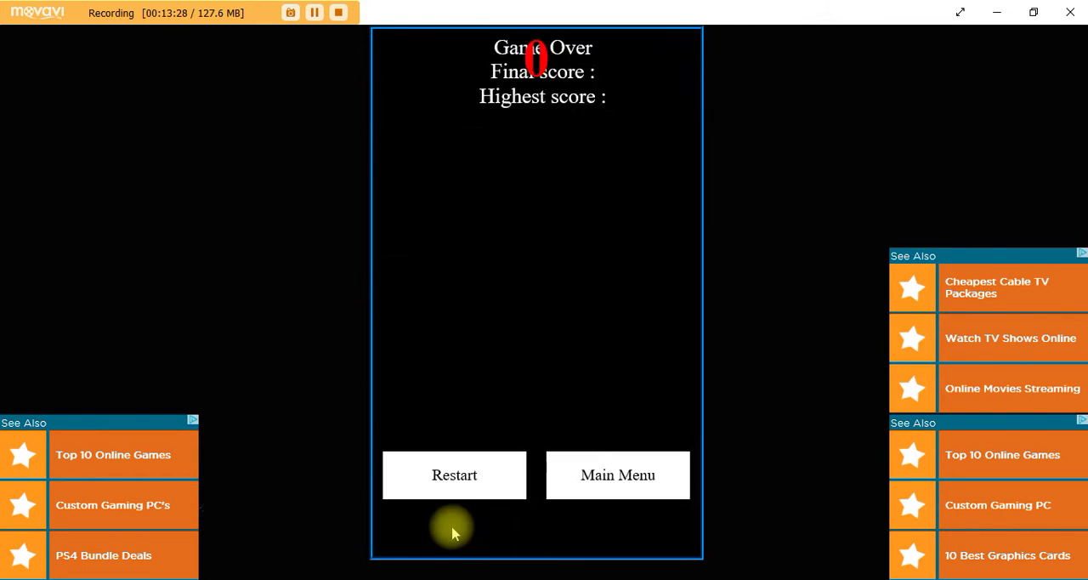
pyautogui.click(454, 475)
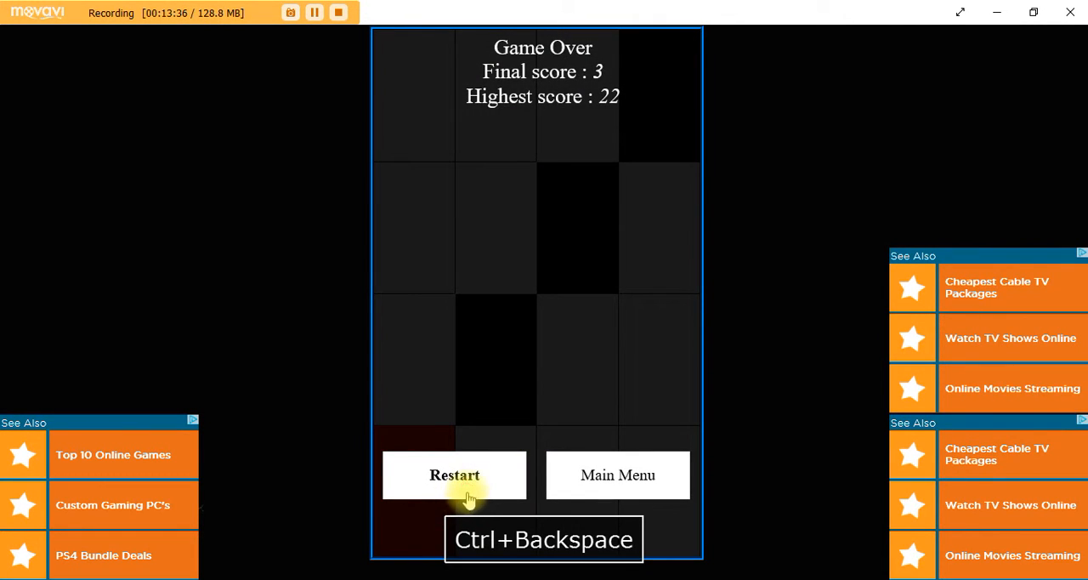
pyautogui.click(454, 475)
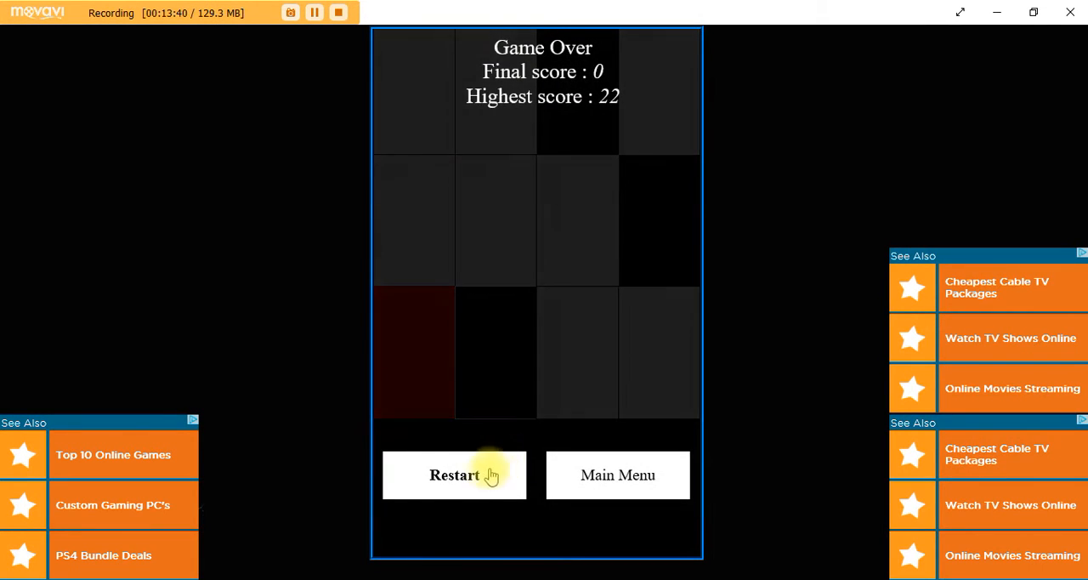
# Retry further rounds ending at 5 and then 9.
pyautogui.click(454, 475)
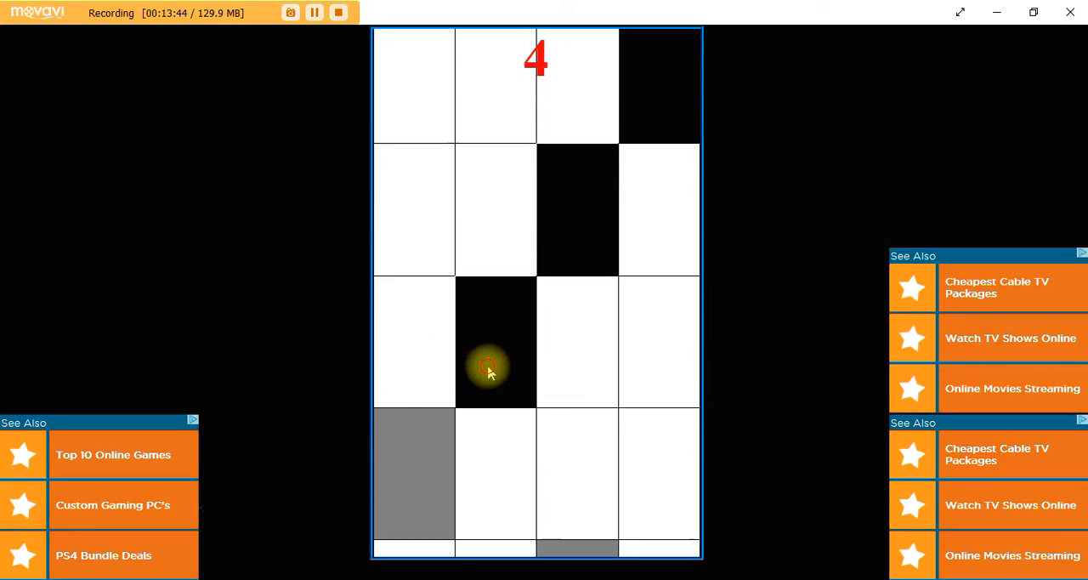
pyautogui.click(490, 366)
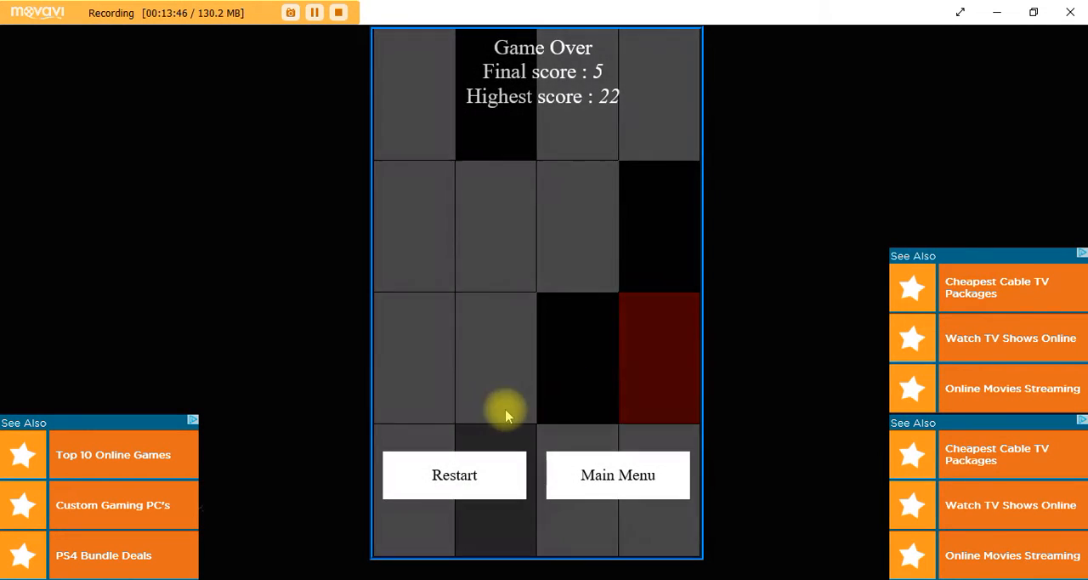
pyautogui.click(454, 474)
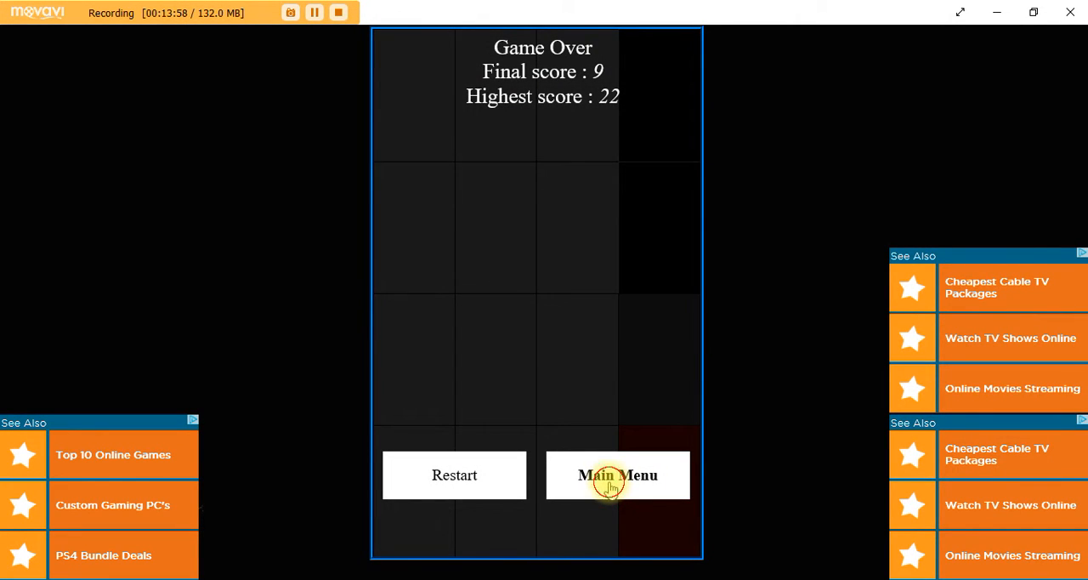
# Start a Zen round and tap black tiles up to 41 until a white tile is hit.
pyautogui.click(617, 474)
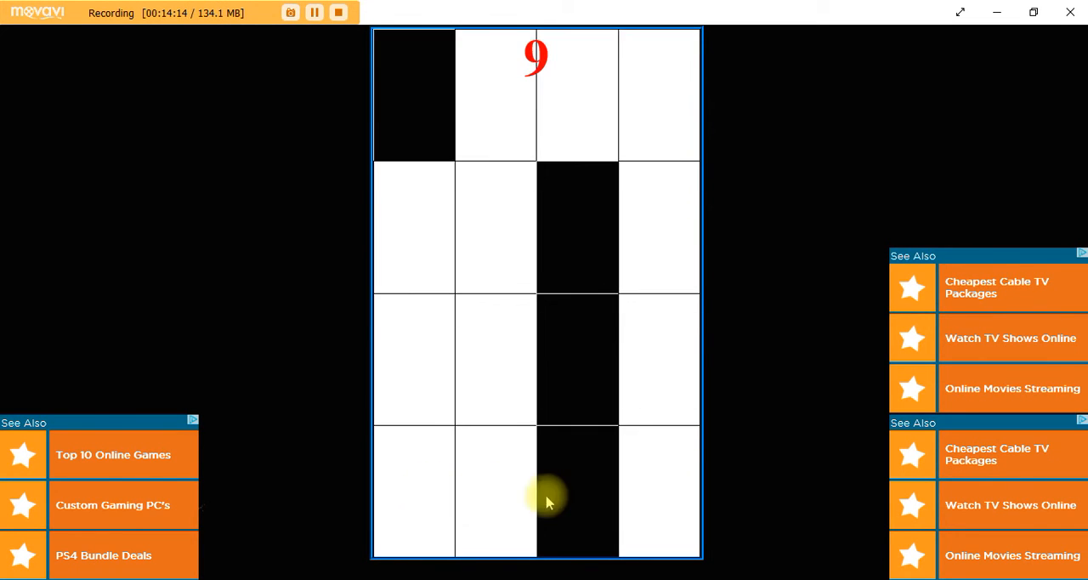
pyautogui.click(576, 493)
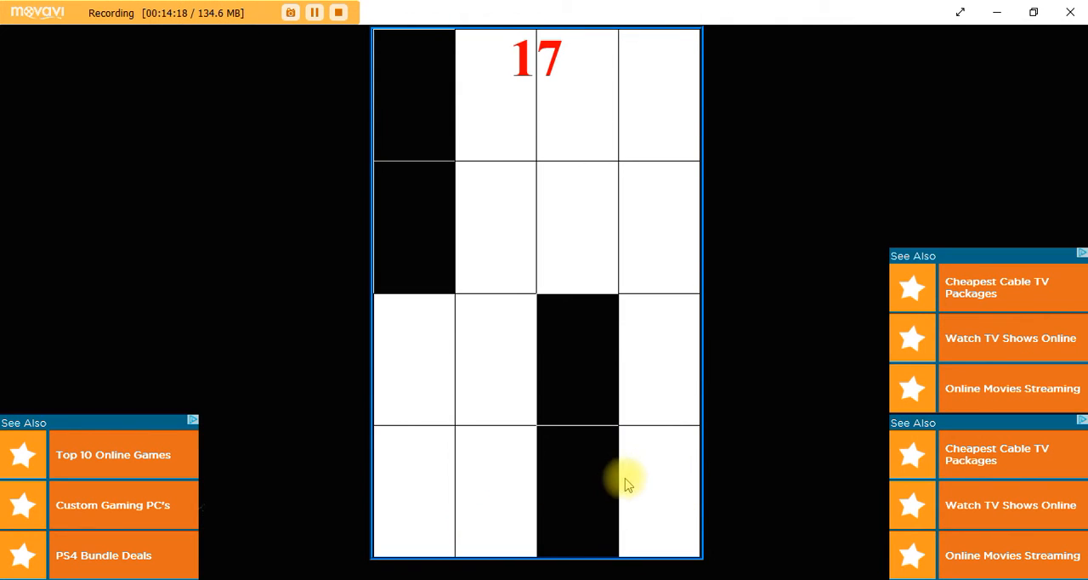
pyautogui.click(425, 495)
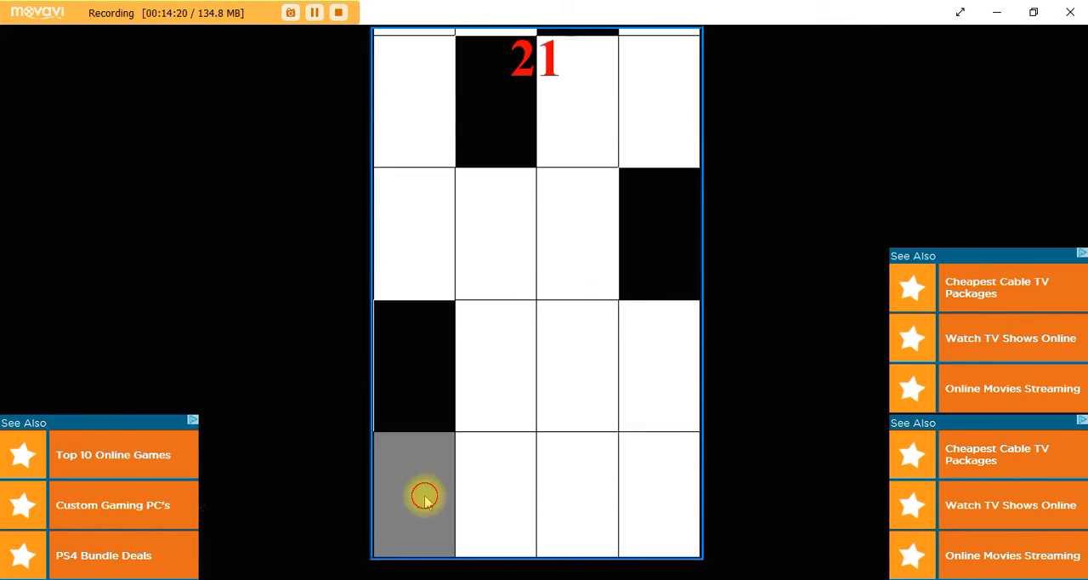
pyautogui.click(415, 495)
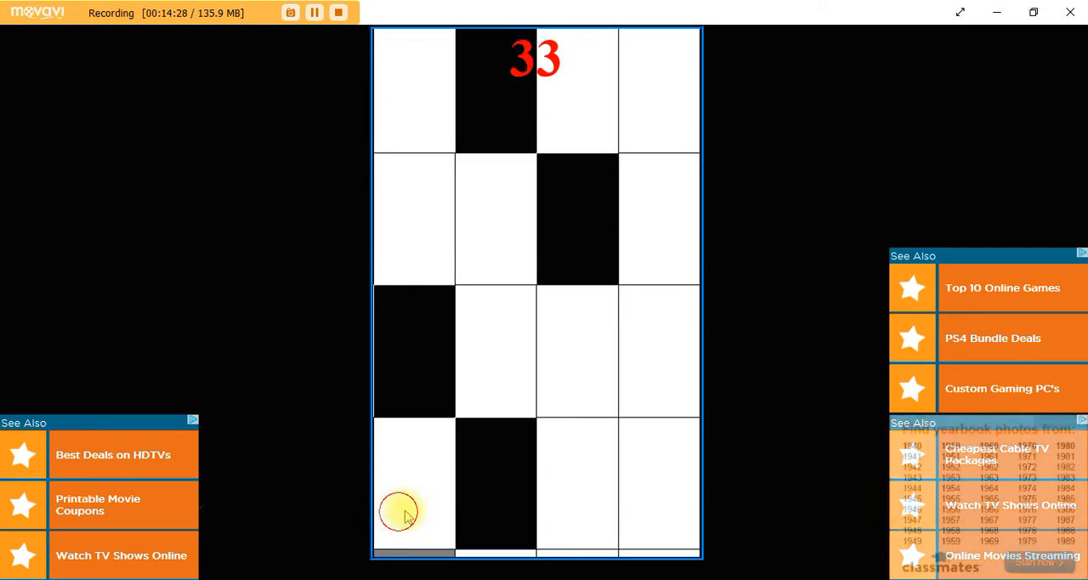
pyautogui.click(400, 510)
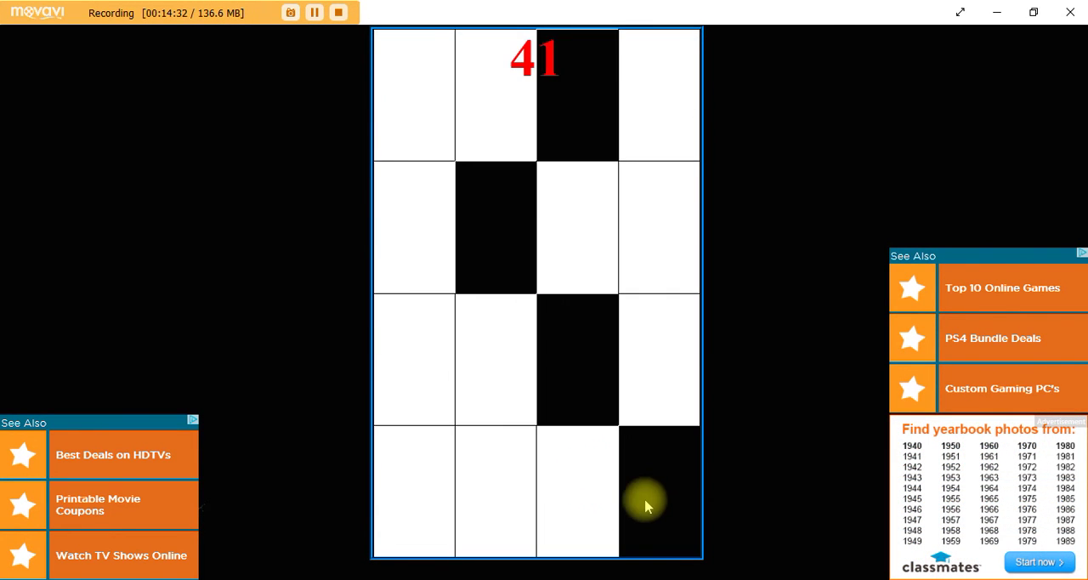
pyautogui.click(496, 511)
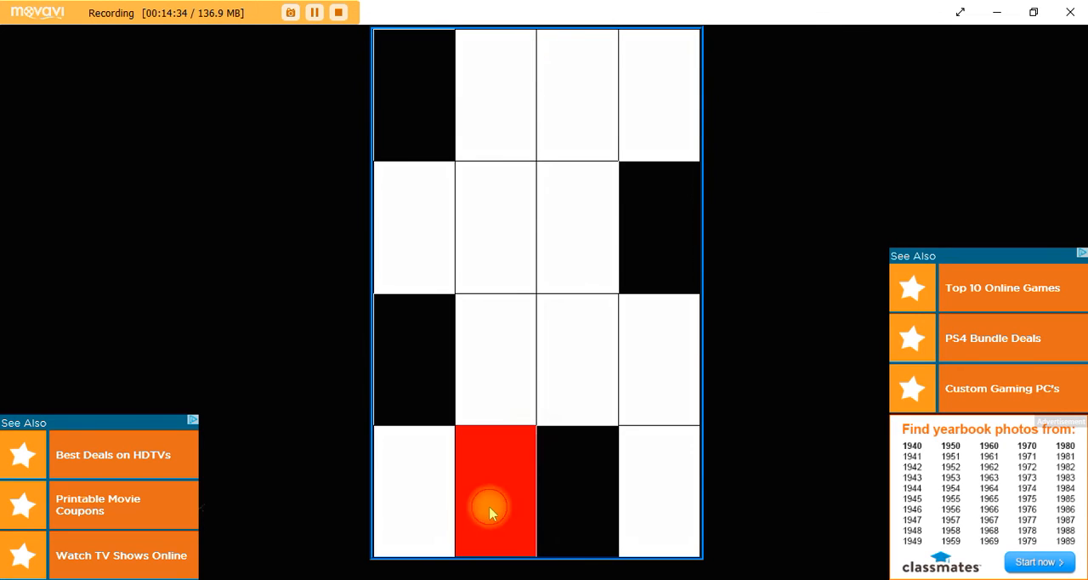
# Let the Zen round end at Game Over with final score 44, highest 277.
pyautogui.click(494, 491)
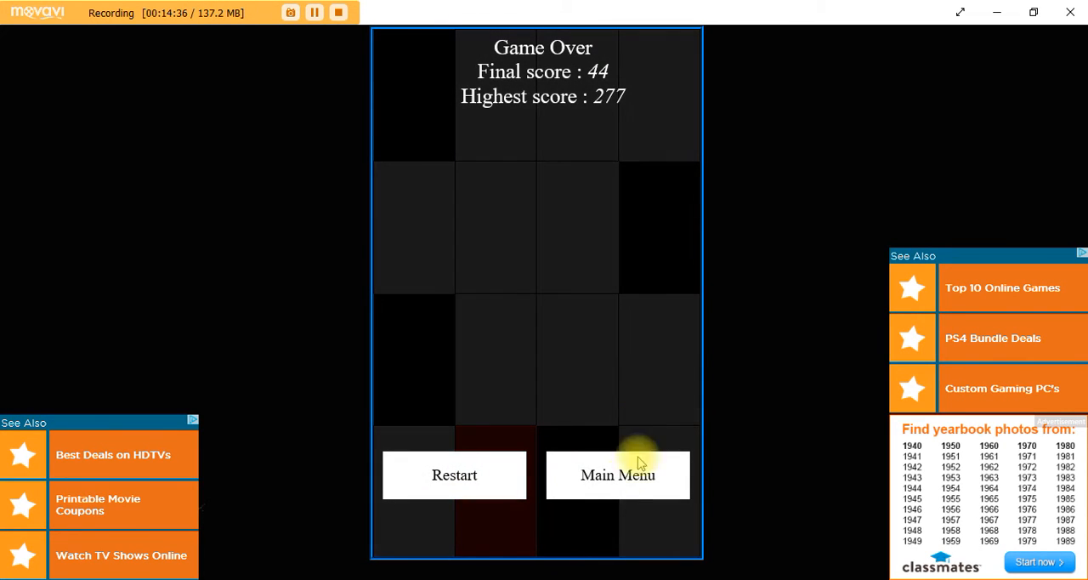
pyautogui.moveTo(622, 481)
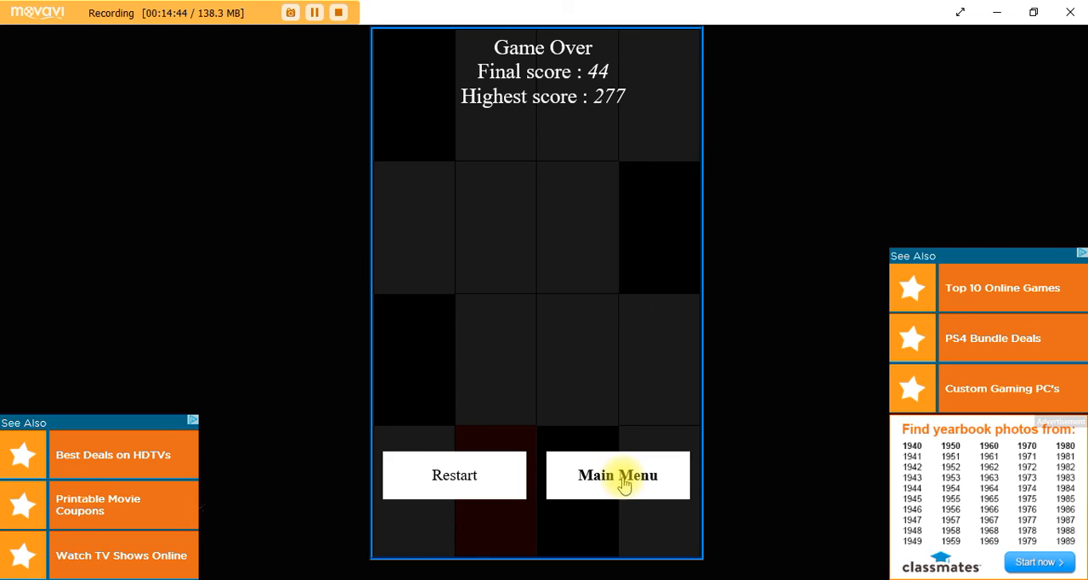
pyautogui.moveTo(361, 41)
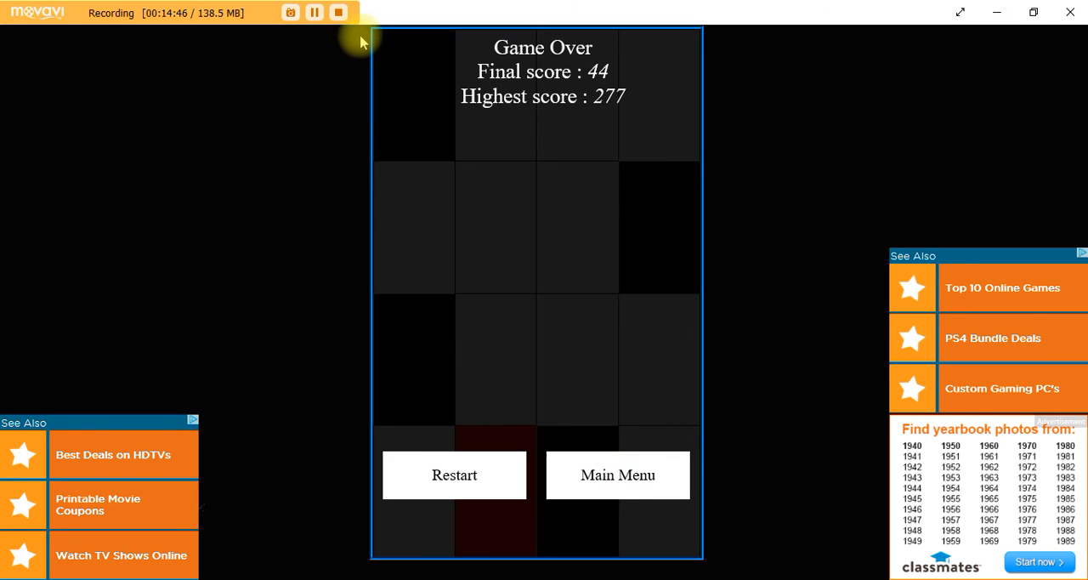